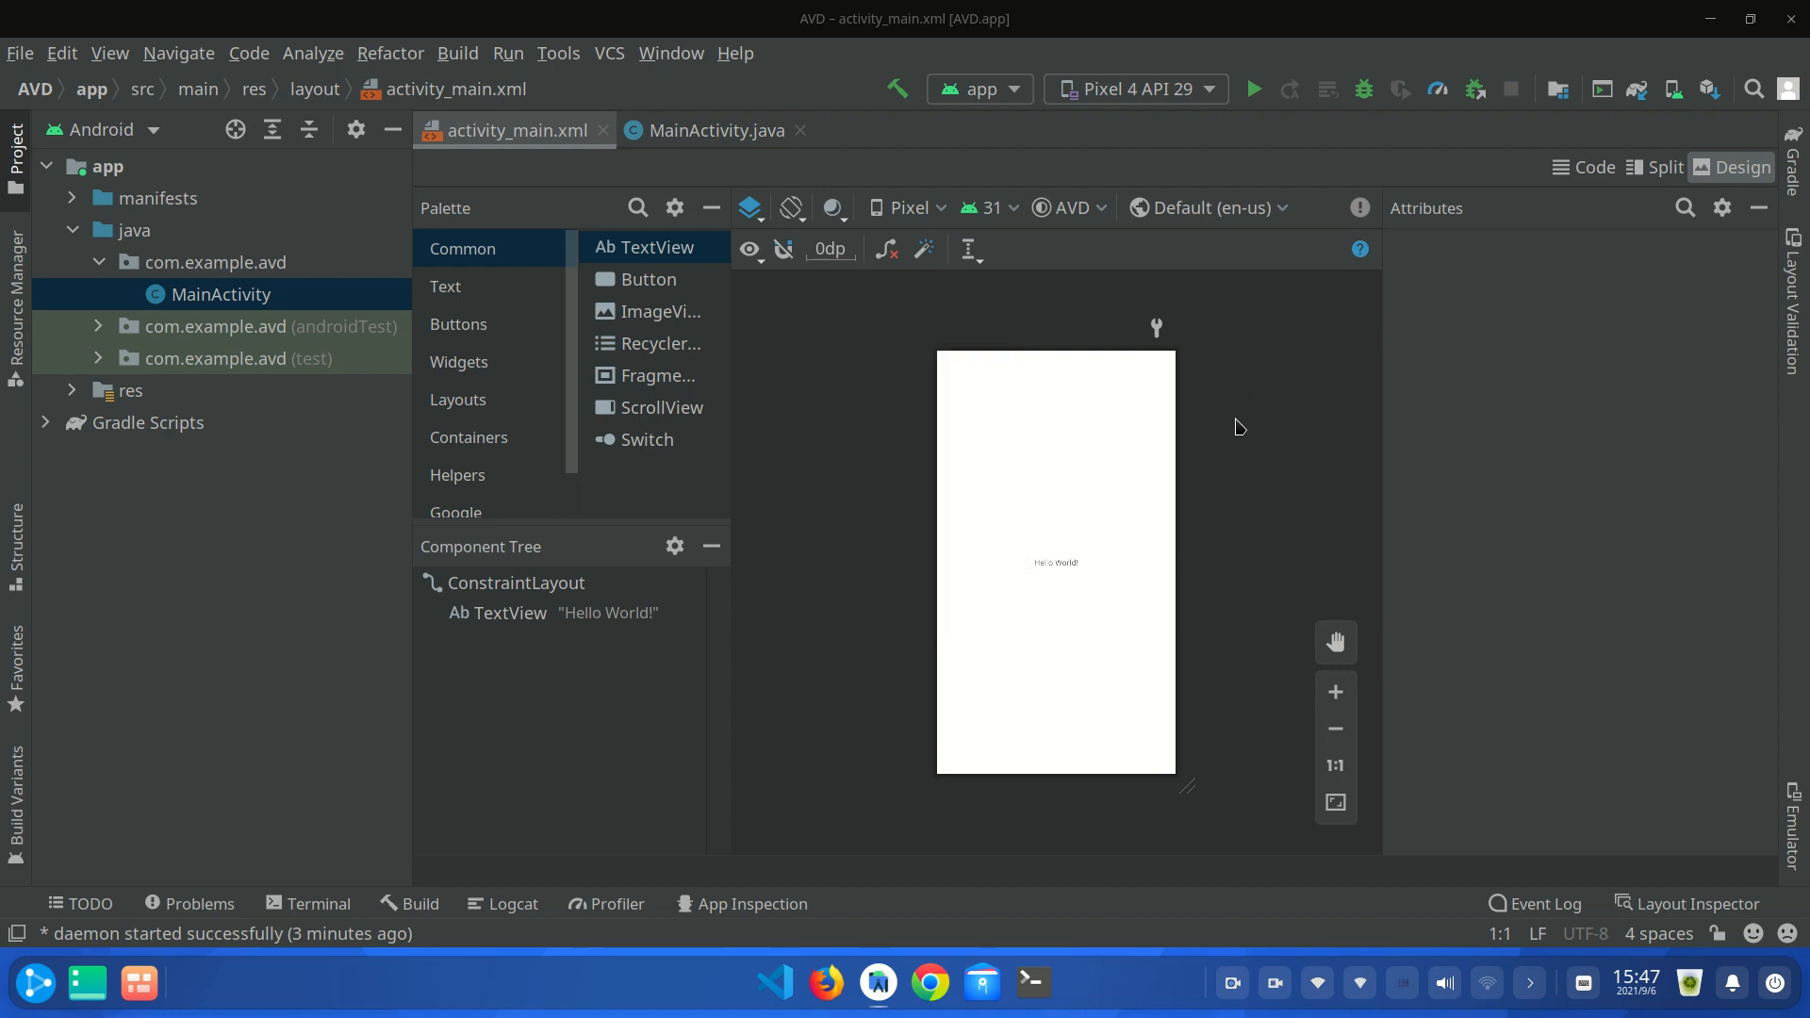
{"action": "mouse_move", "coordinate": [1228, 427]}
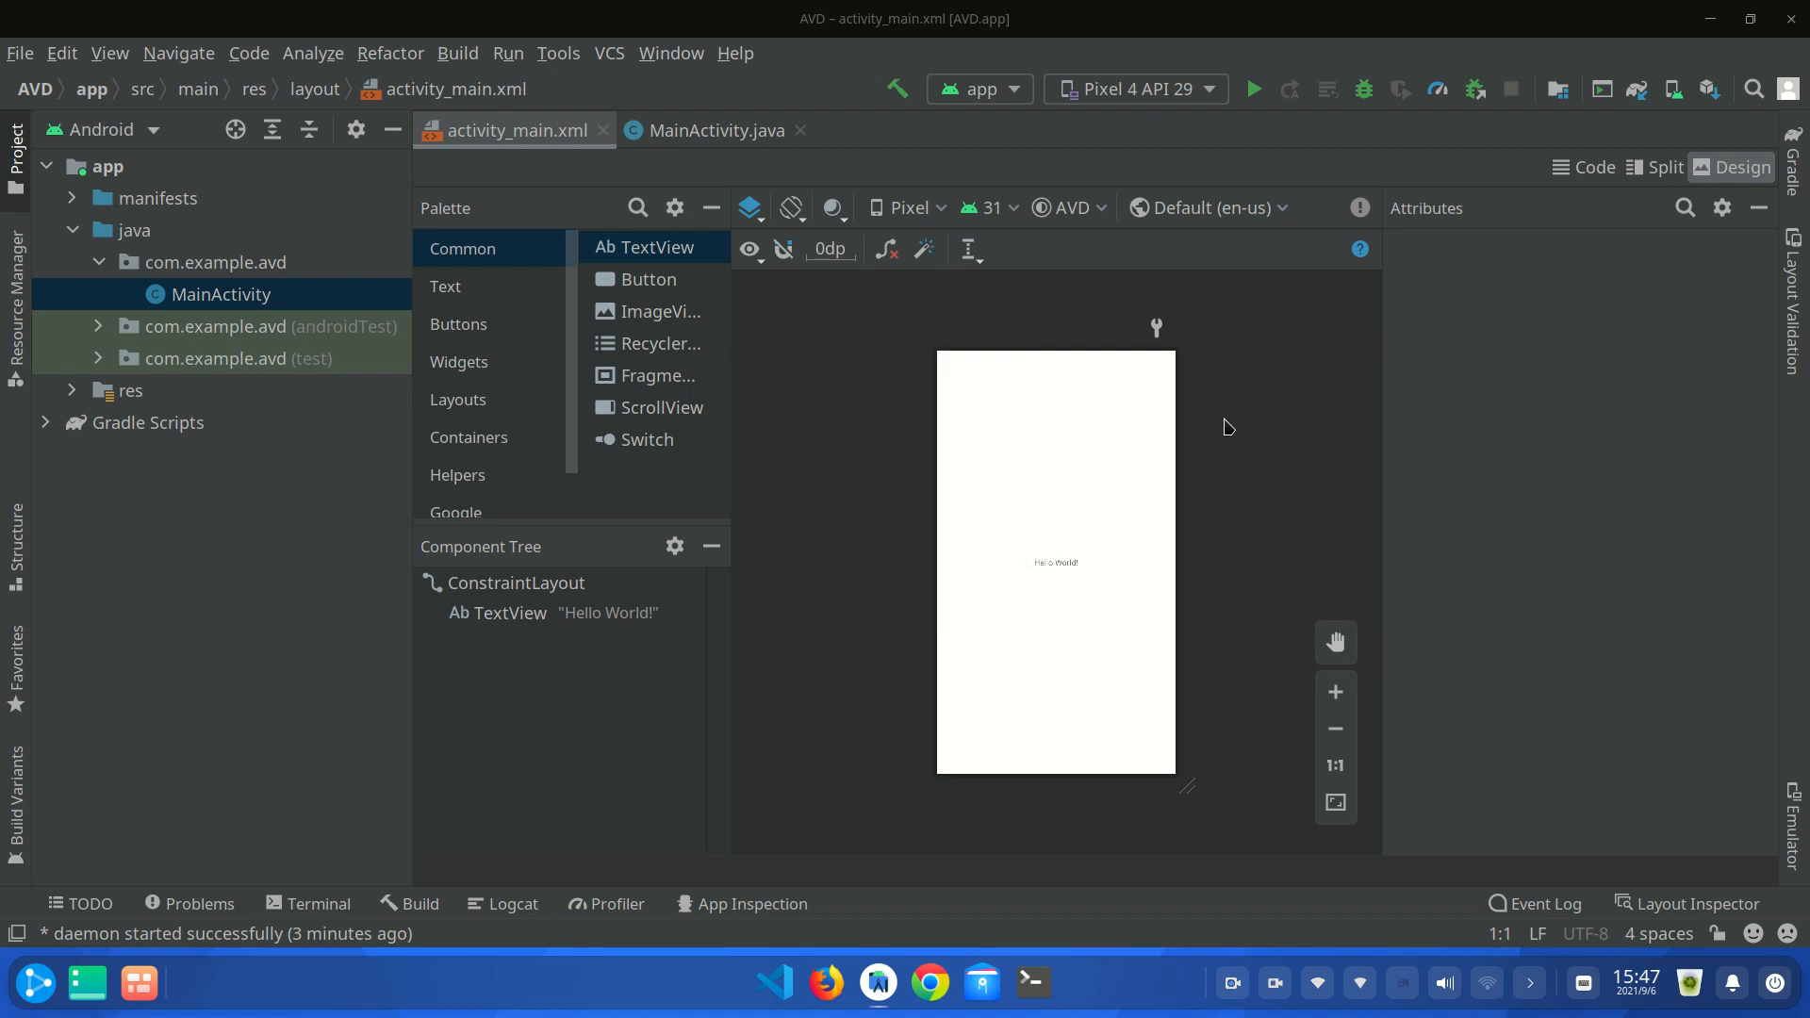
{"action": "mouse_move", "coordinate": [1211, 402]}
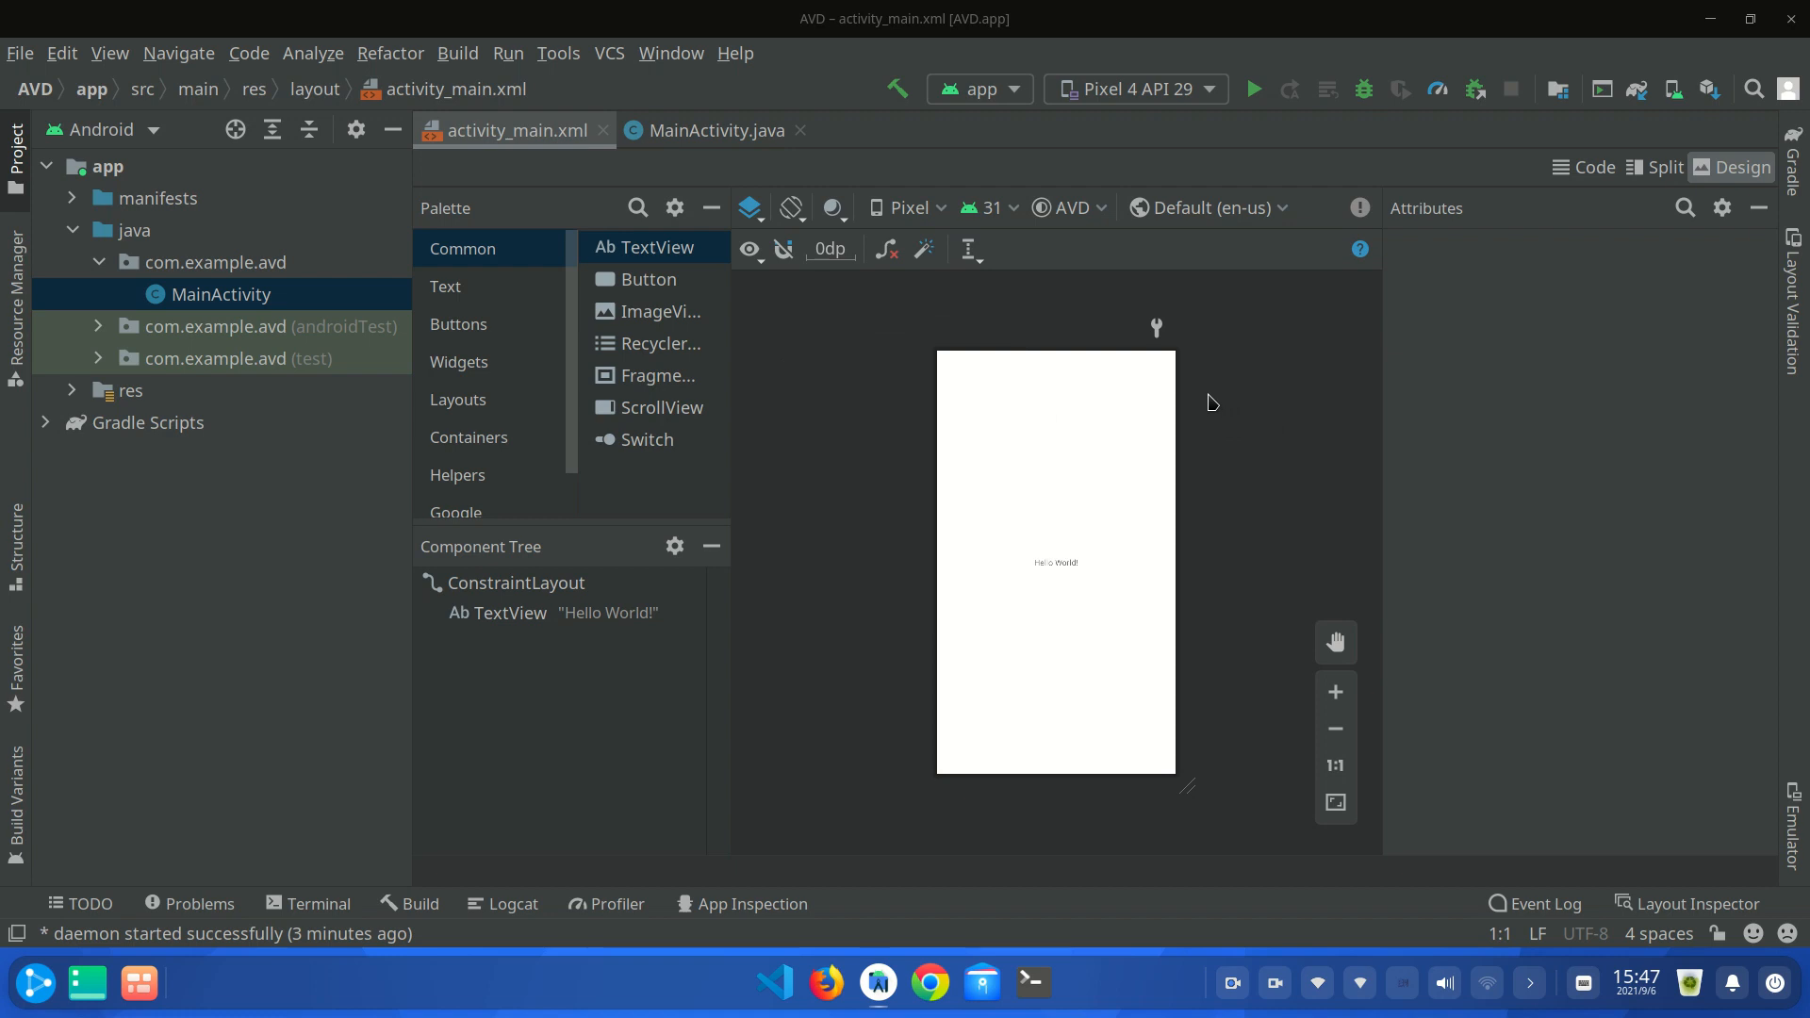
{"action": "mouse_move", "coordinate": [1404, 395]}
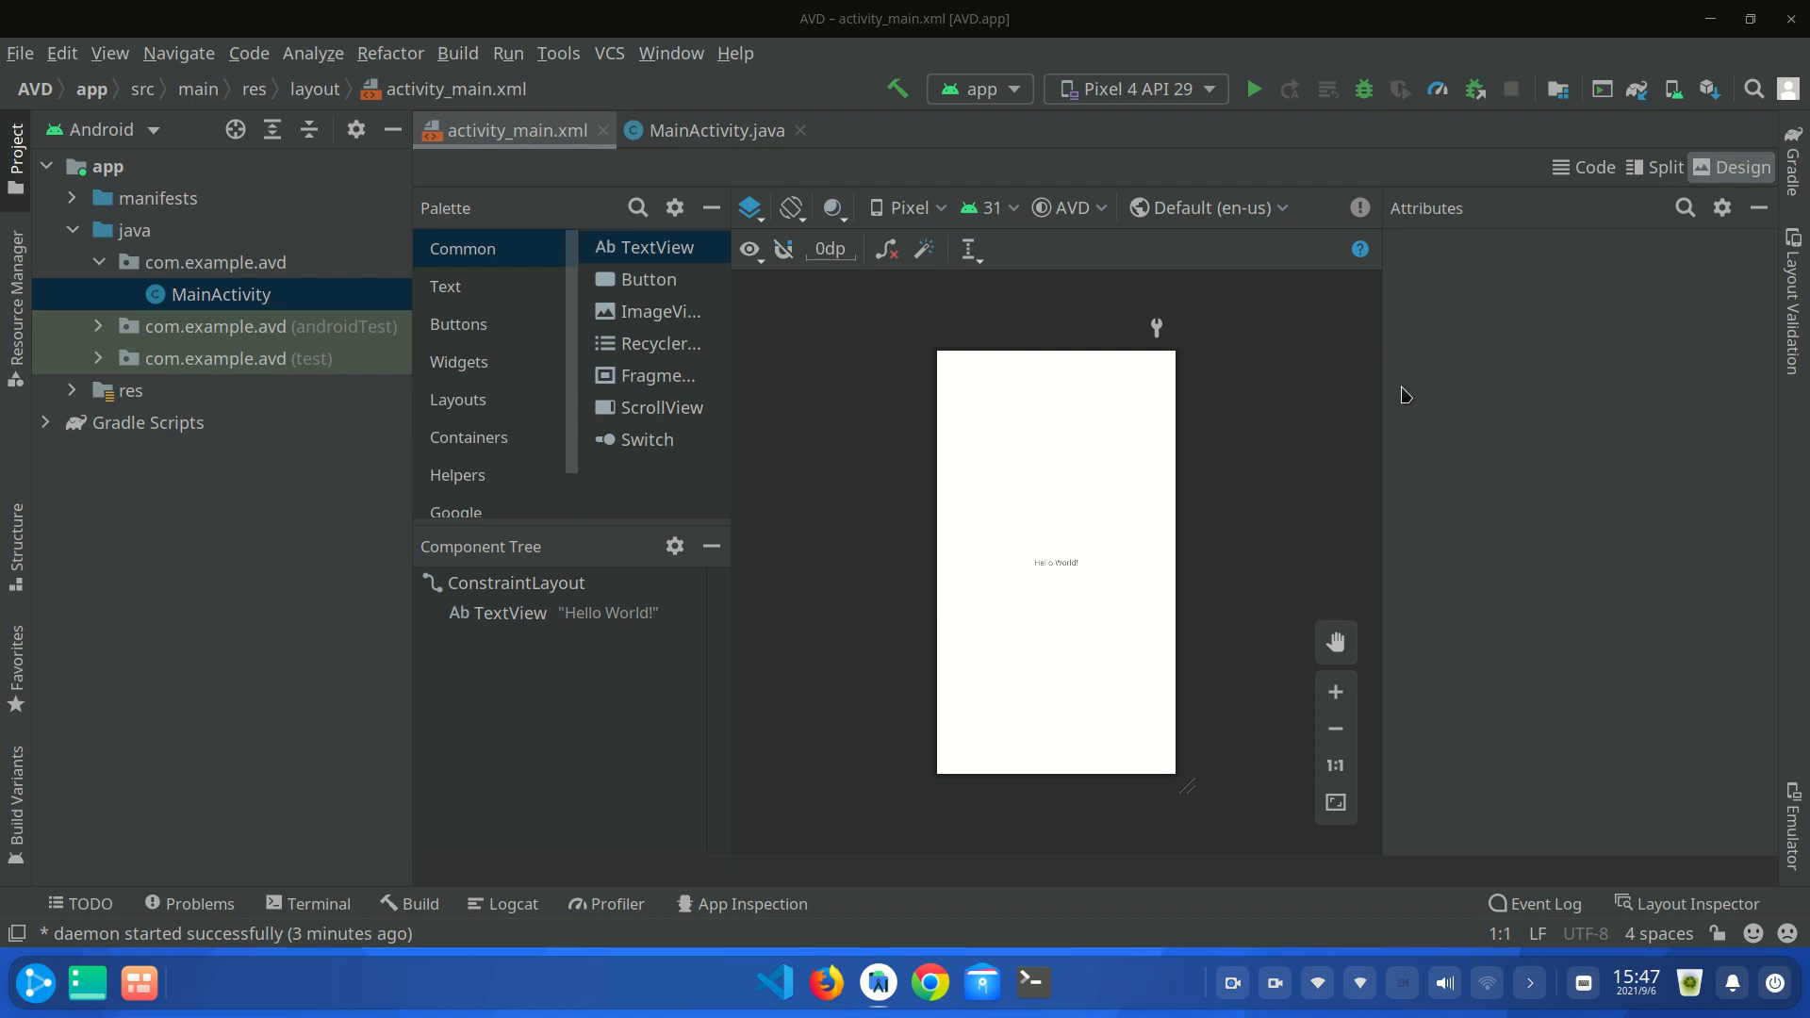
{"action": "mouse_move", "coordinate": [1559, 423]}
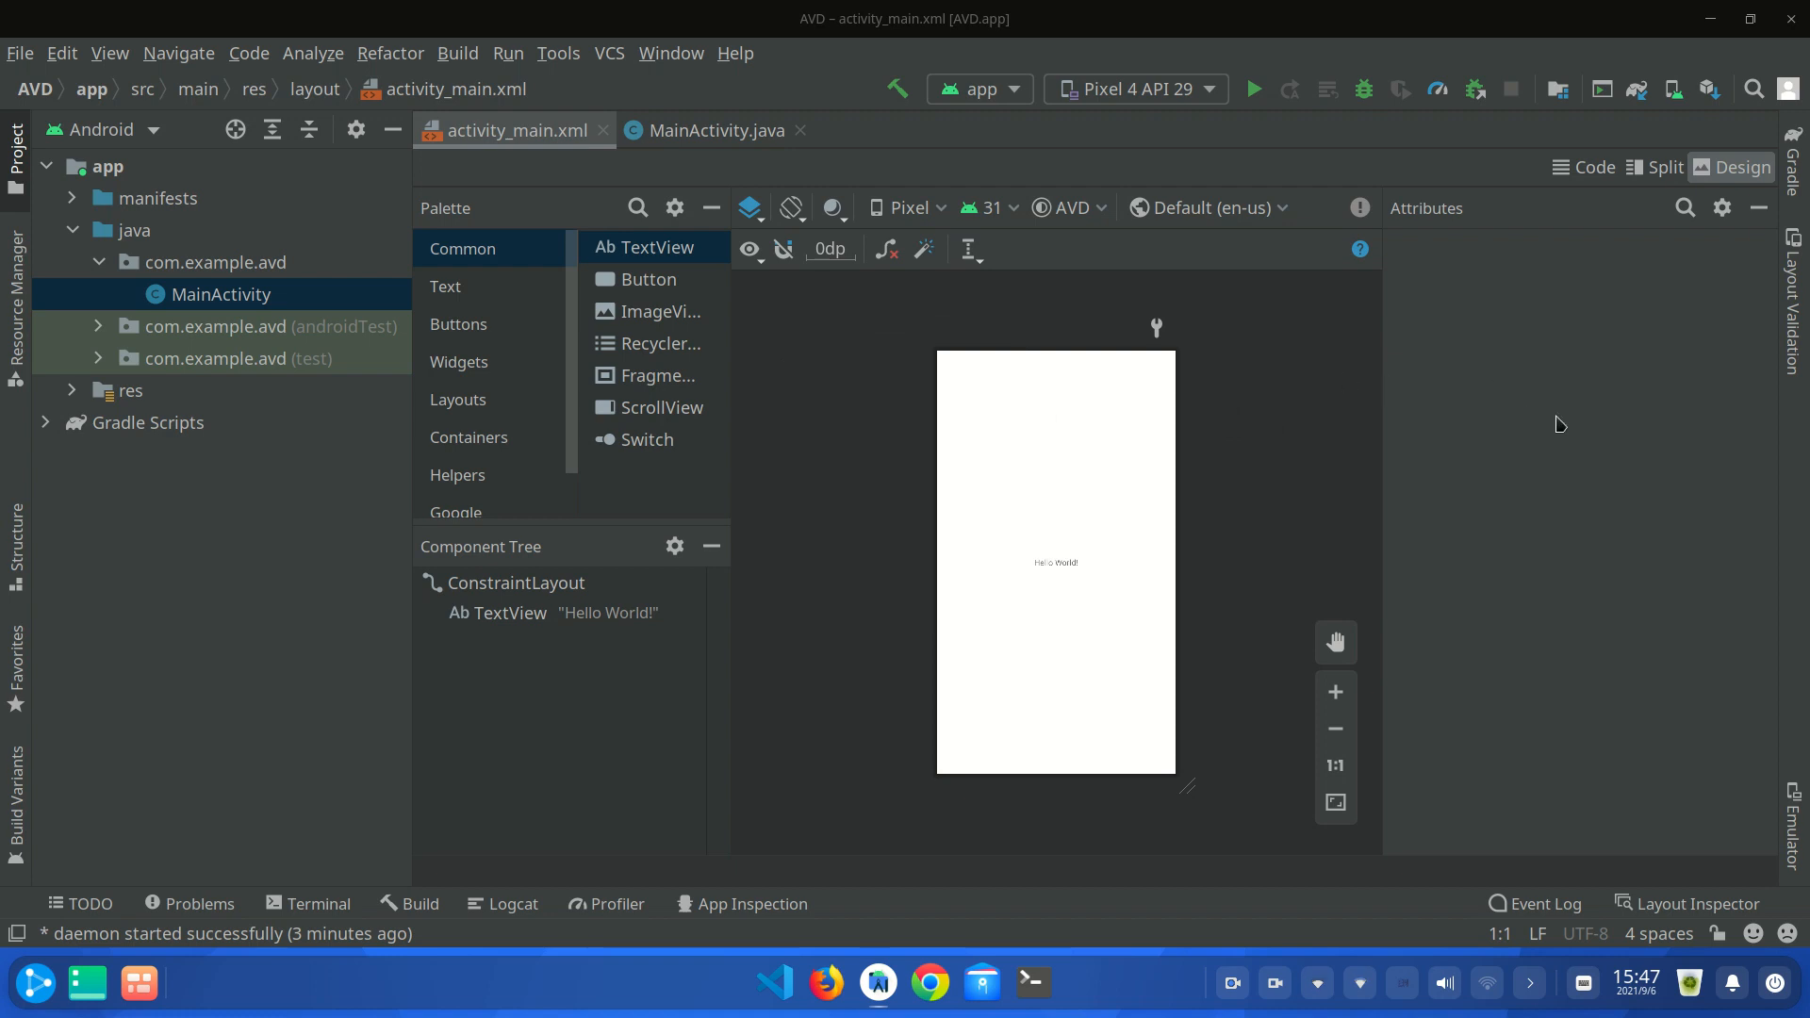
{"action": "mouse_move", "coordinate": [1671, 89]}
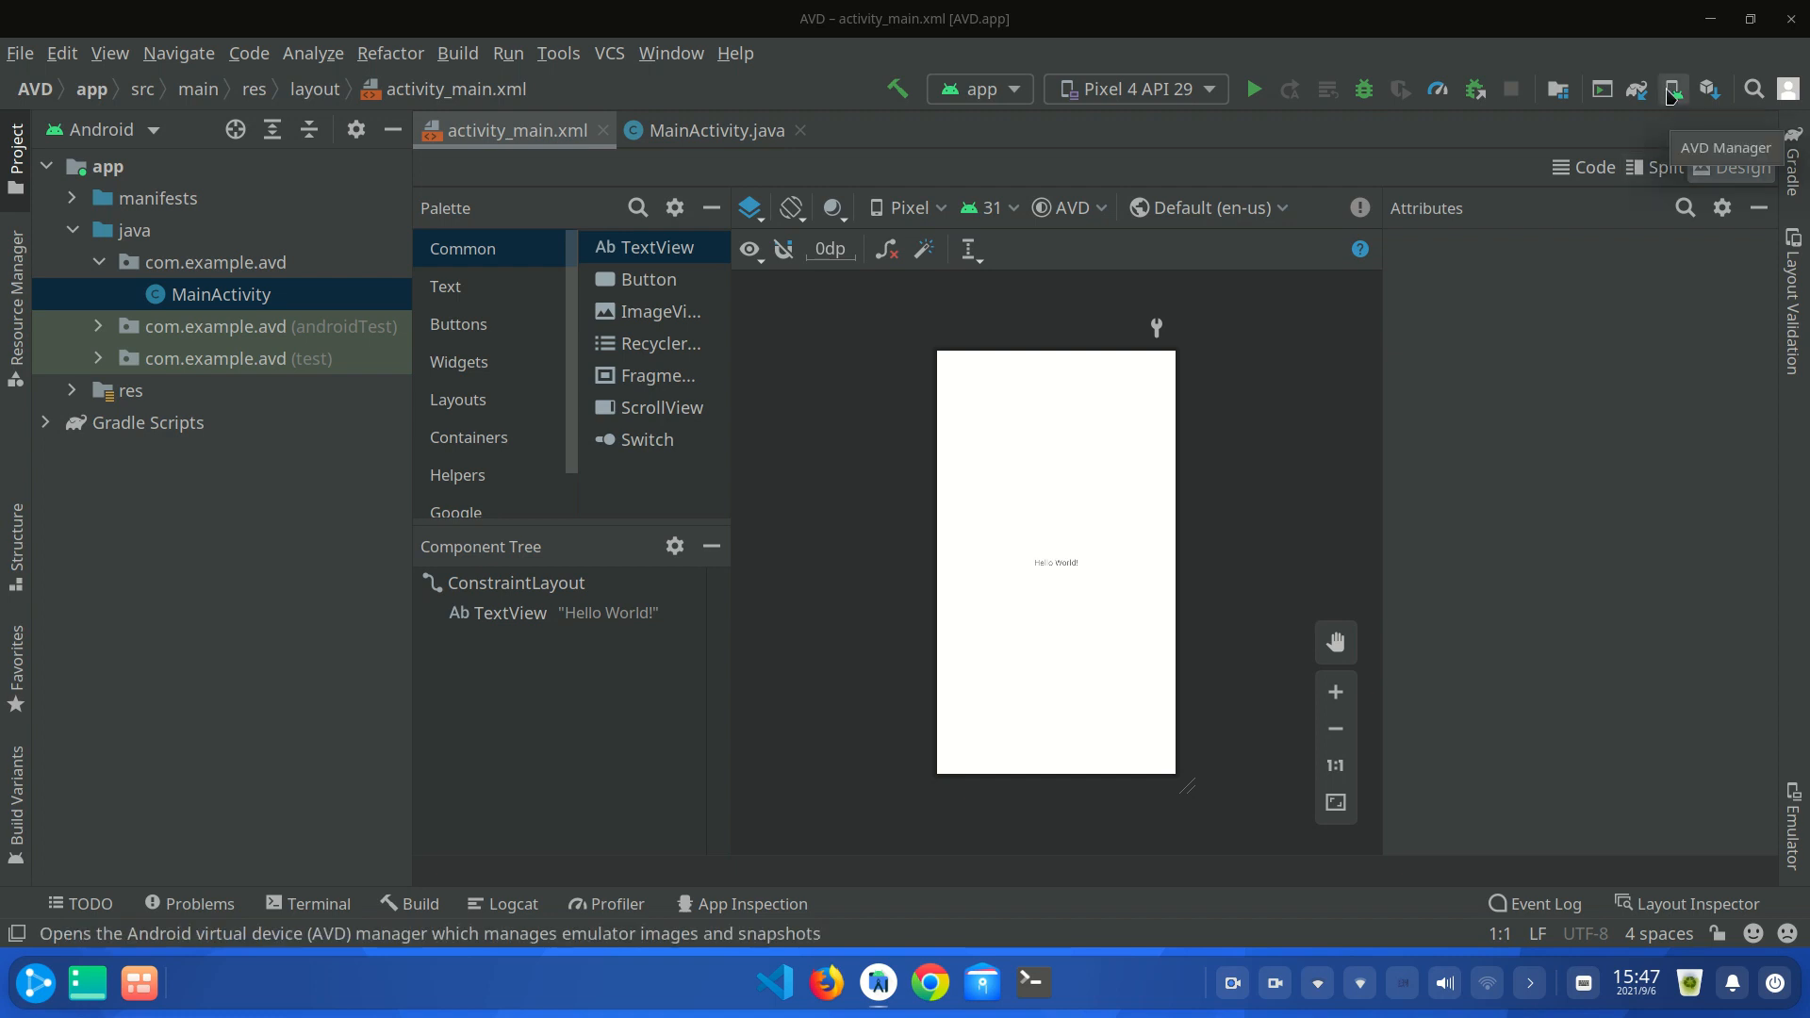
{"action": "mouse_move", "coordinate": [1673, 95]}
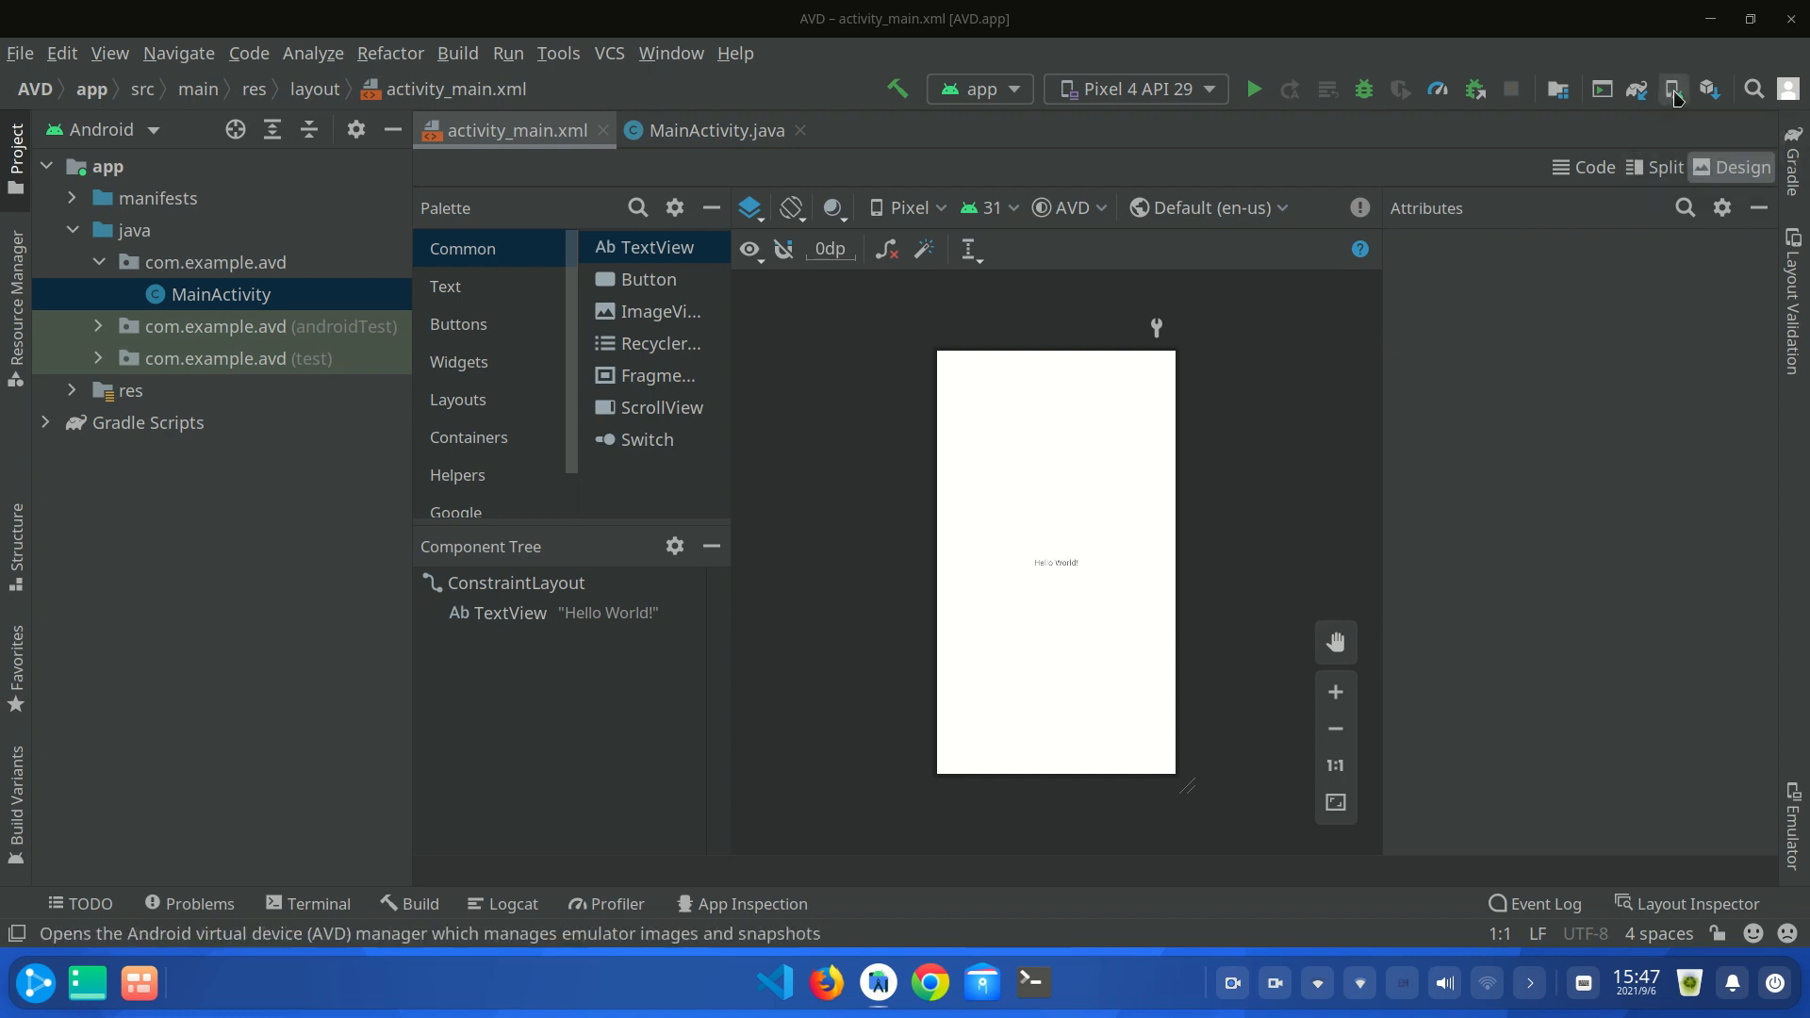
{"action": "mouse_move", "coordinate": [1673, 89]}
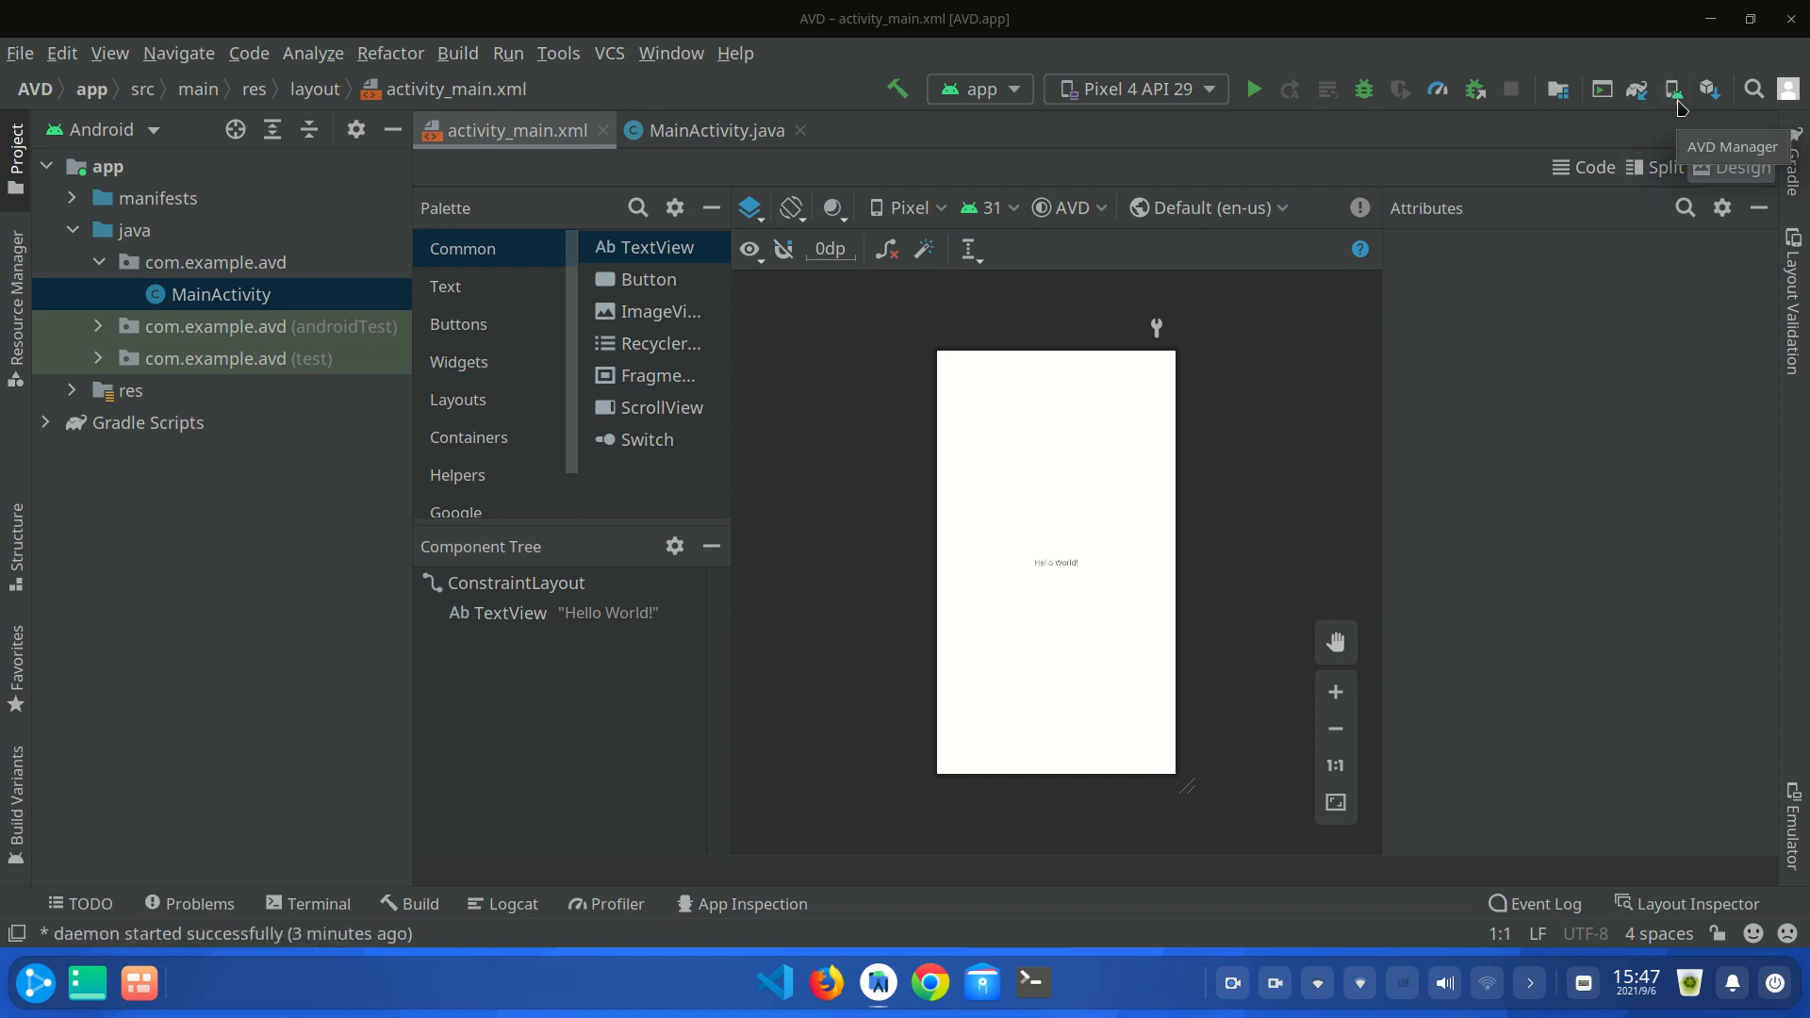
- Open AVD Manager from the toolbar device dropdown to see the Pixel 4 API 29 device
{"action": "left_click", "coordinate": [1208, 89]}
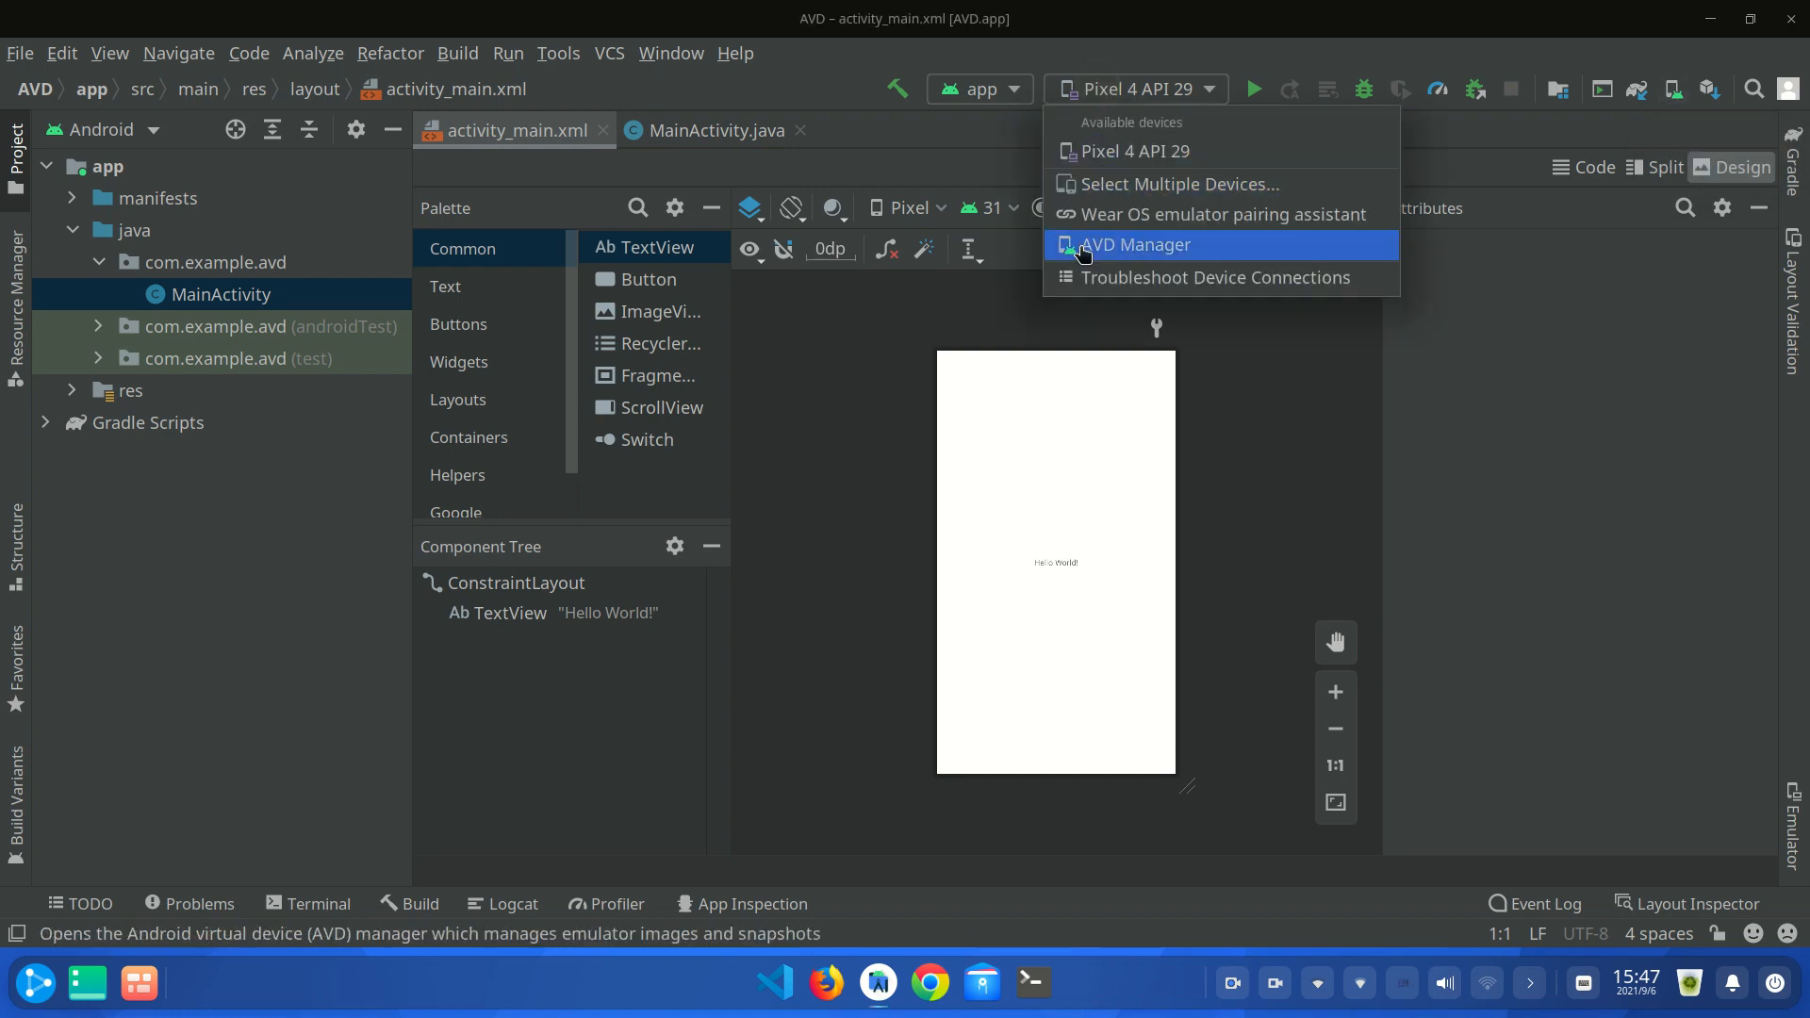
{"action": "left_click", "coordinate": [1133, 243]}
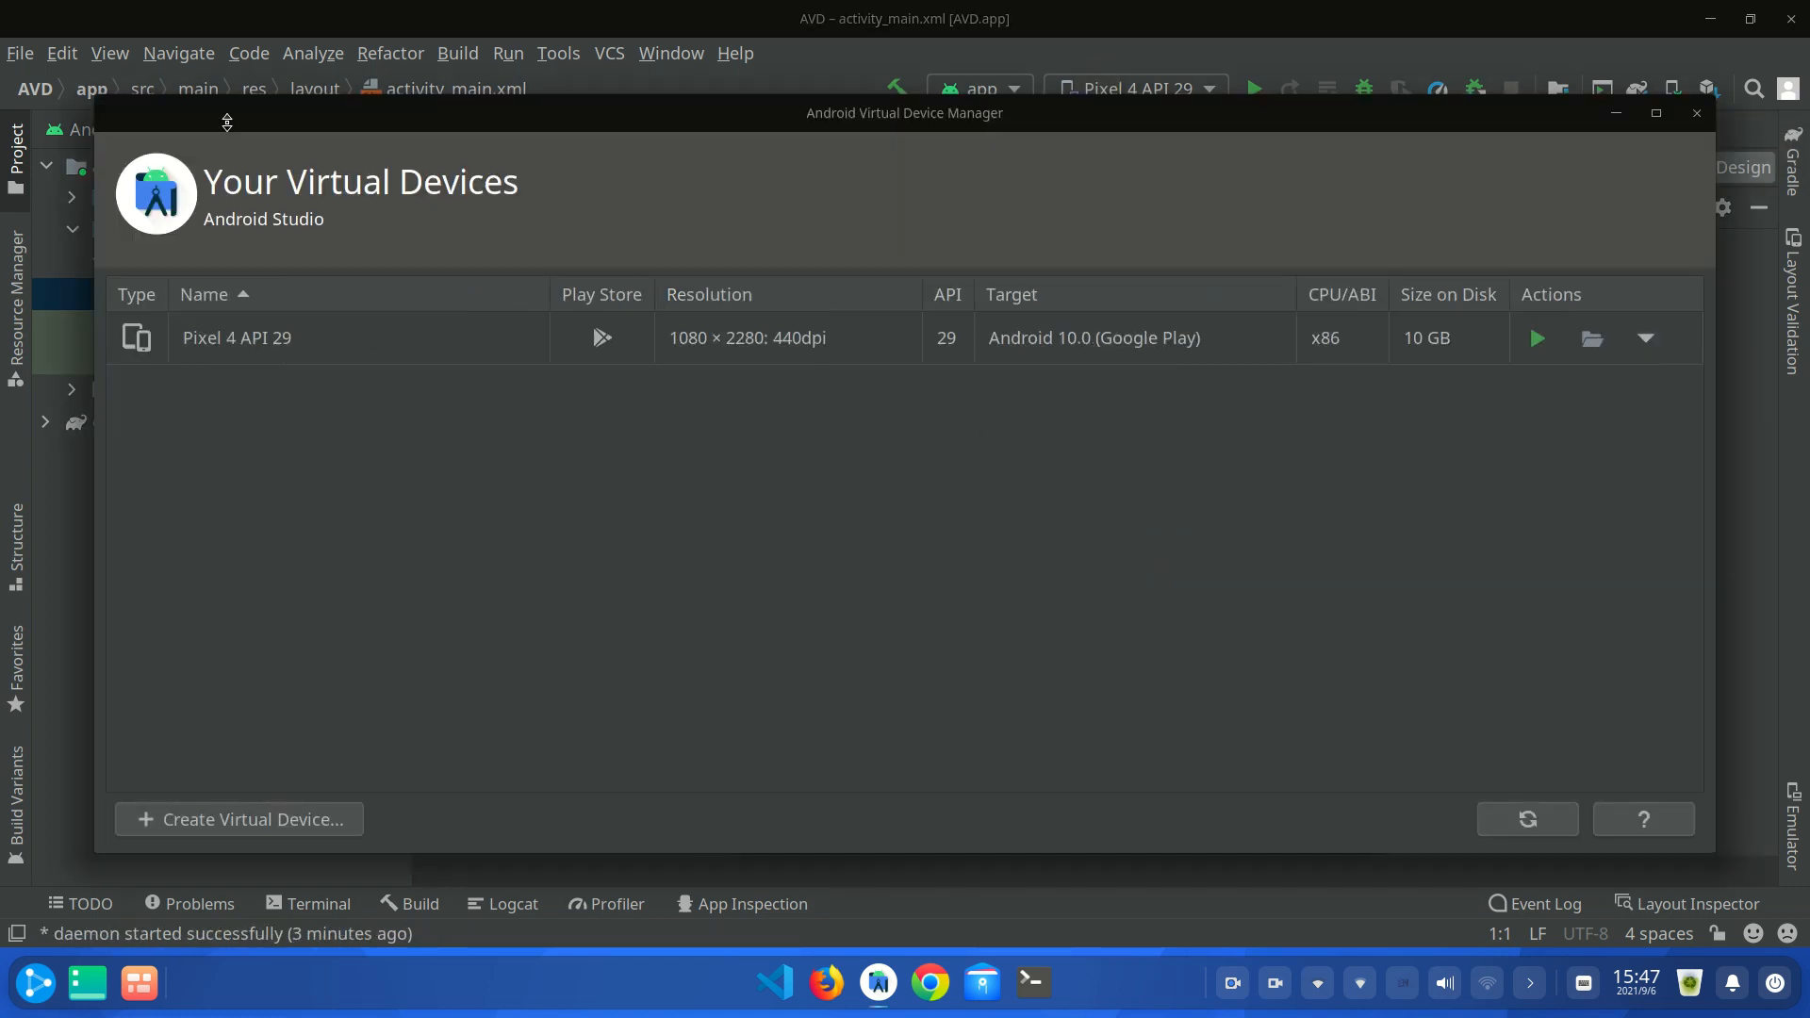
{"action": "mouse_move", "coordinate": [1305, 587]}
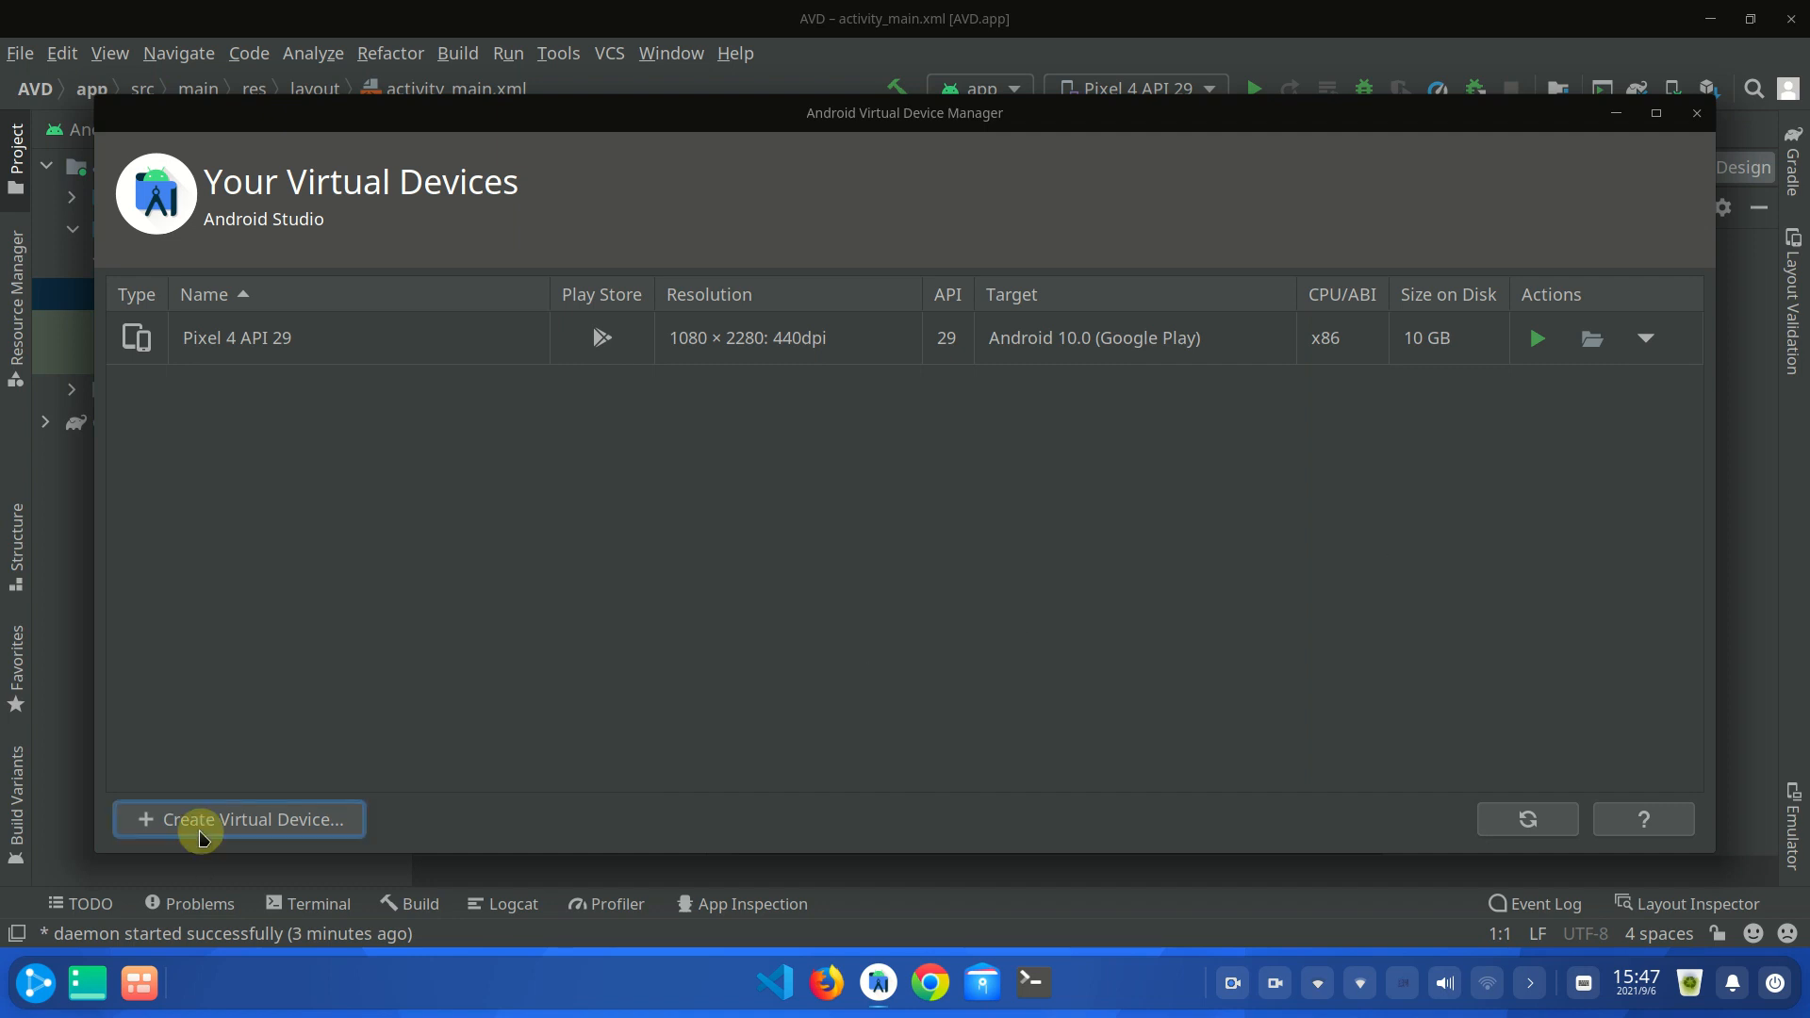
- Start a new virtual device and browse the Phone hardware list for Pixel 4
{"action": "left_click", "coordinate": [239, 820]}
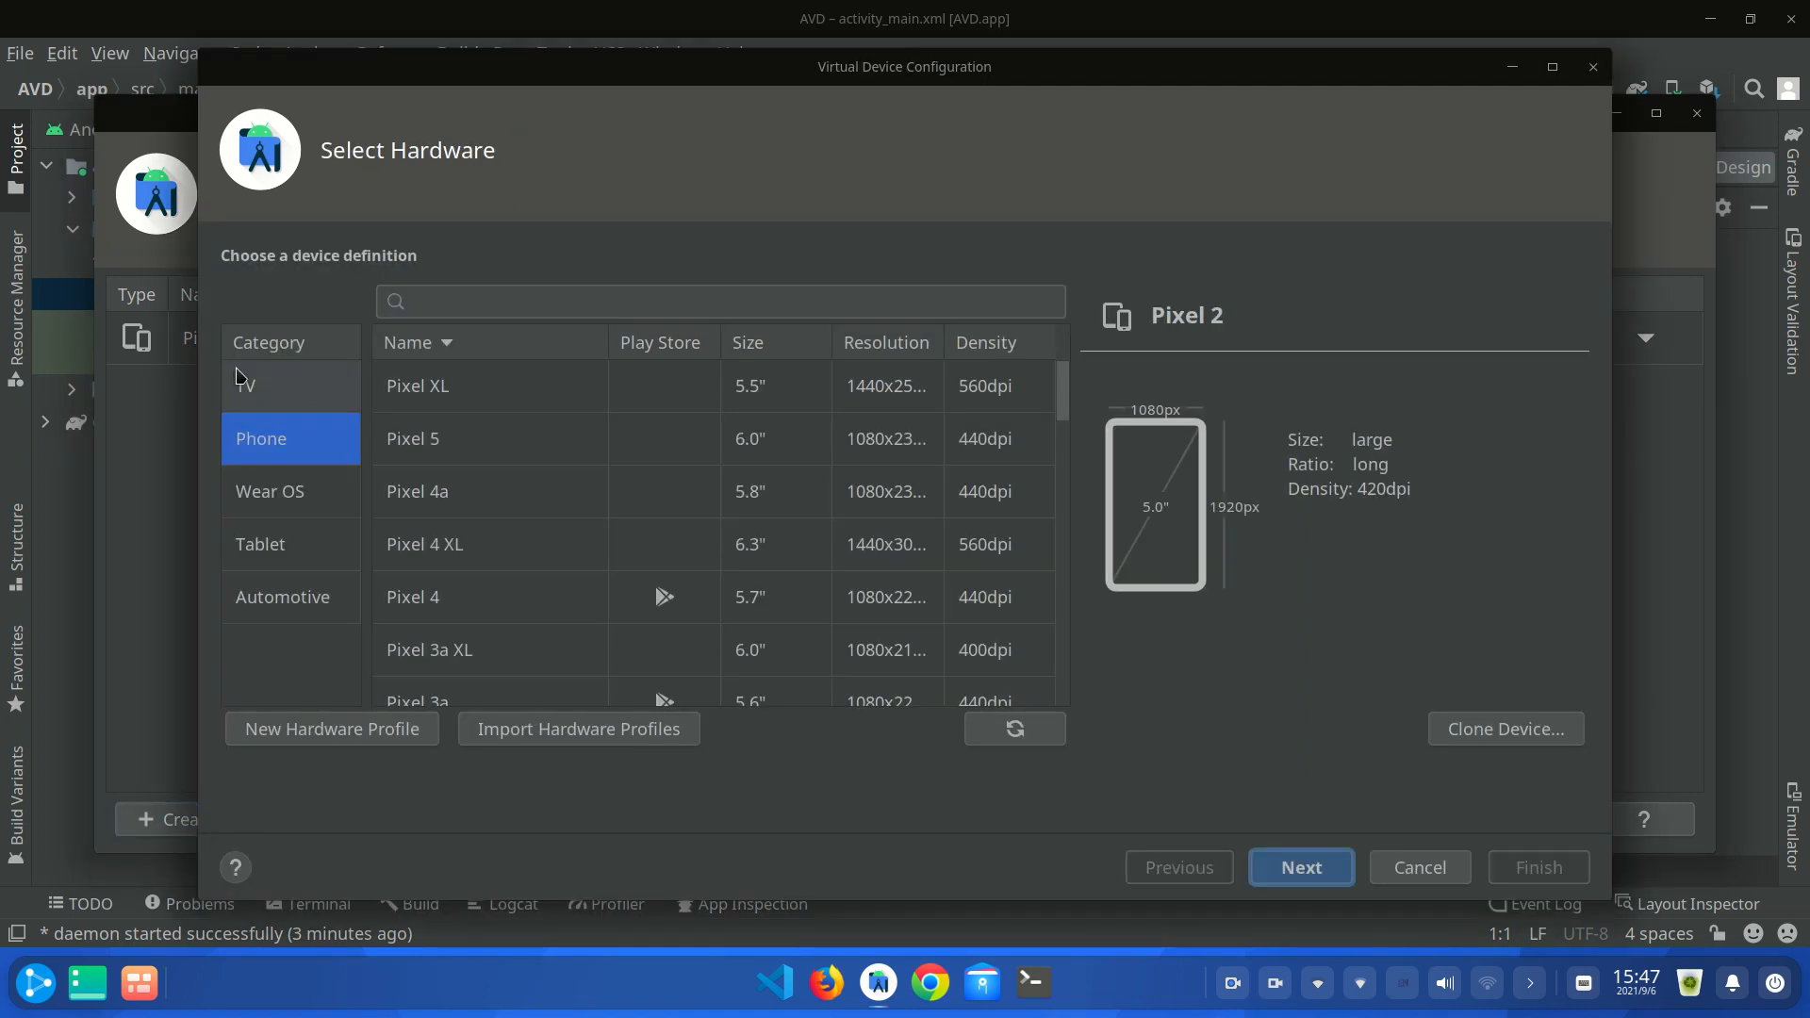
{"action": "mouse_move", "coordinate": [261, 437]}
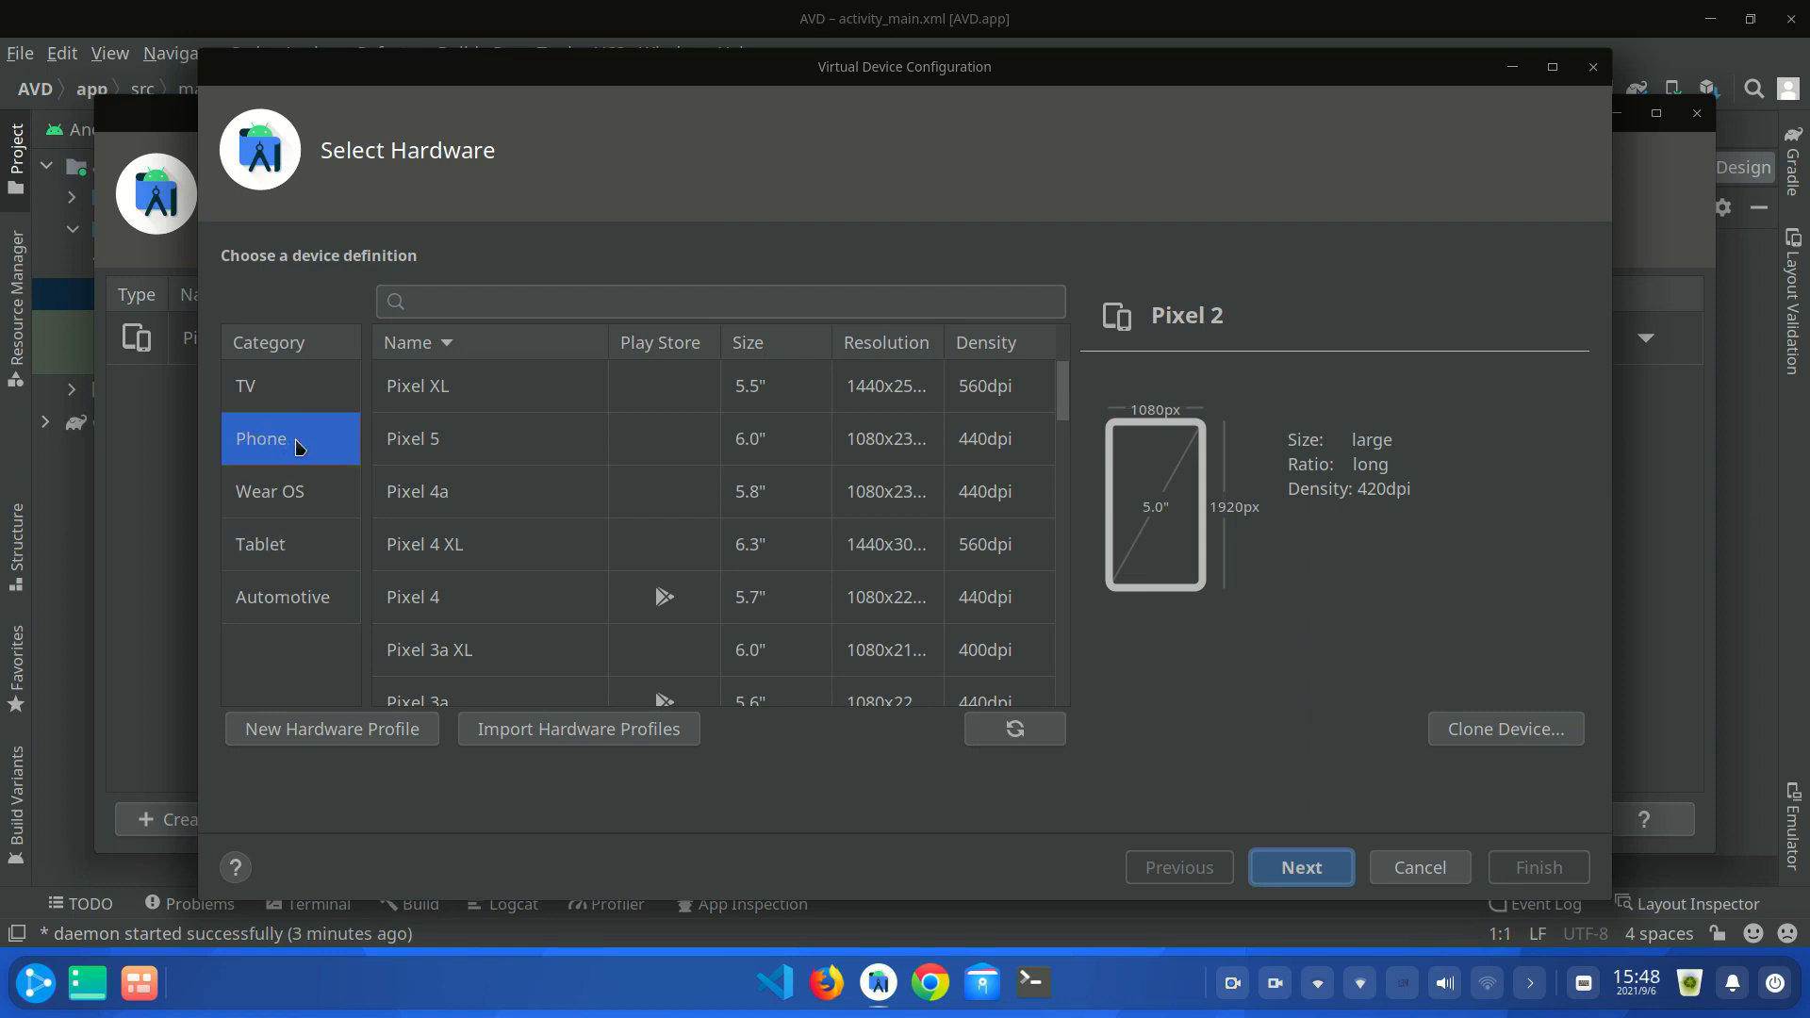
{"action": "scroll", "scroll_direction": "down", "scroll_amount": 3}
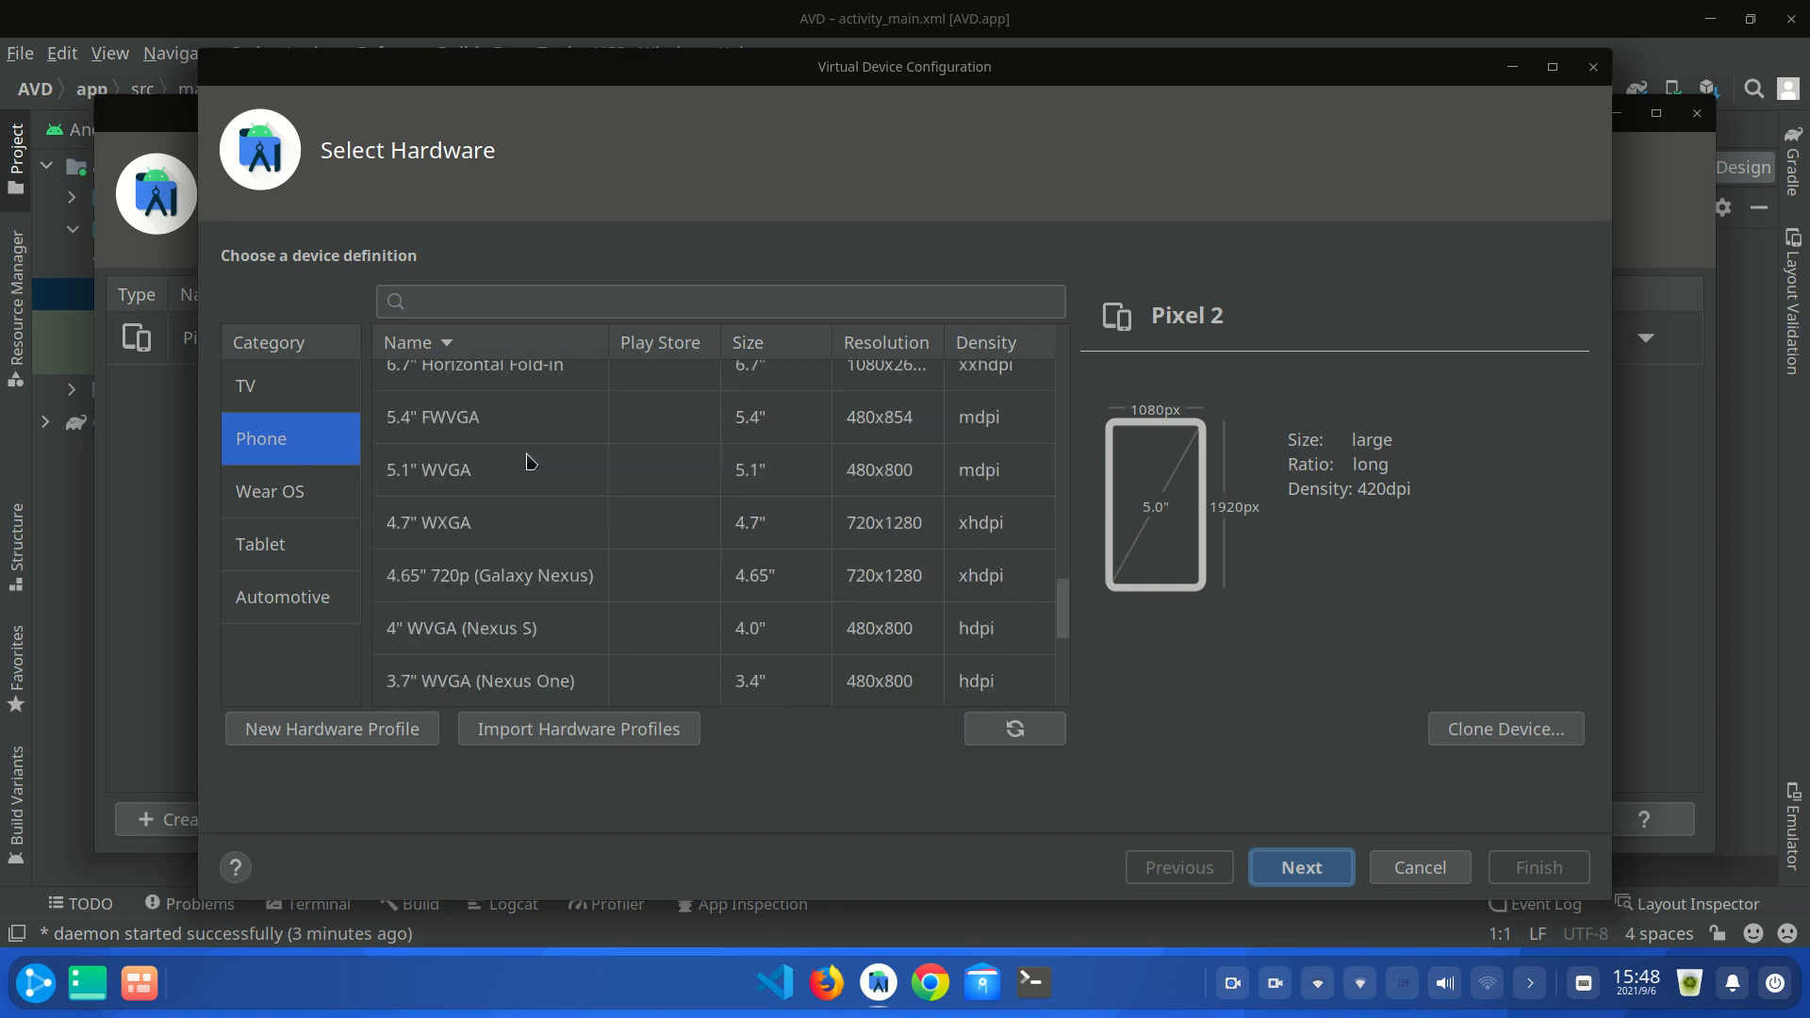
{"action": "scroll", "scroll_direction": "down", "scroll_amount": 3}
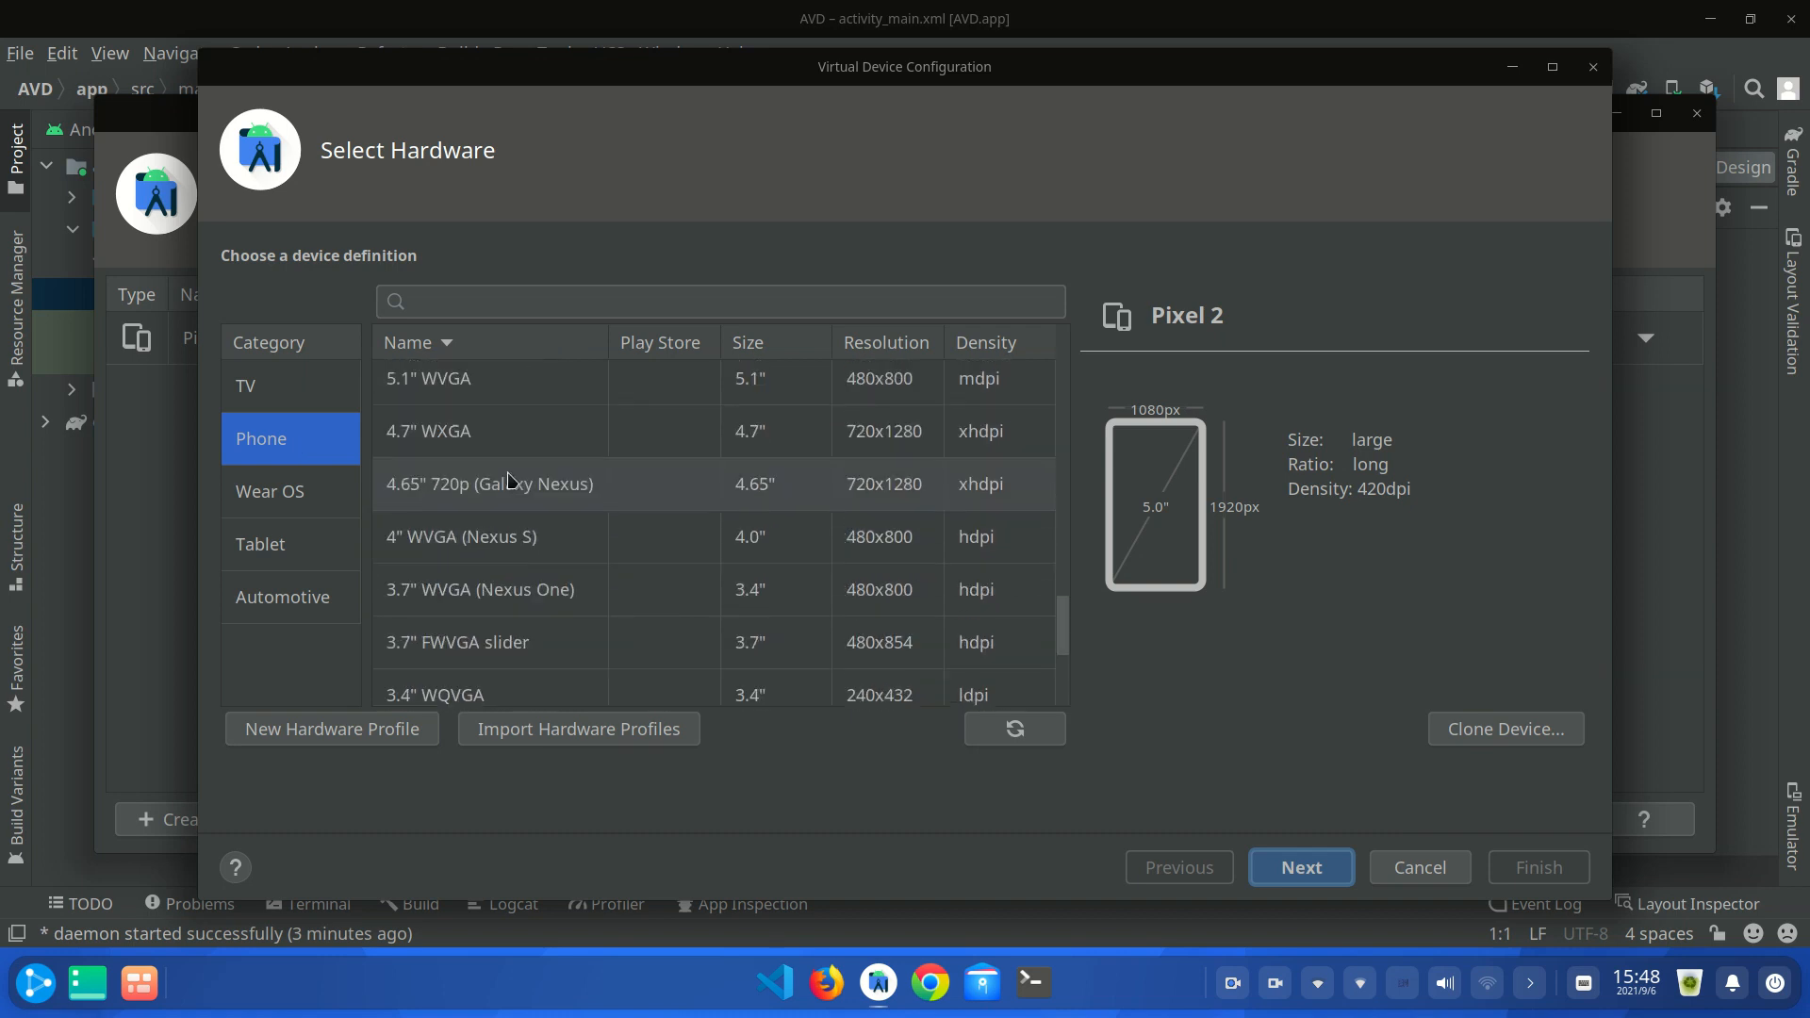
{"action": "scroll", "scroll_direction": "up", "scroll_amount": 3}
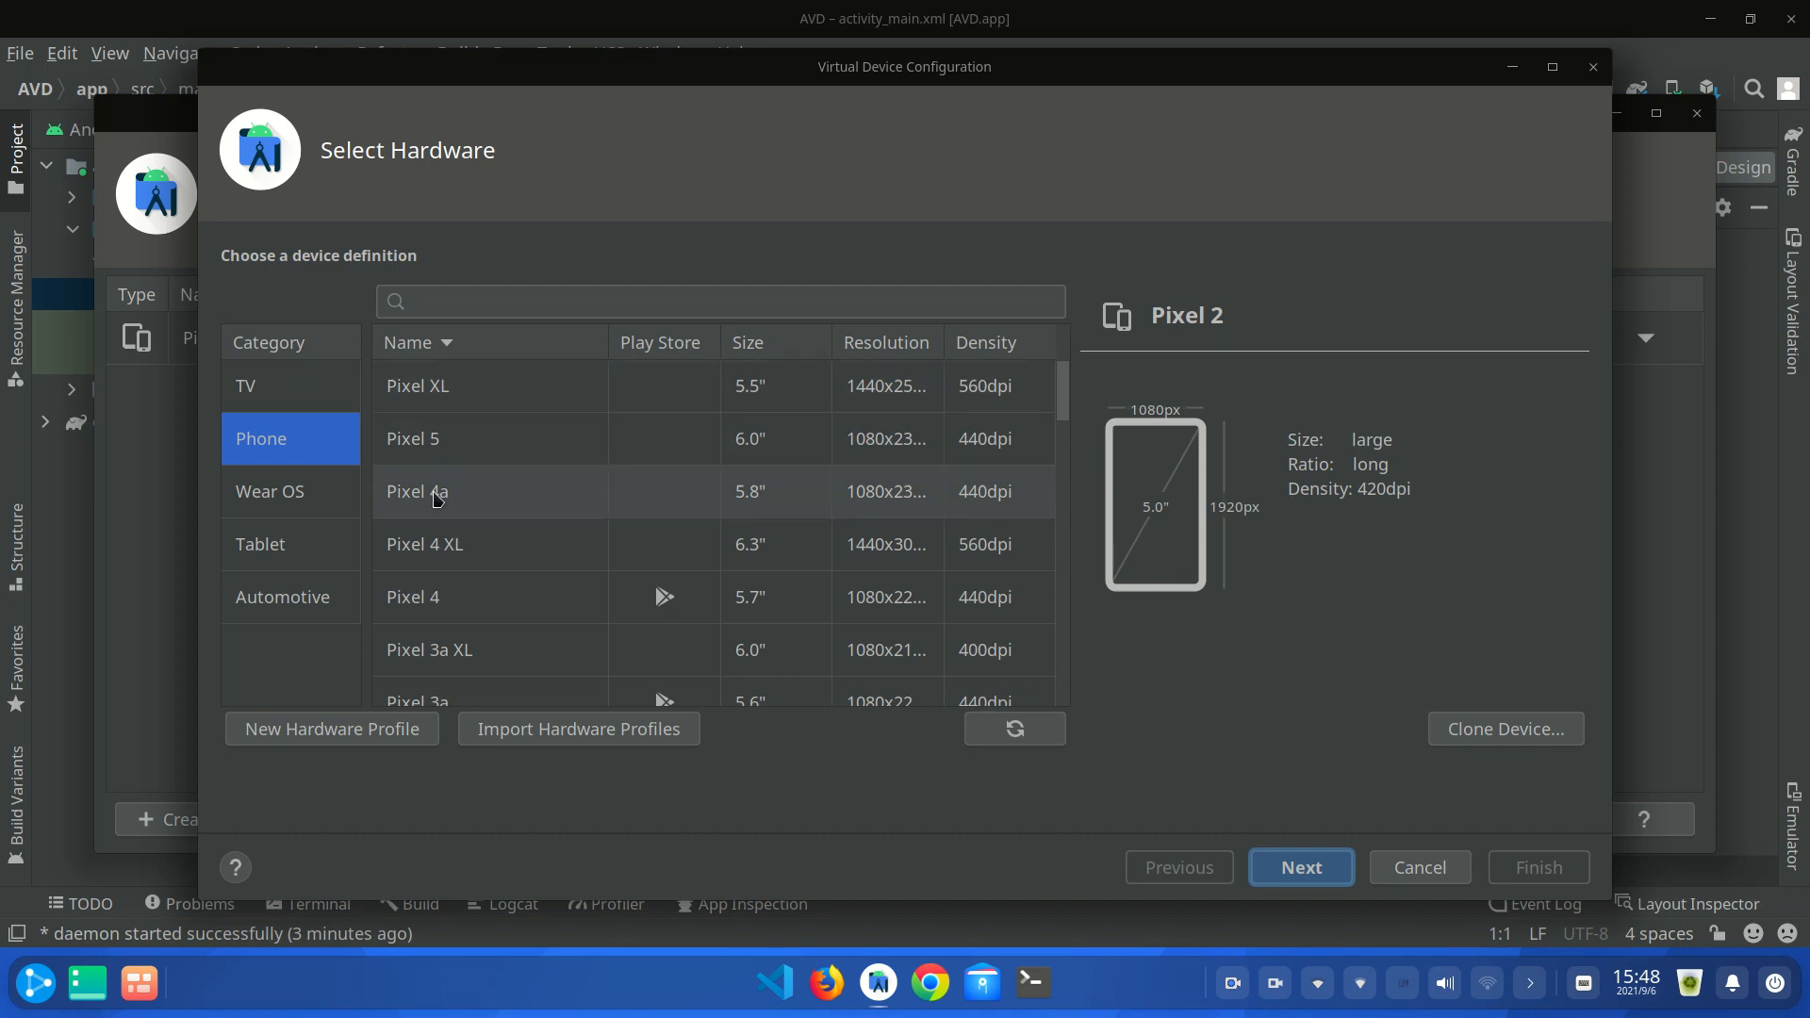
{"action": "mouse_move", "coordinate": [771, 451]}
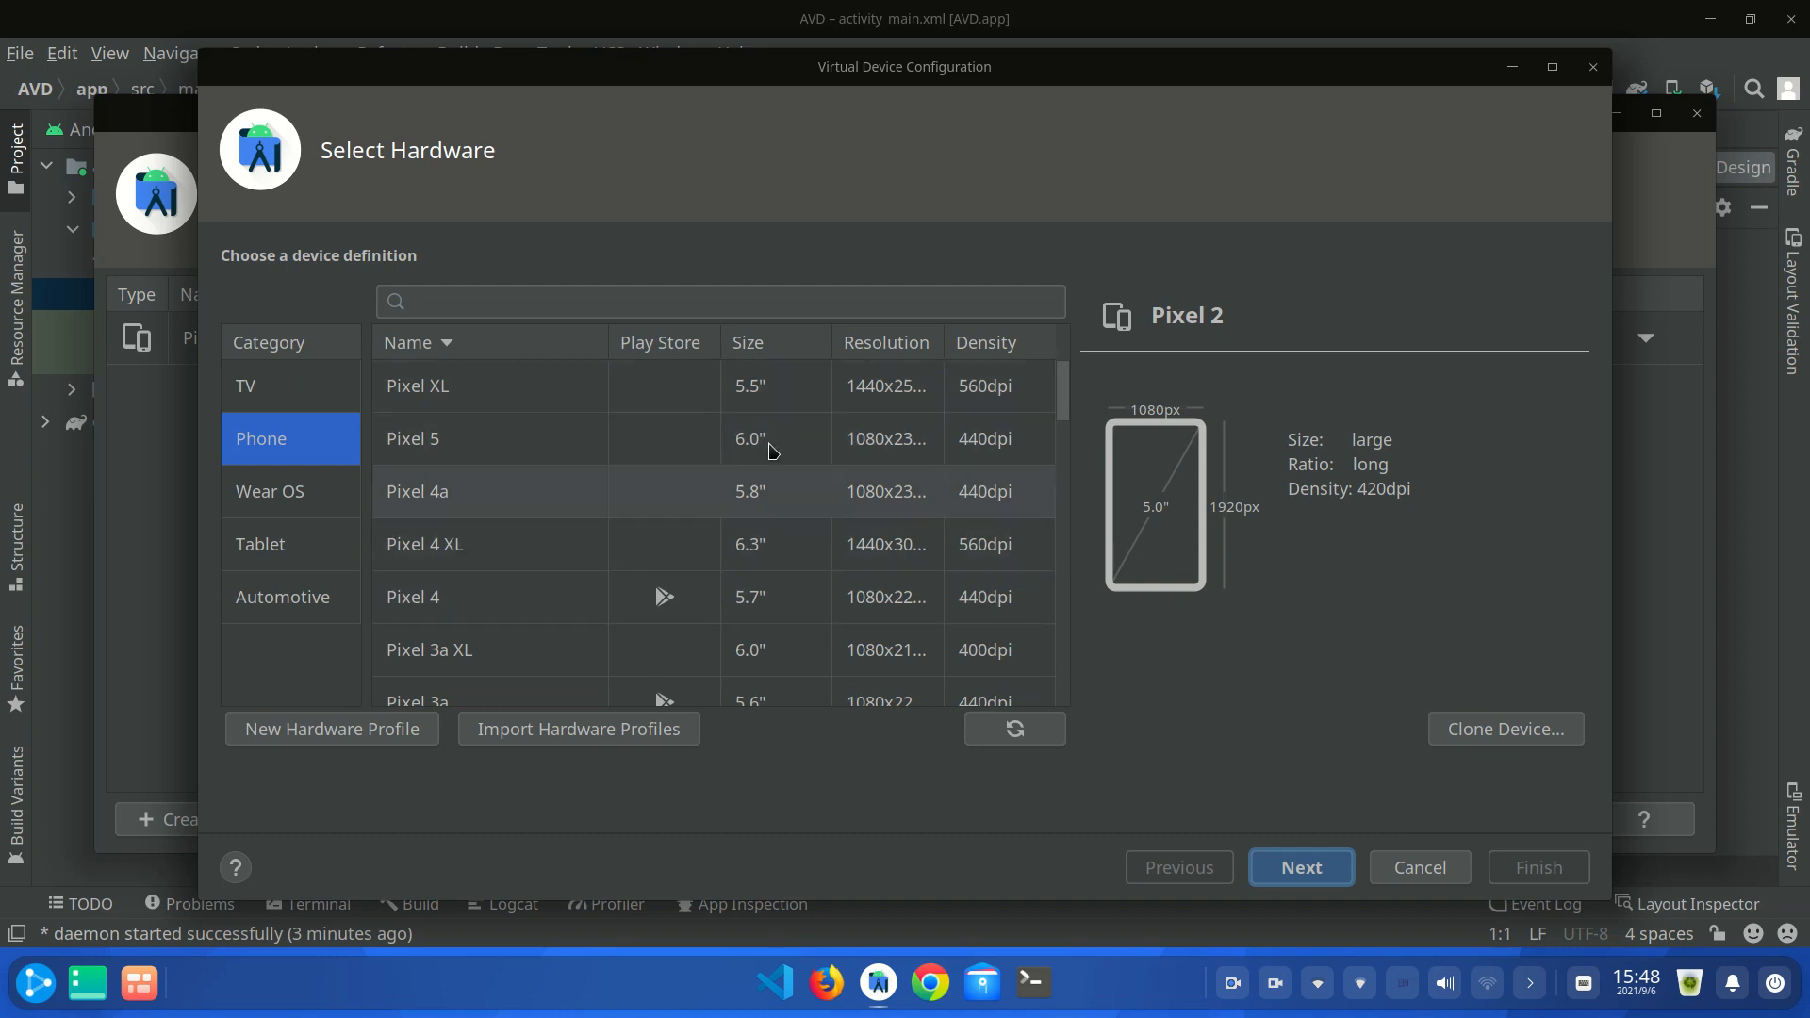
{"action": "mouse_move", "coordinate": [806, 524]}
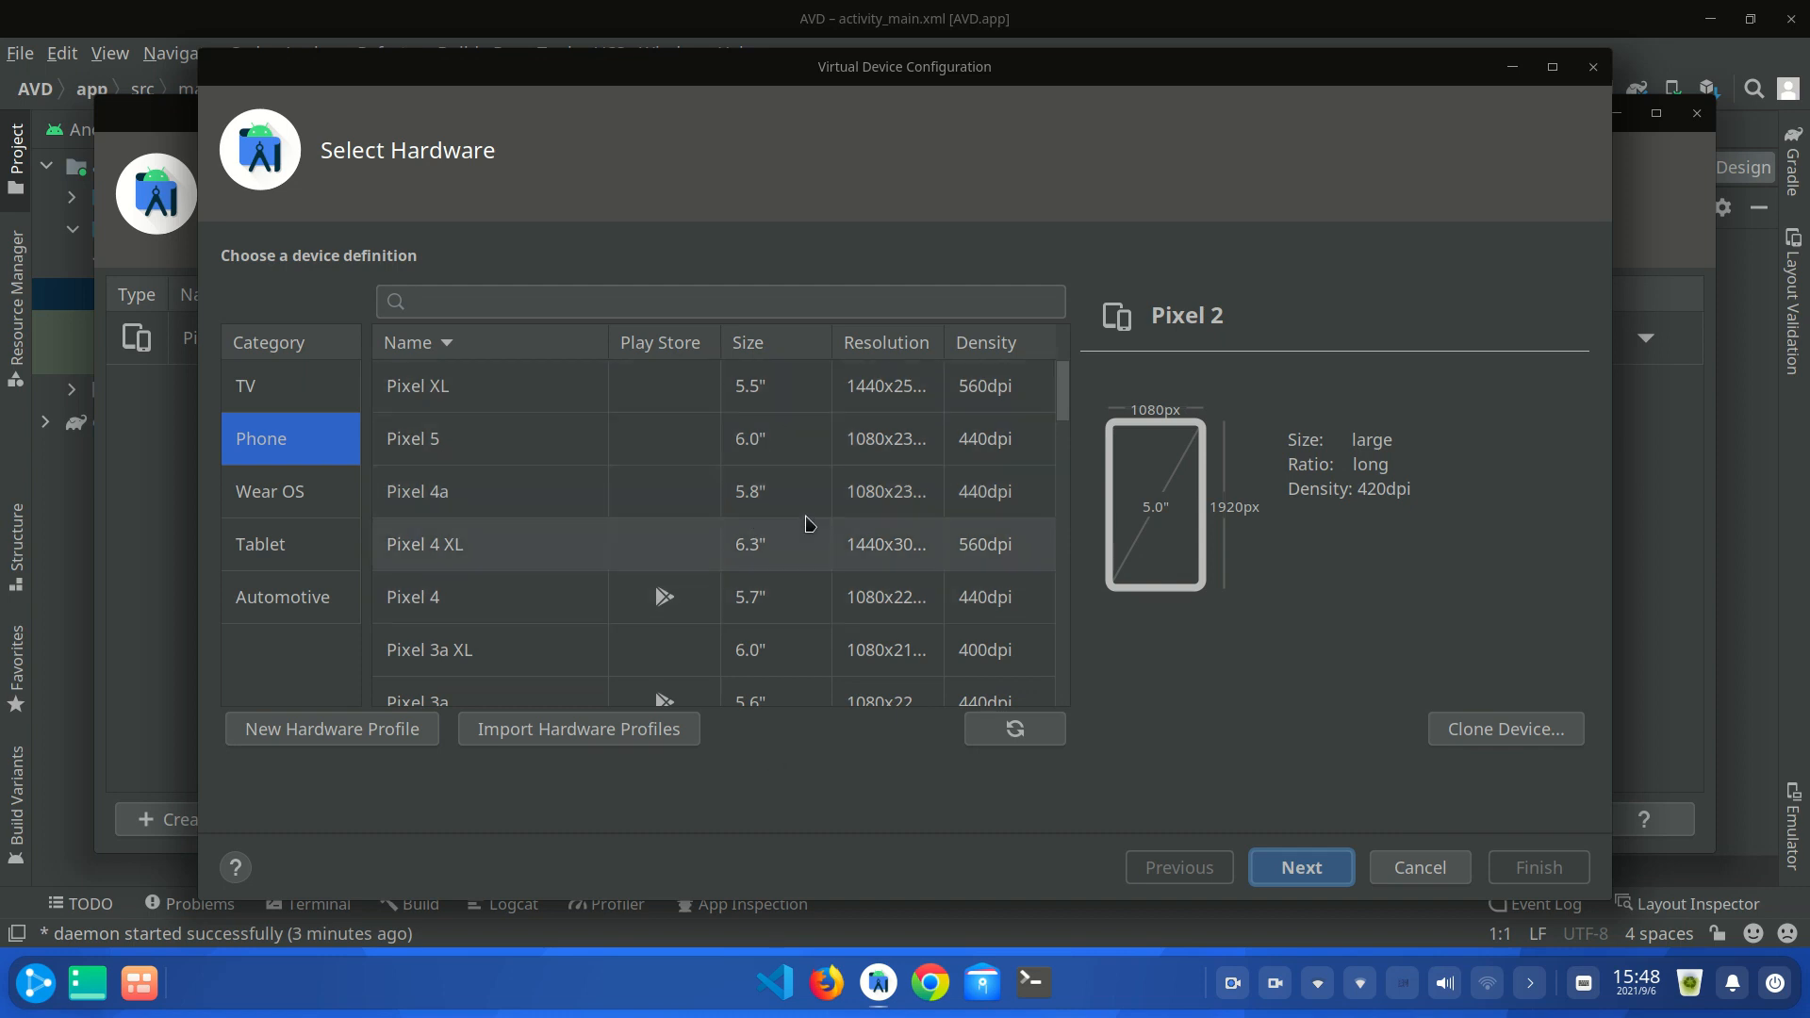
{"action": "mouse_move", "coordinate": [869, 413]}
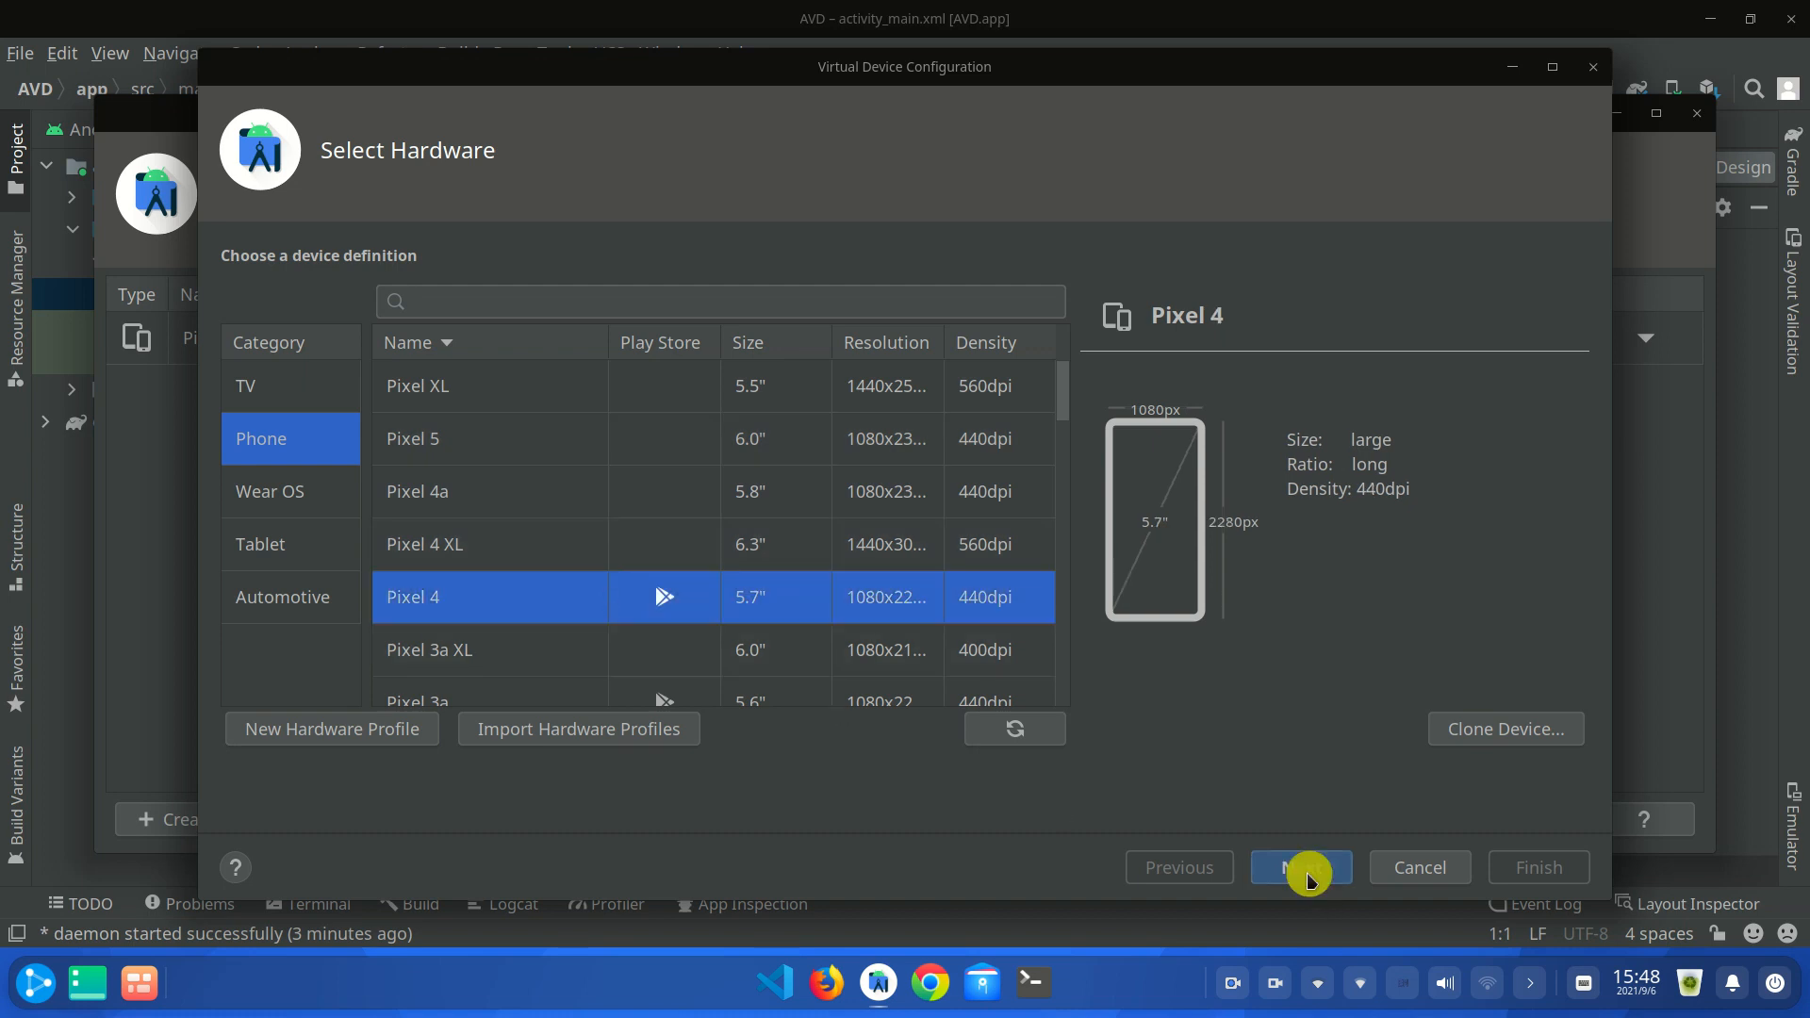
- Advance to the System Image page with Q (API 29) selected
{"action": "left_click", "coordinate": [1300, 867]}
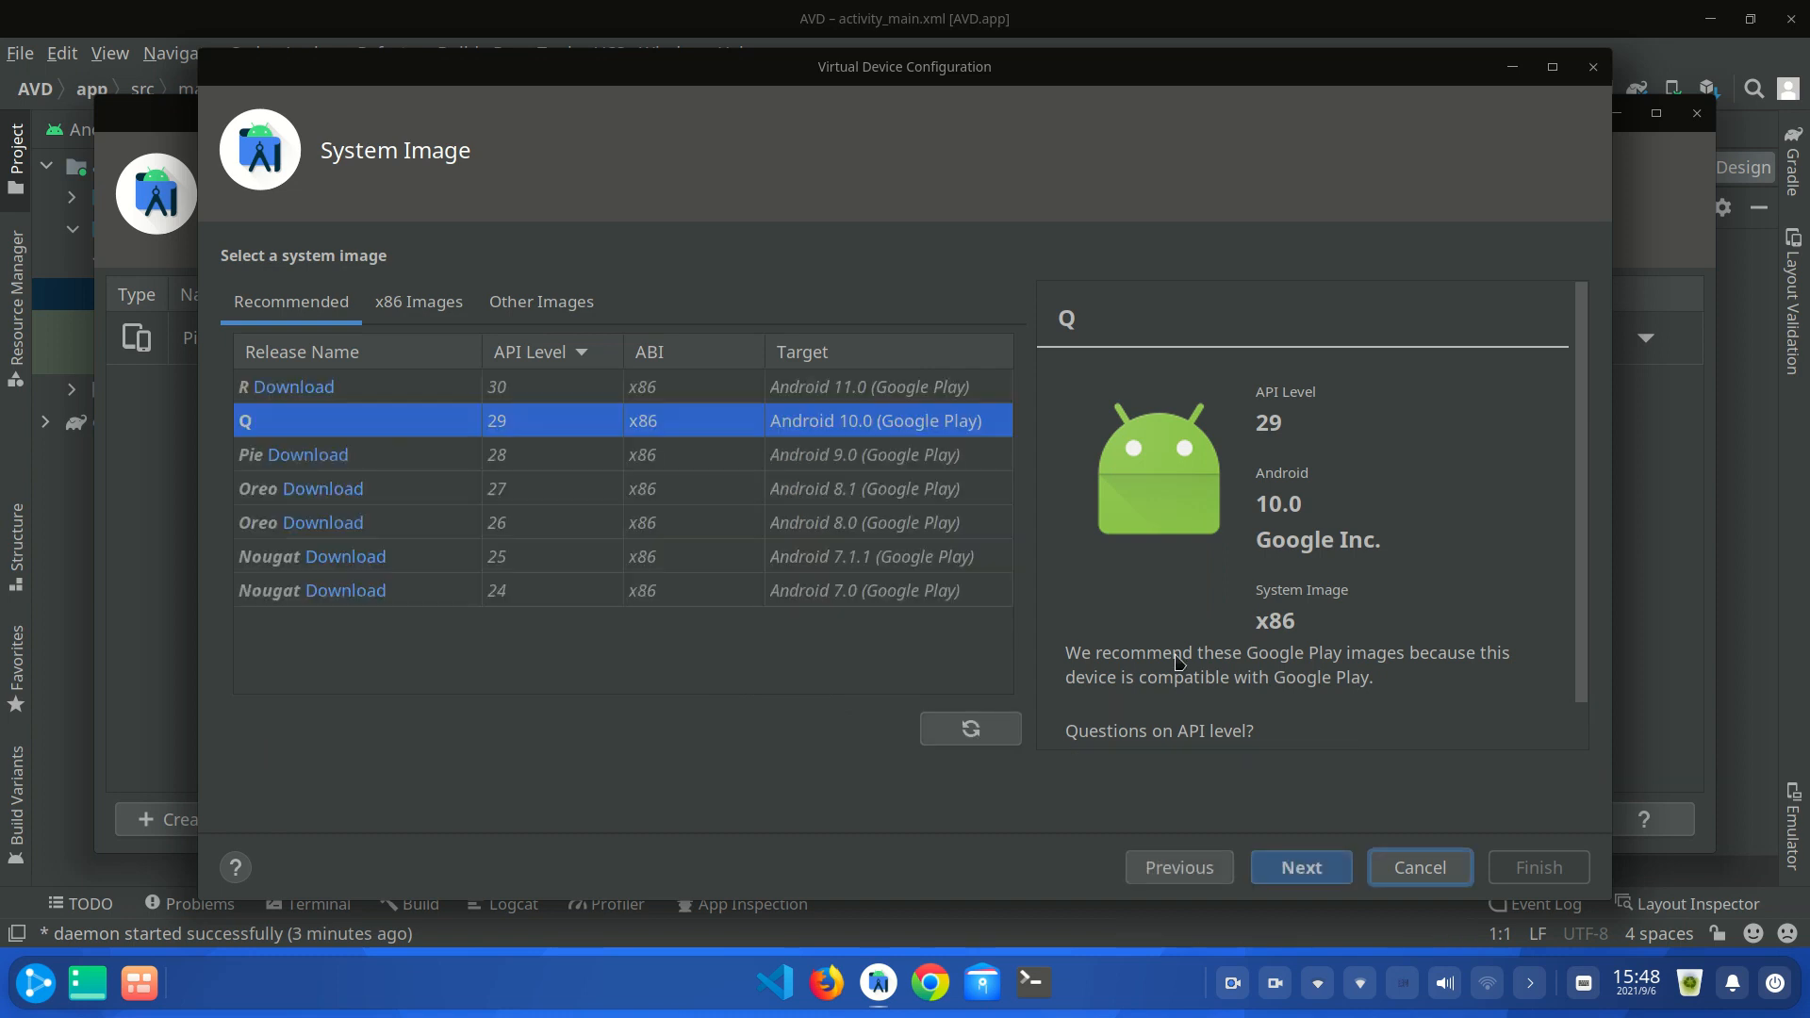
{"action": "mouse_move", "coordinate": [419, 427]}
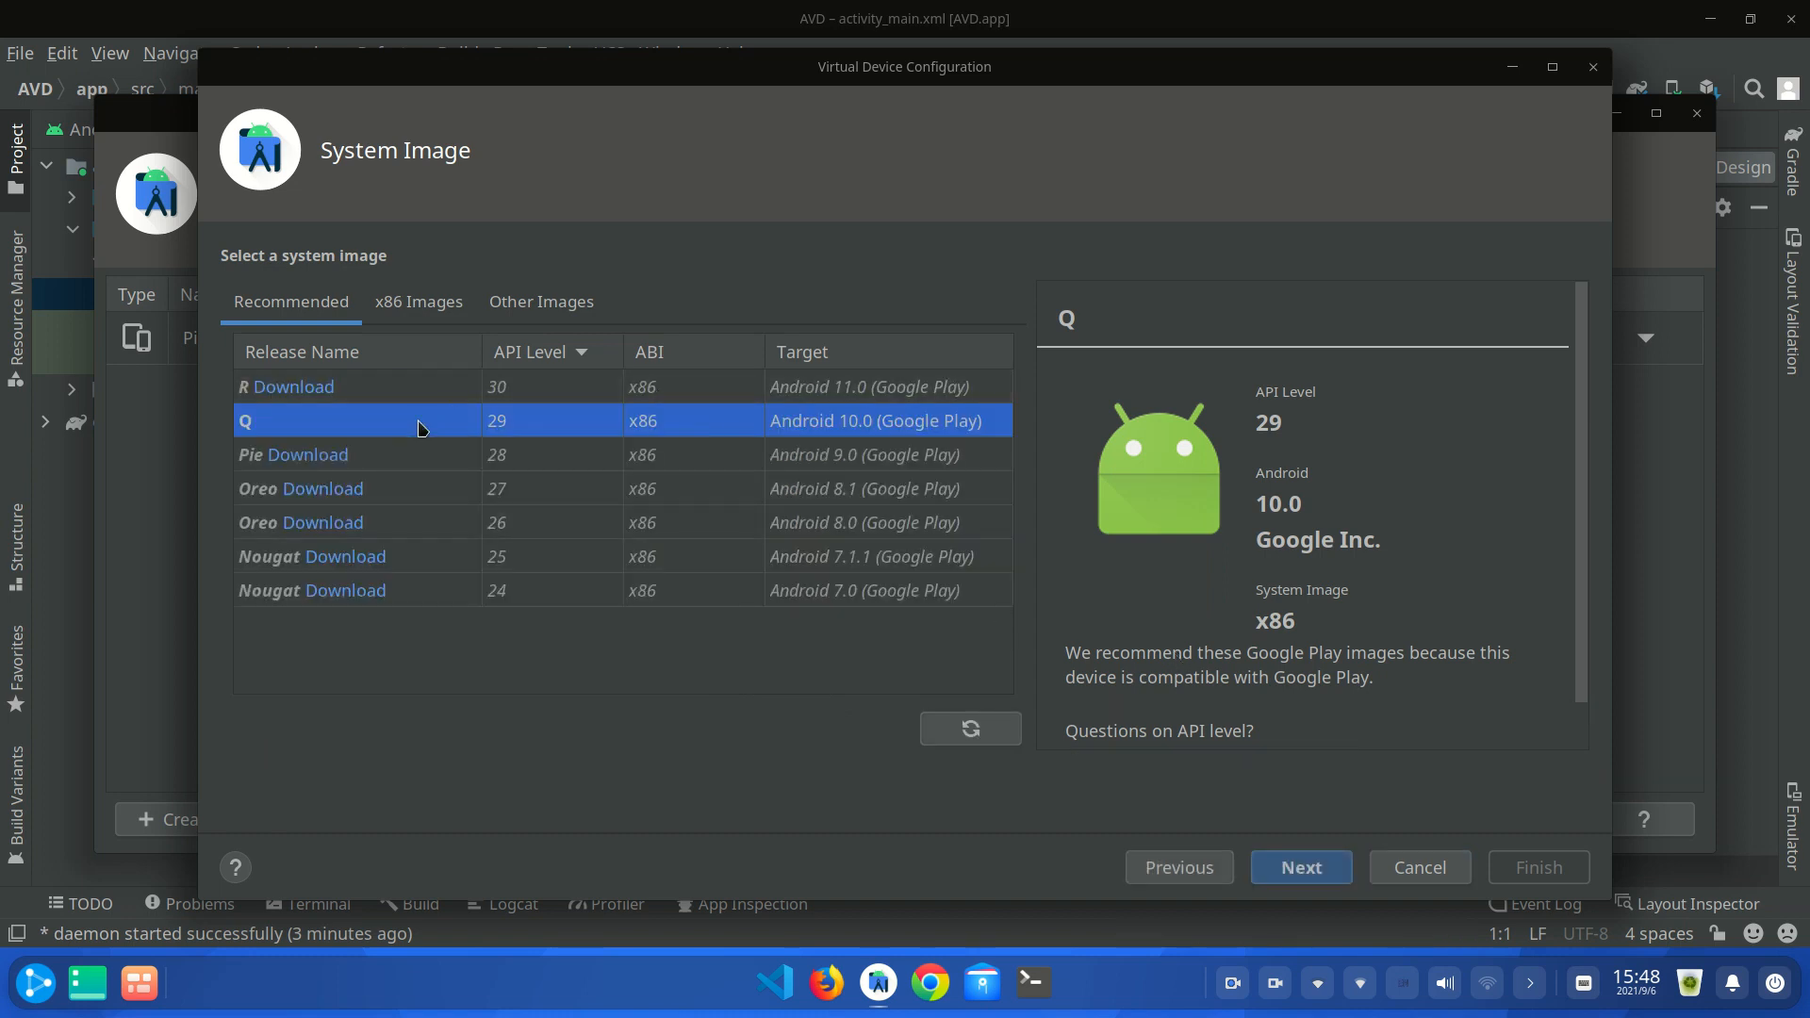
{"action": "mouse_move", "coordinate": [415, 436]}
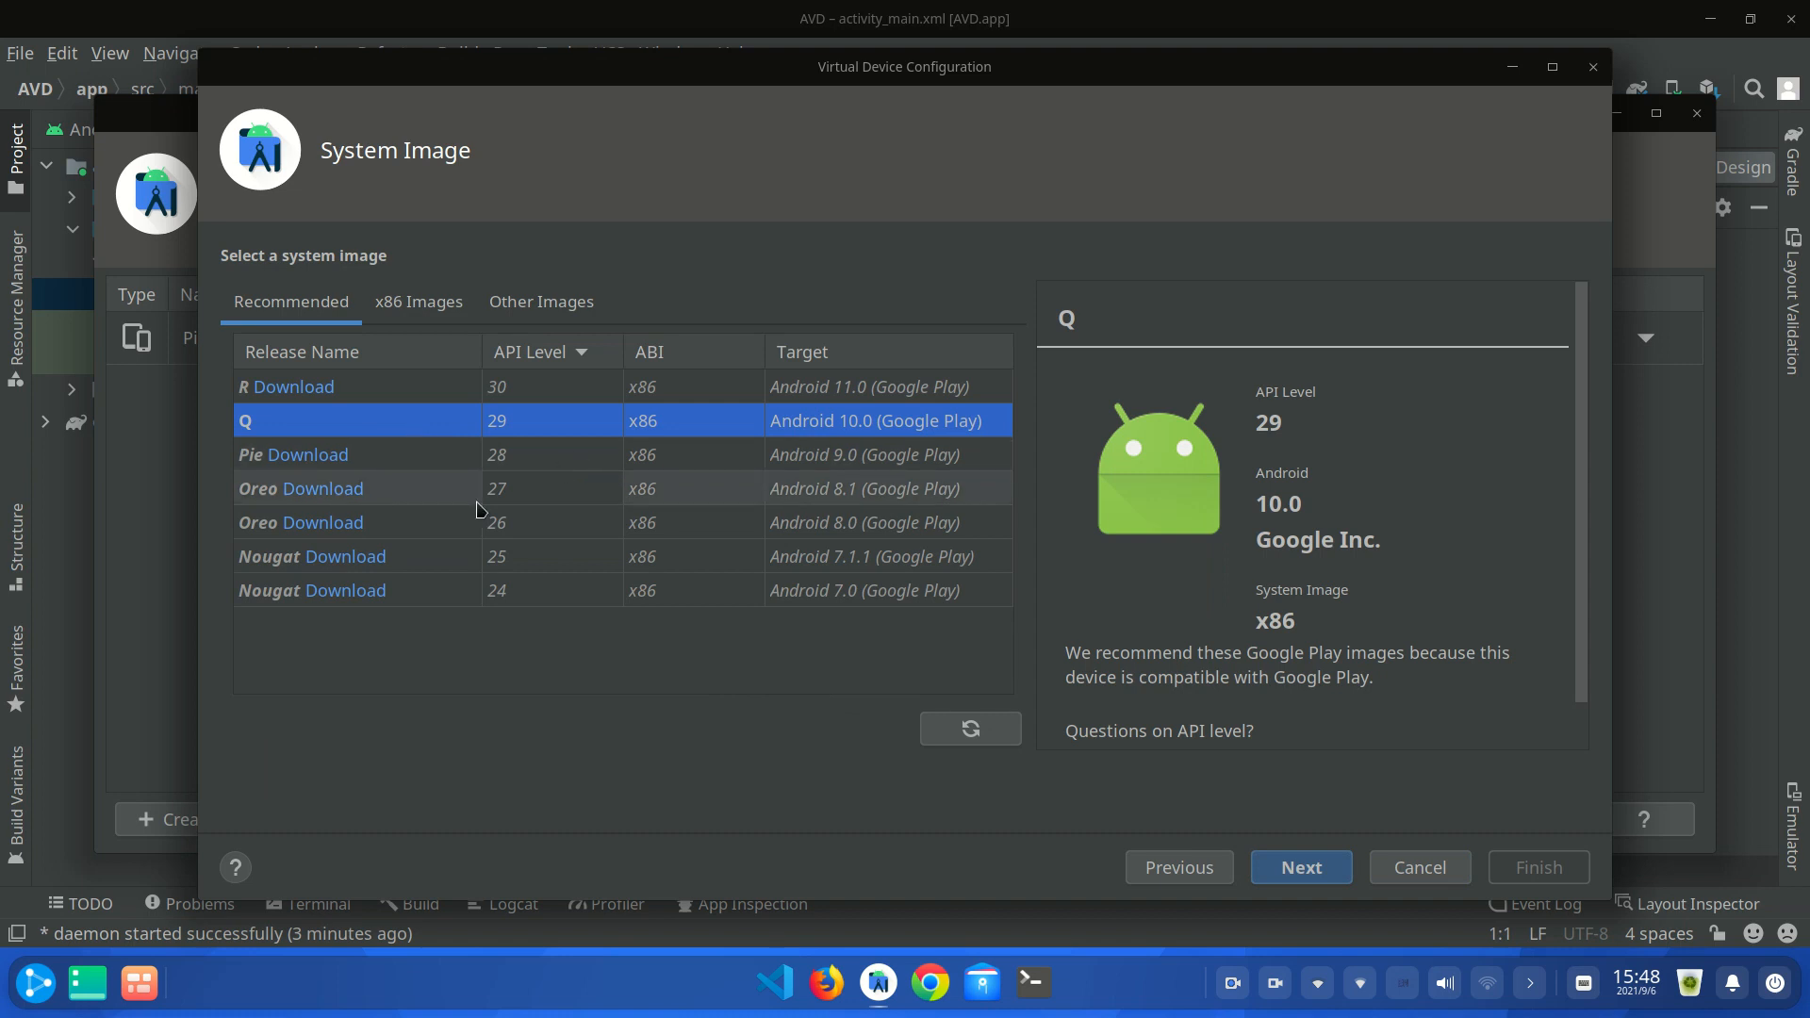
{"action": "mouse_move", "coordinate": [352, 495]}
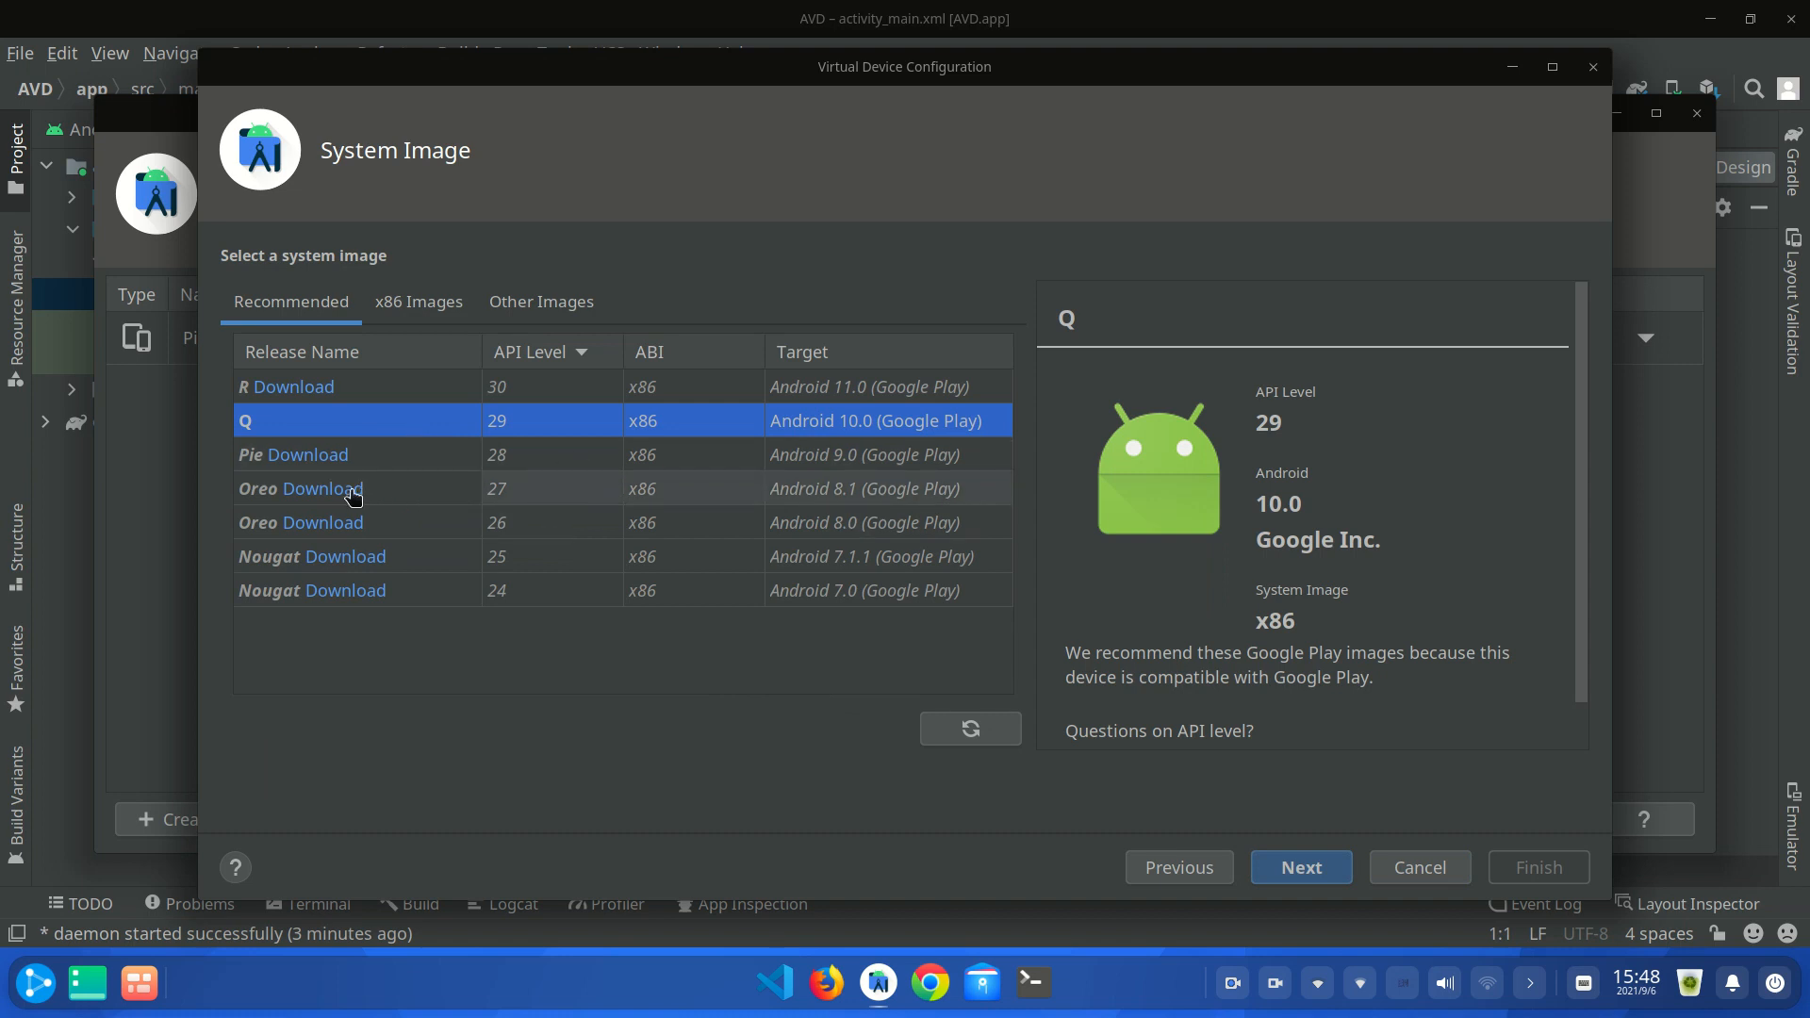
- Download the Oreo API 27 Google Play x86 system image and let it install
{"action": "left_click", "coordinate": [323, 488]}
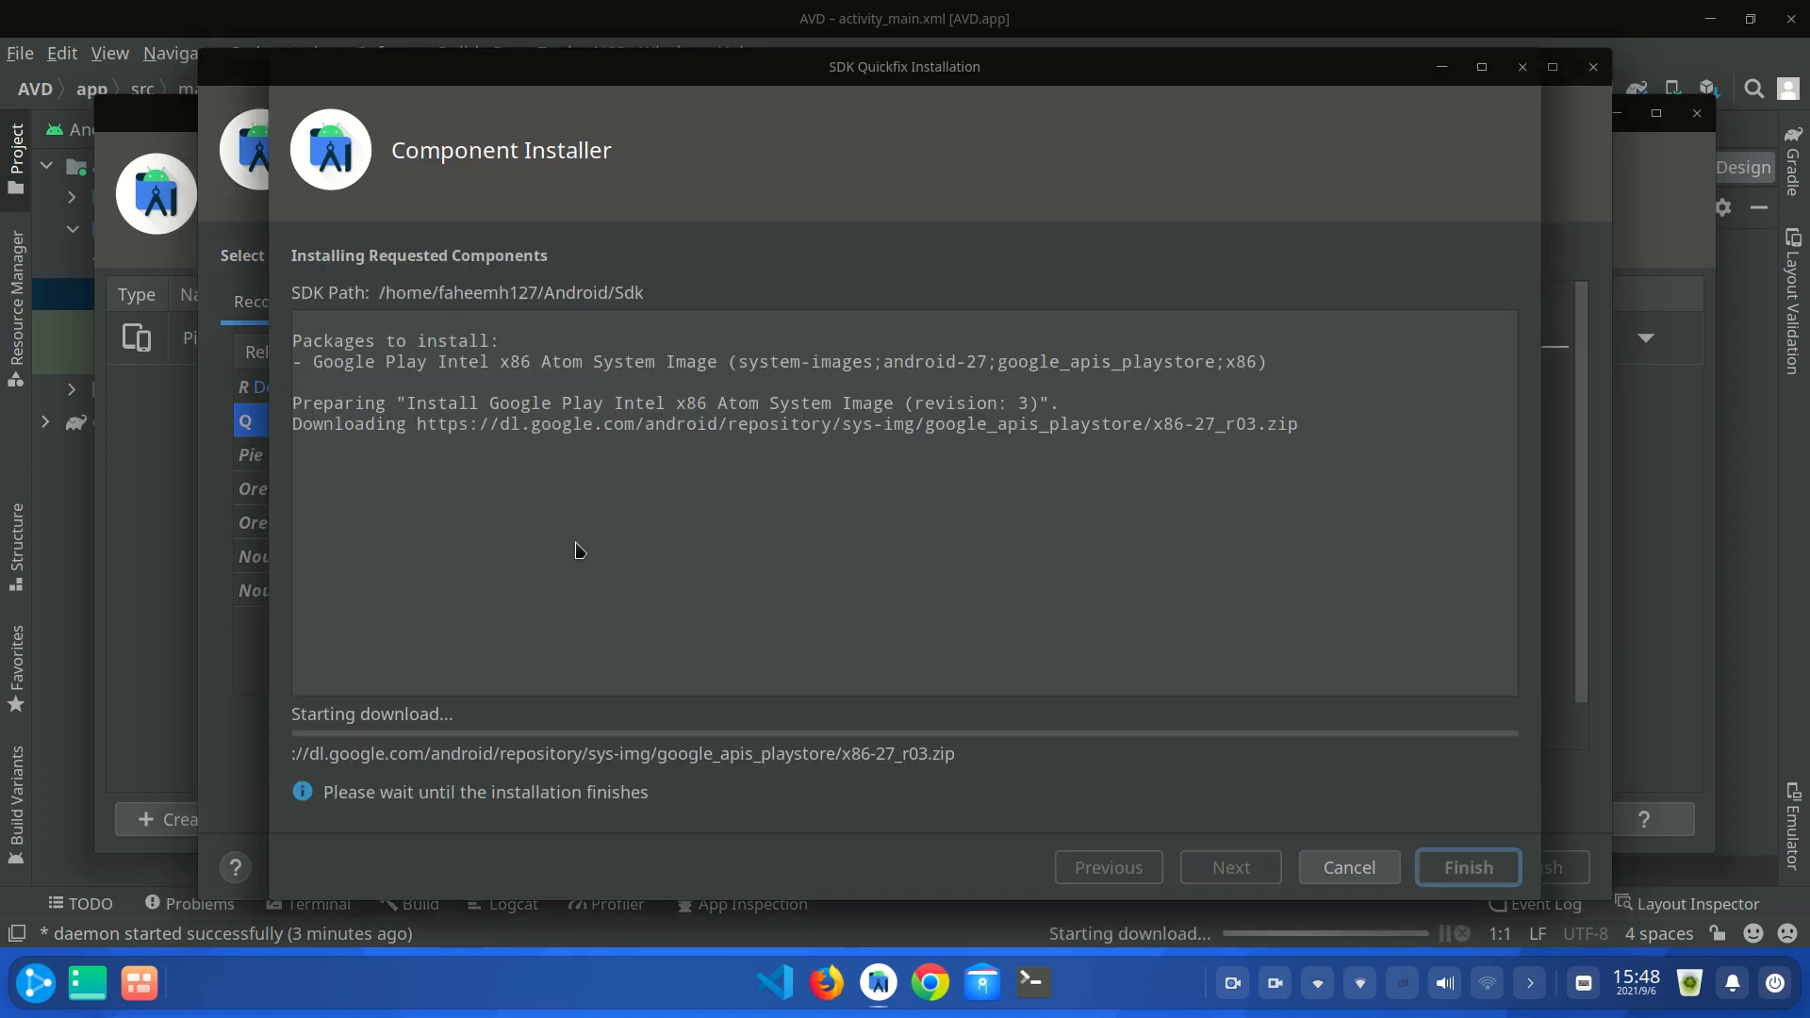
{"action": "mouse_move", "coordinate": [690, 387]}
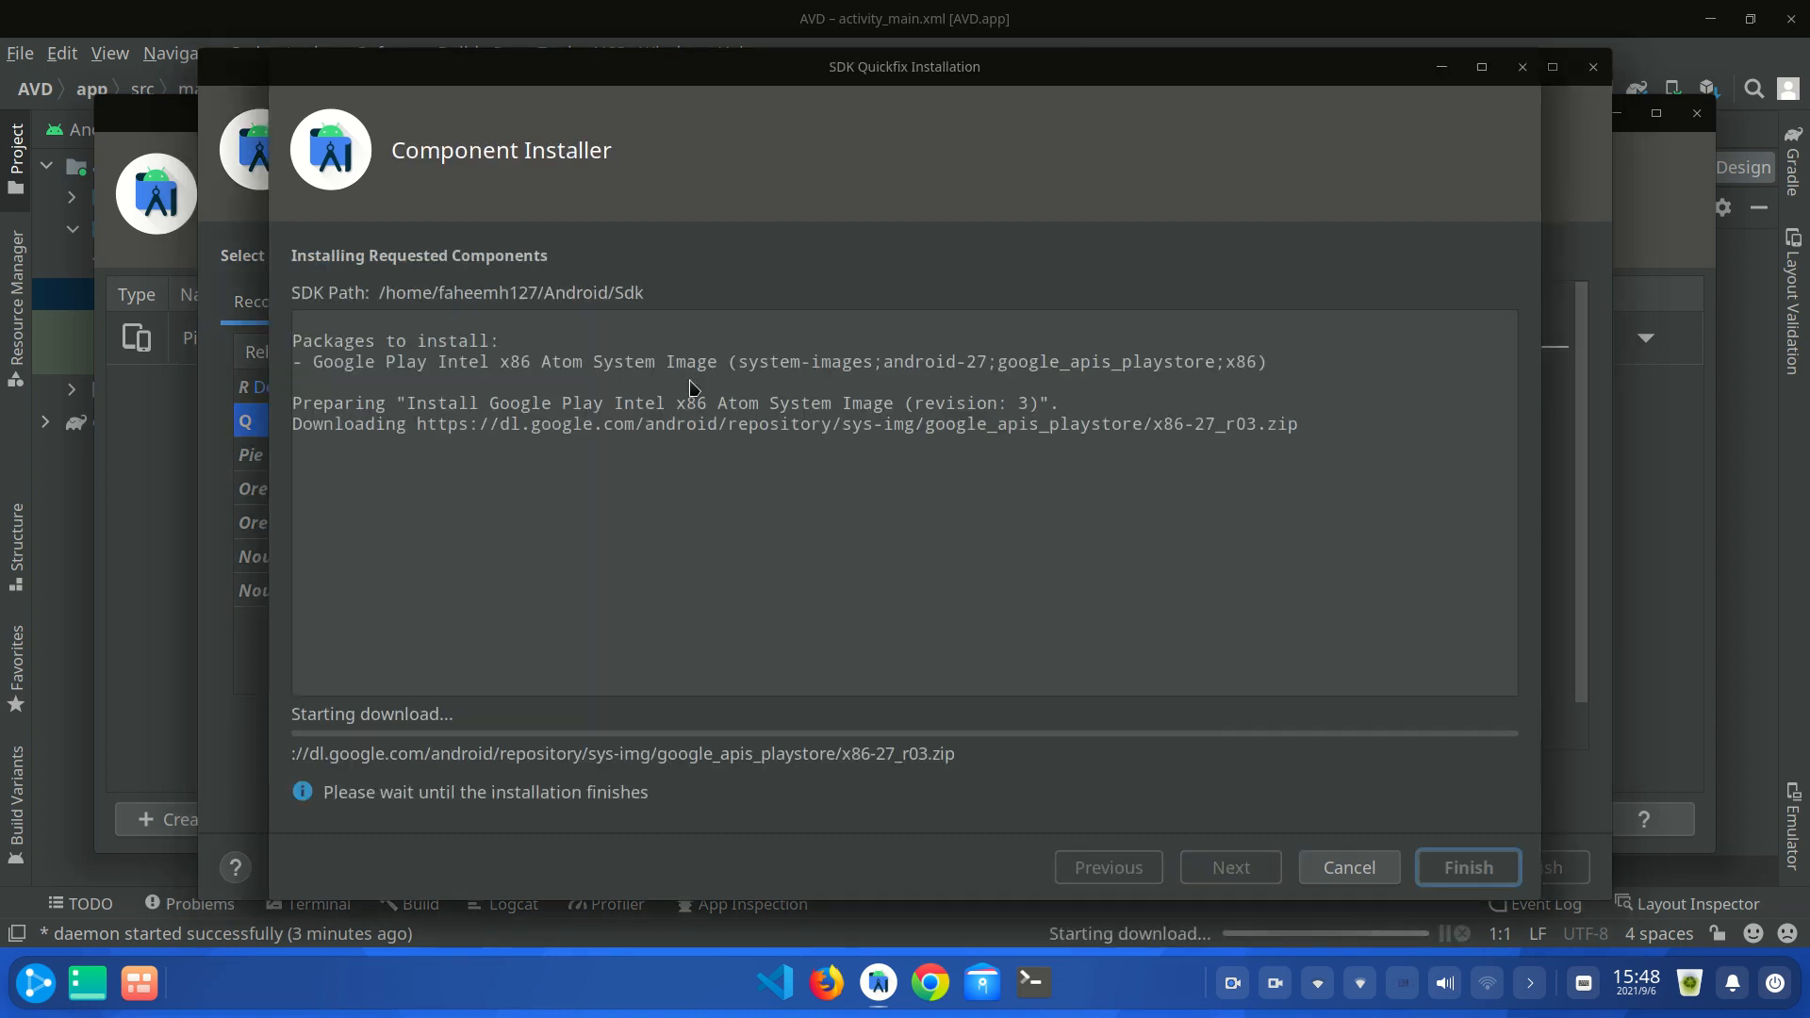
{"action": "mouse_move", "coordinate": [1033, 441]}
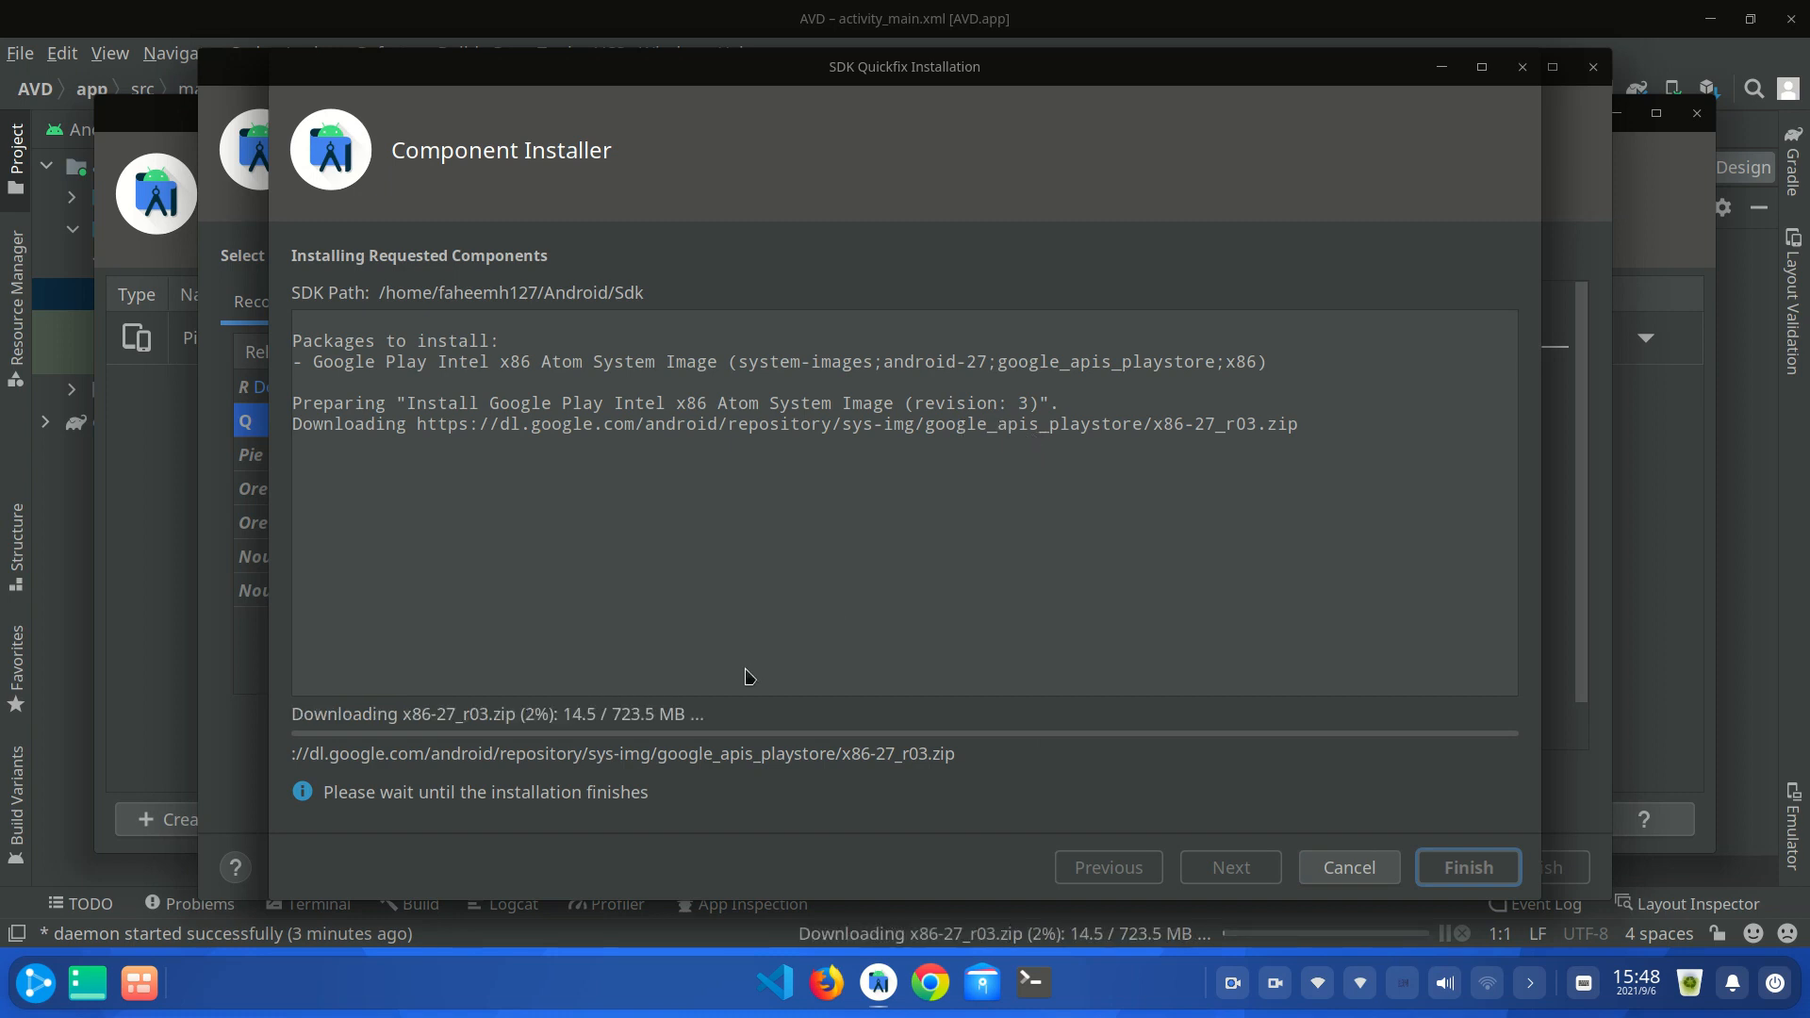
{"action": "mouse_move", "coordinate": [623, 730]}
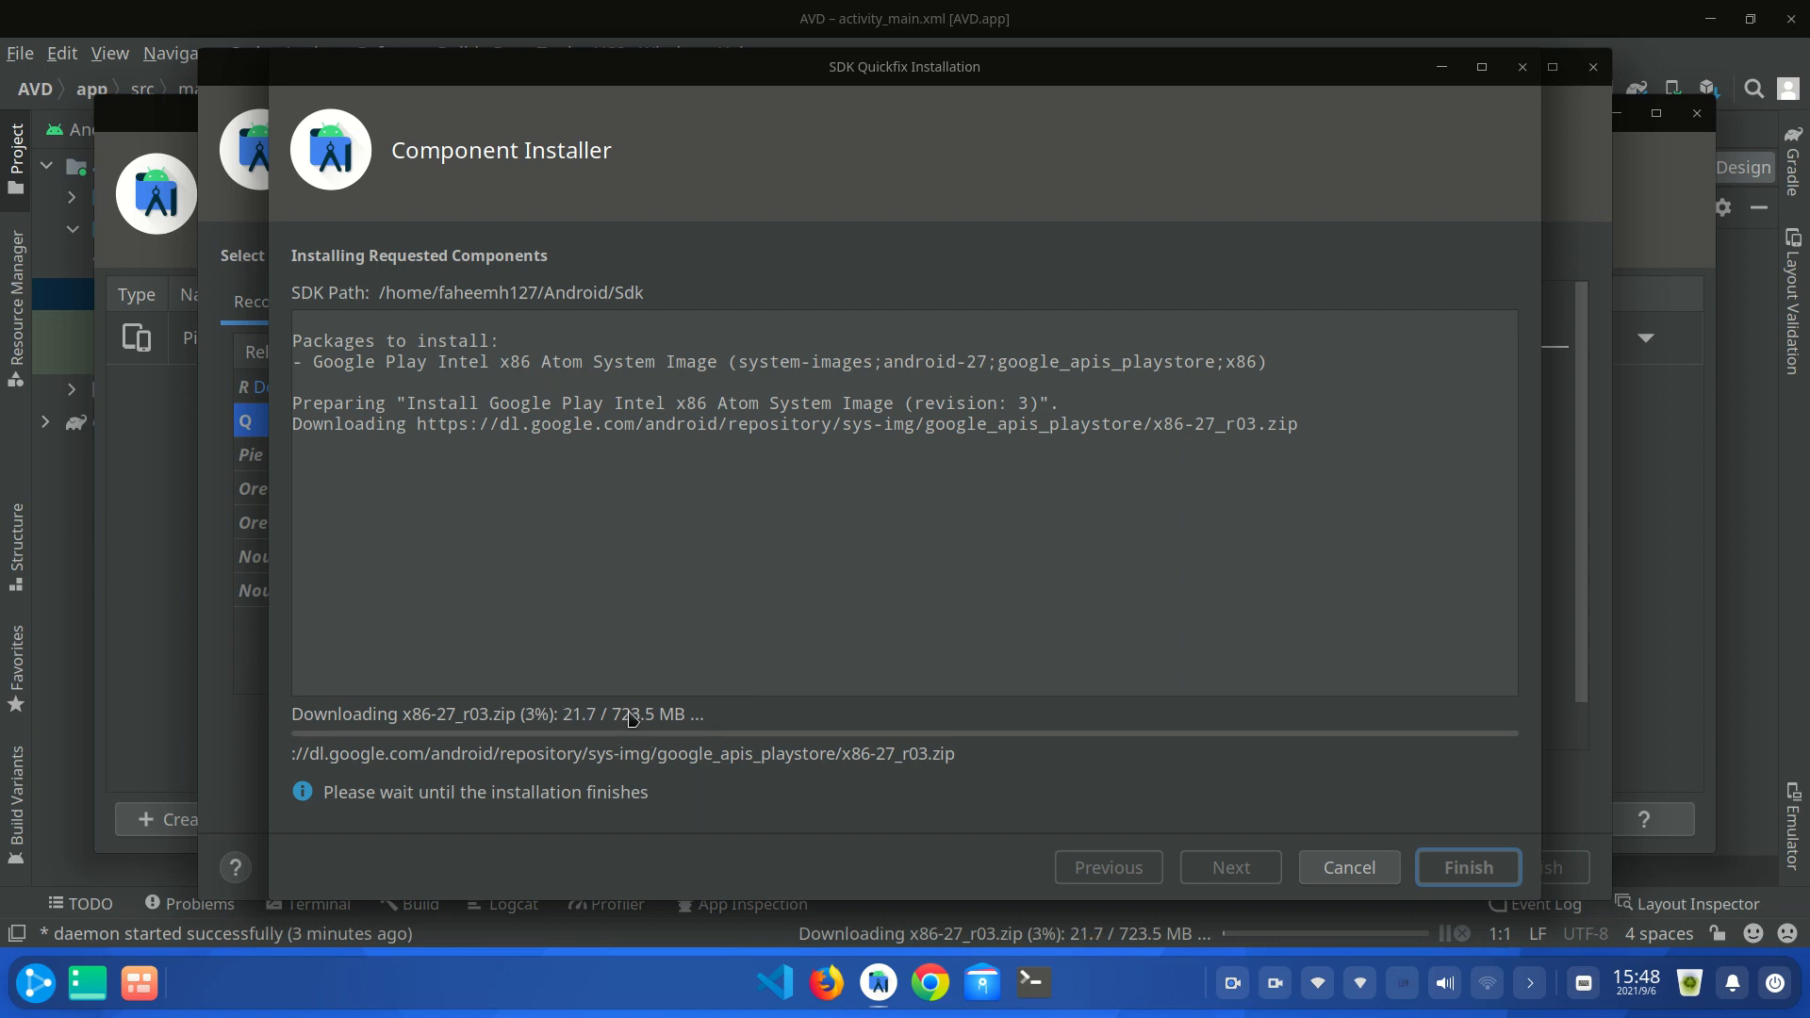
{"action": "mouse_move", "coordinate": [630, 727]}
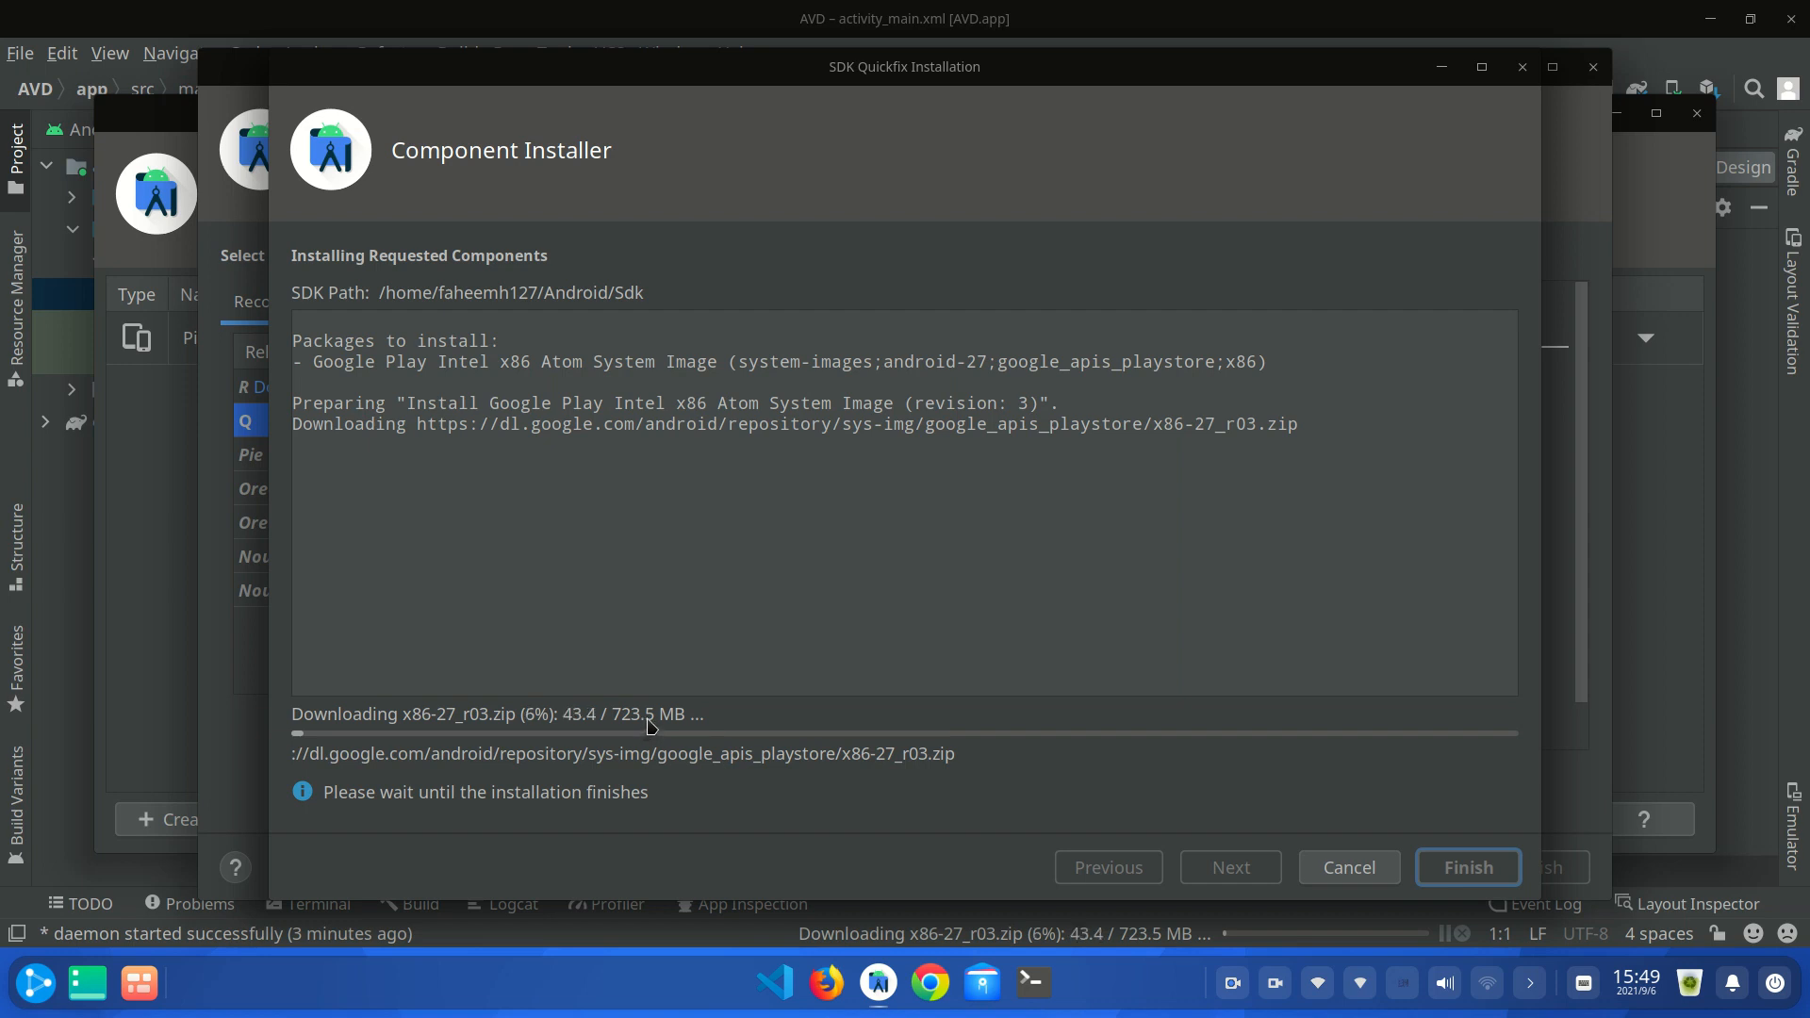
{"action": "mouse_move", "coordinate": [673, 735]}
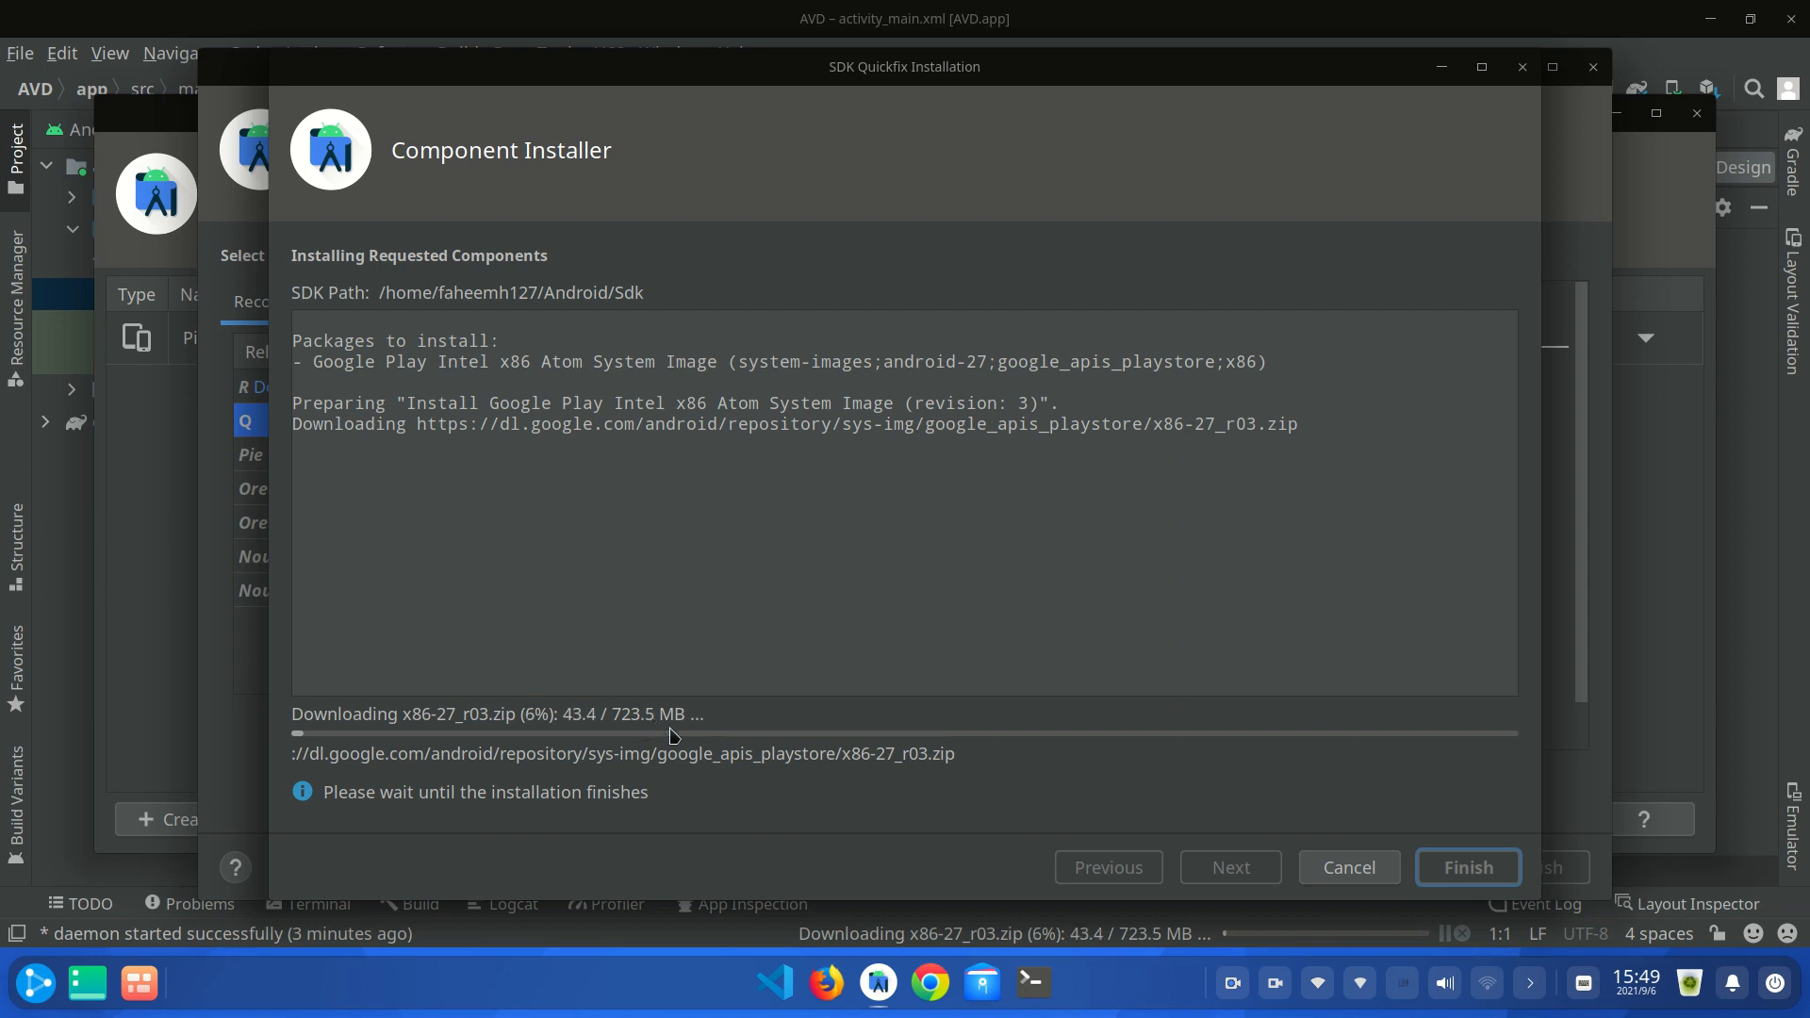
{"action": "left_click", "coordinate": [1230, 982]}
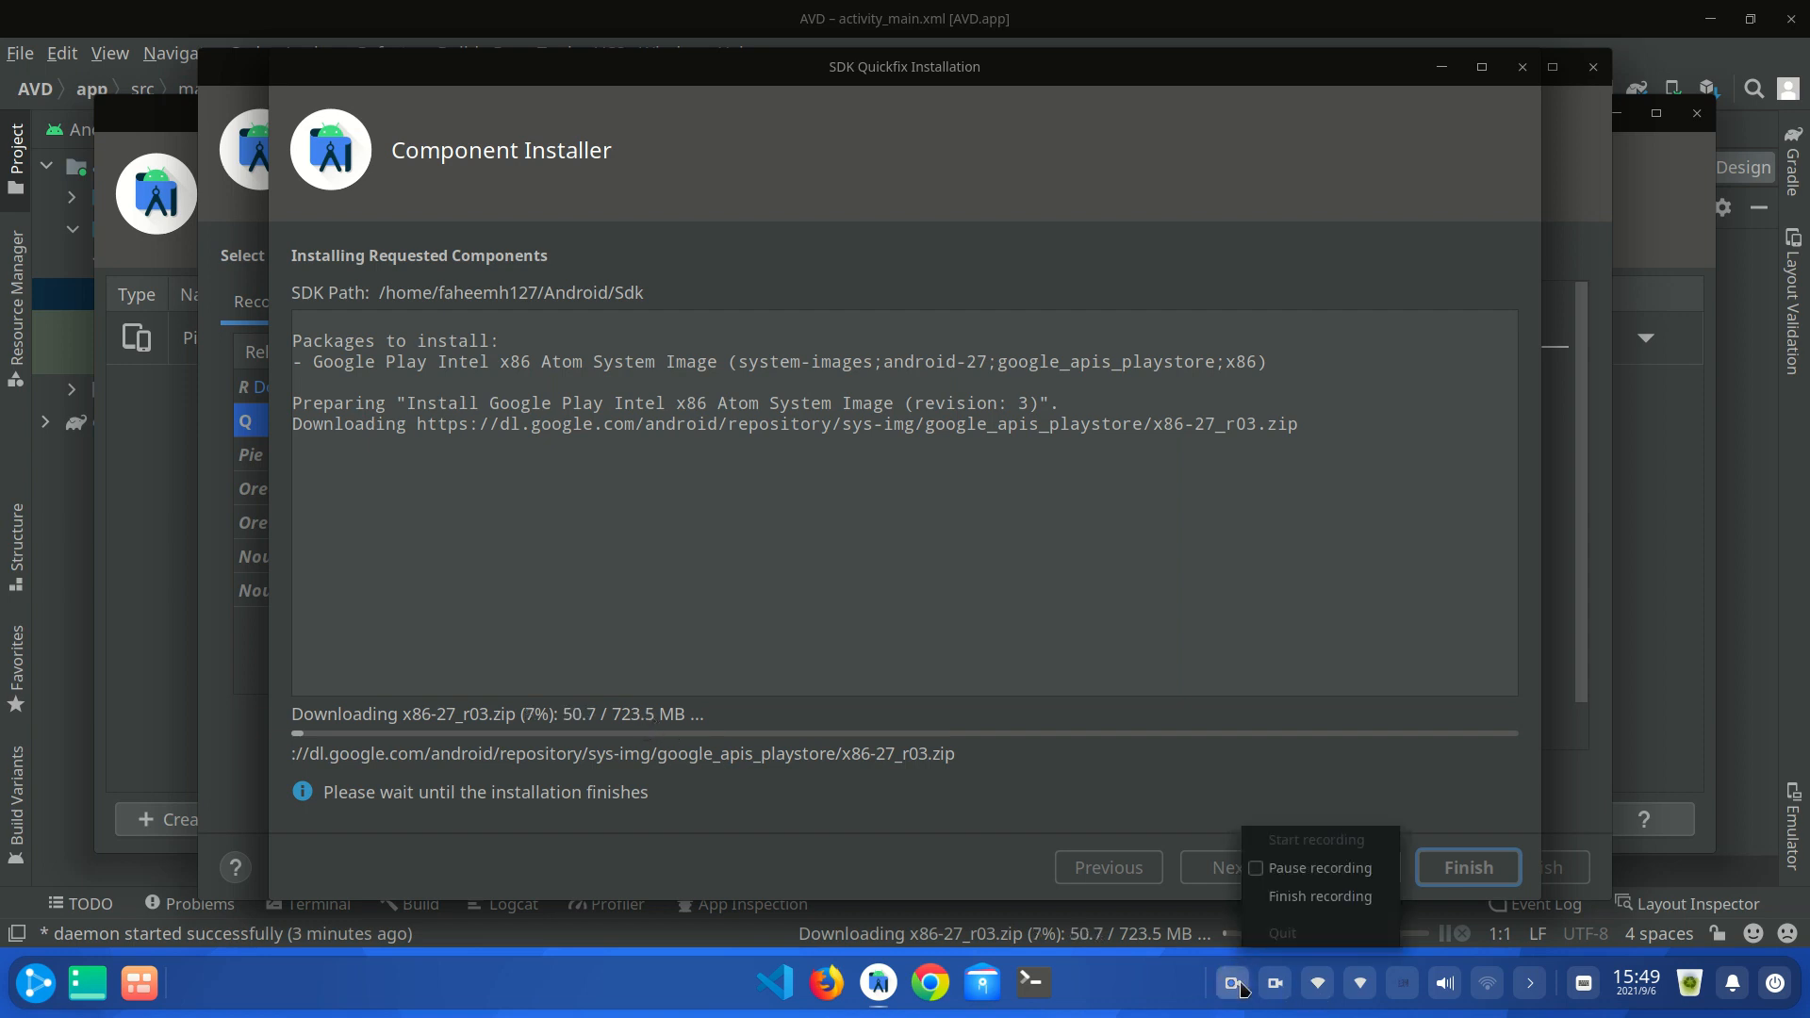
{"action": "mouse_move", "coordinate": [1318, 868]}
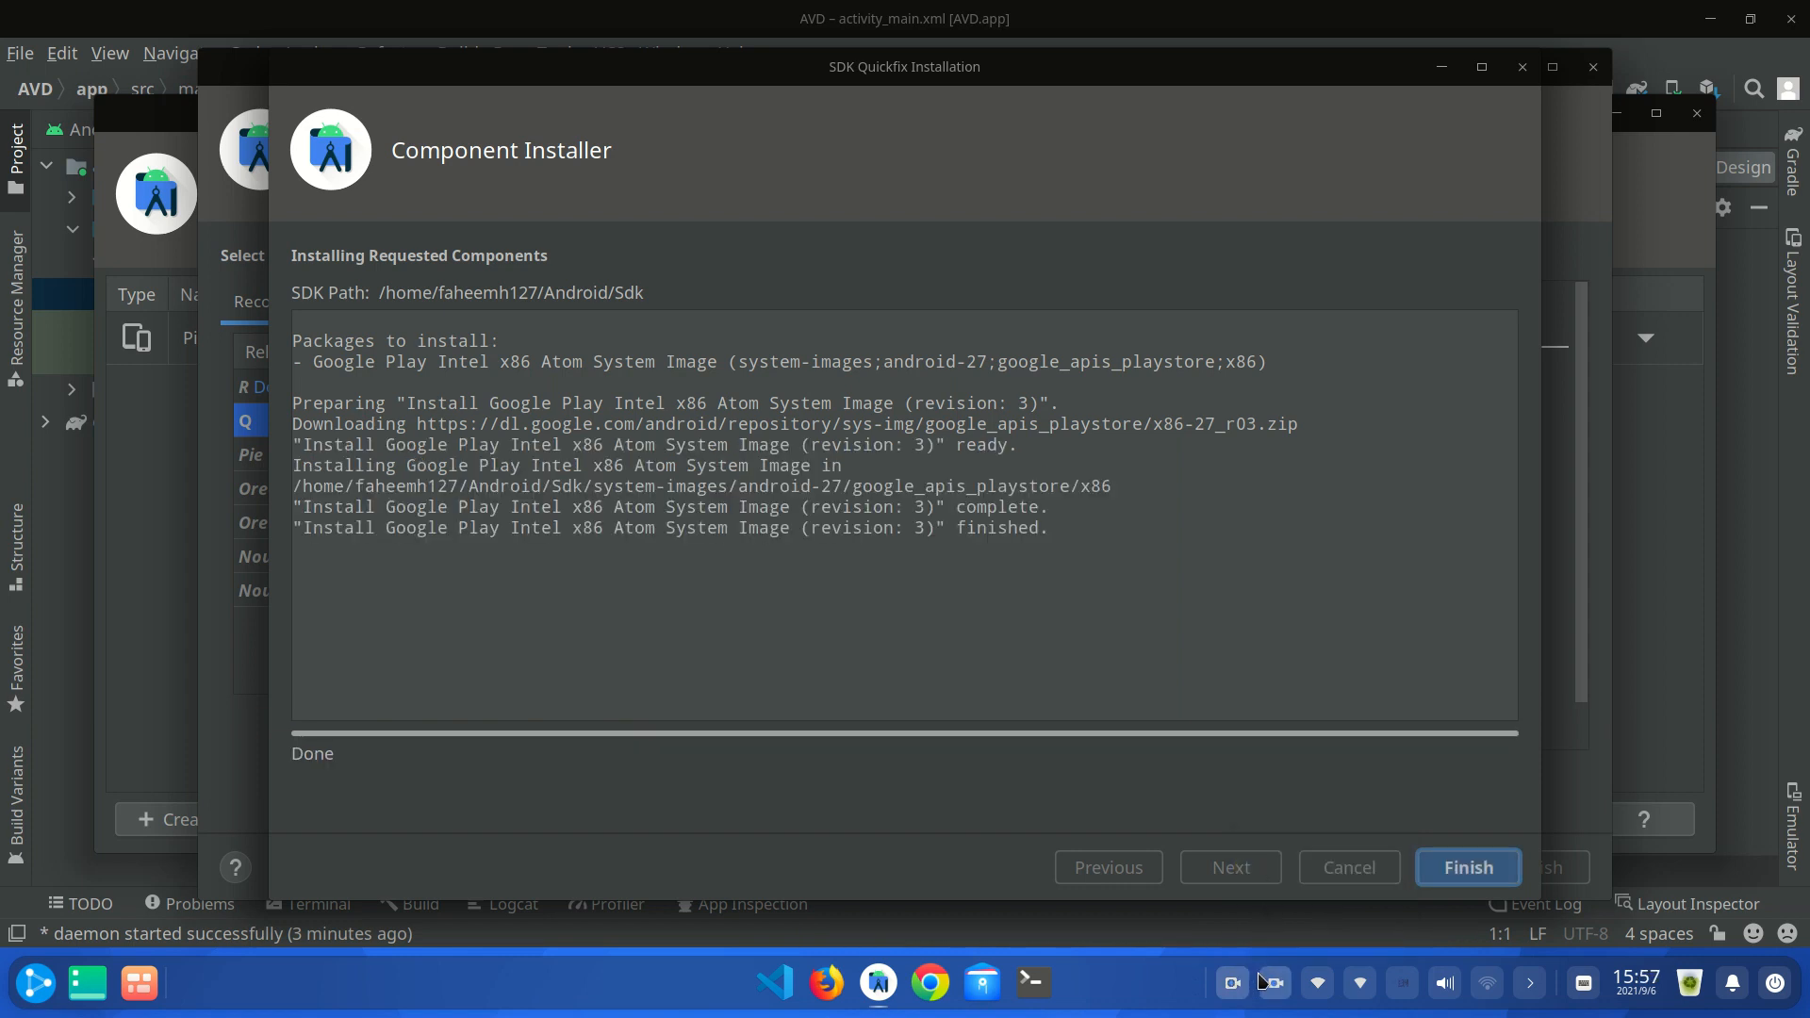
{"action": "mouse_move", "coordinate": [1487, 927]}
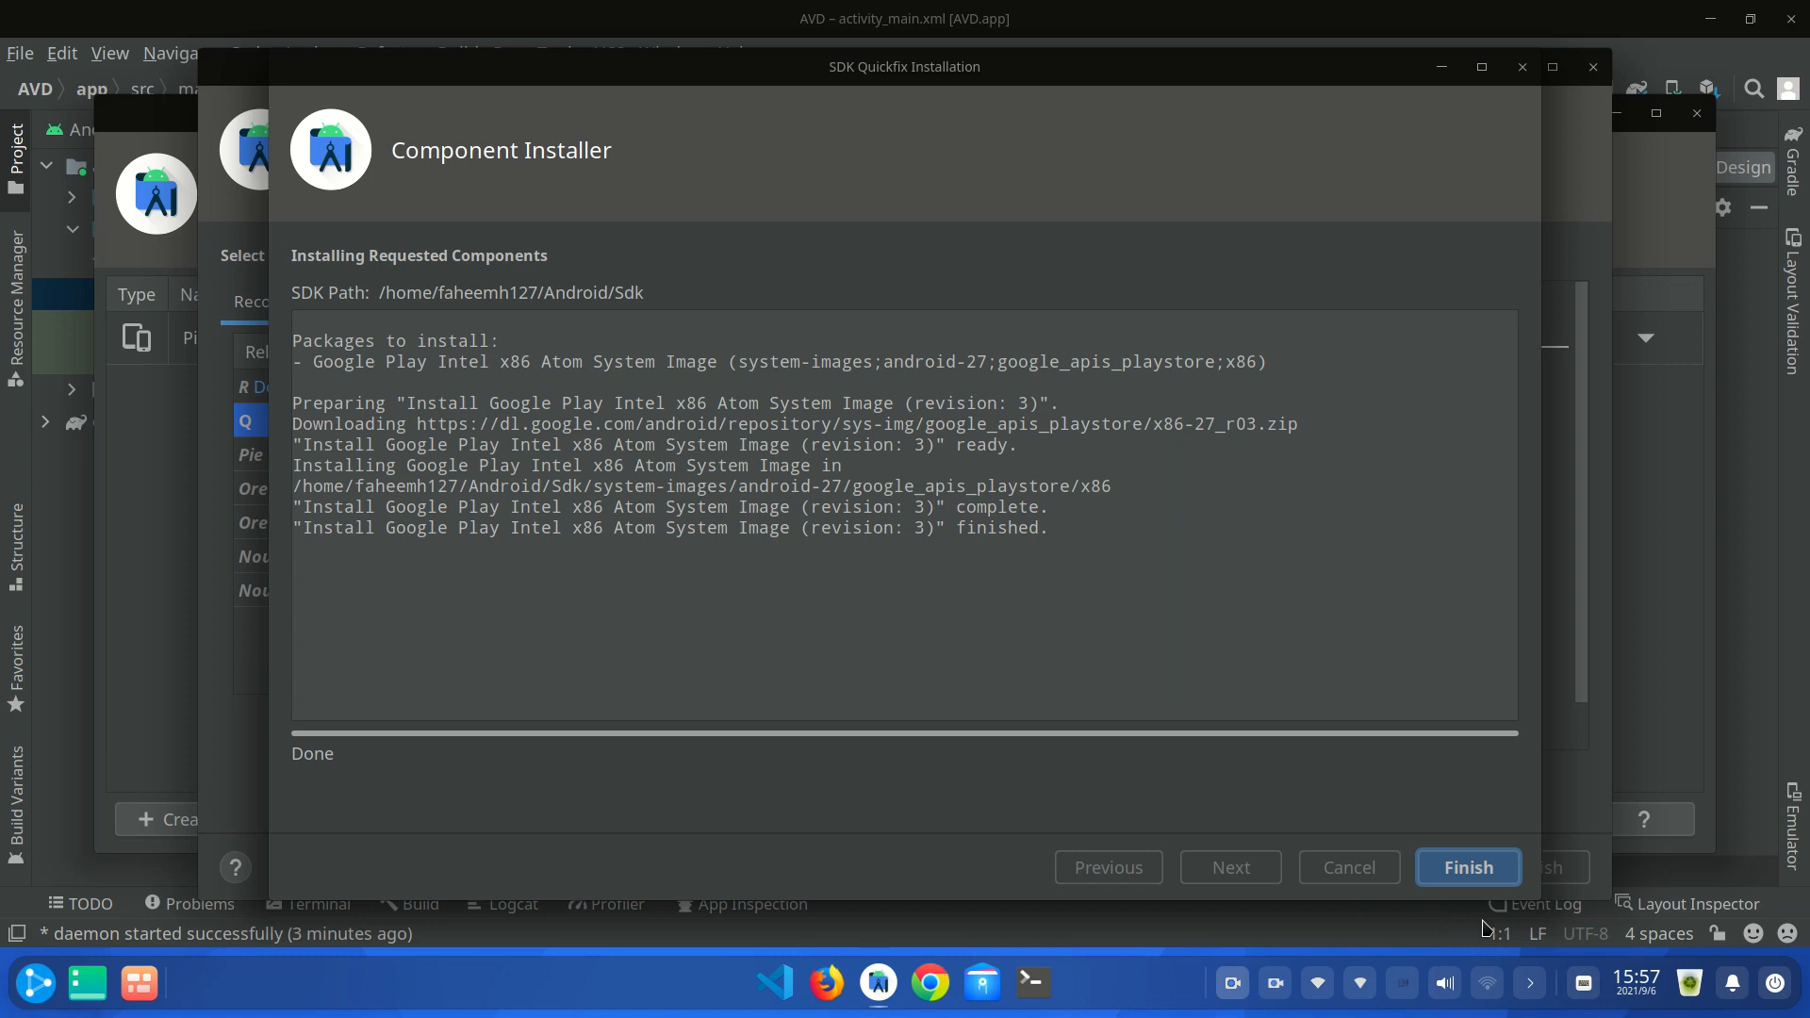
{"action": "mouse_move", "coordinate": [1197, 654]}
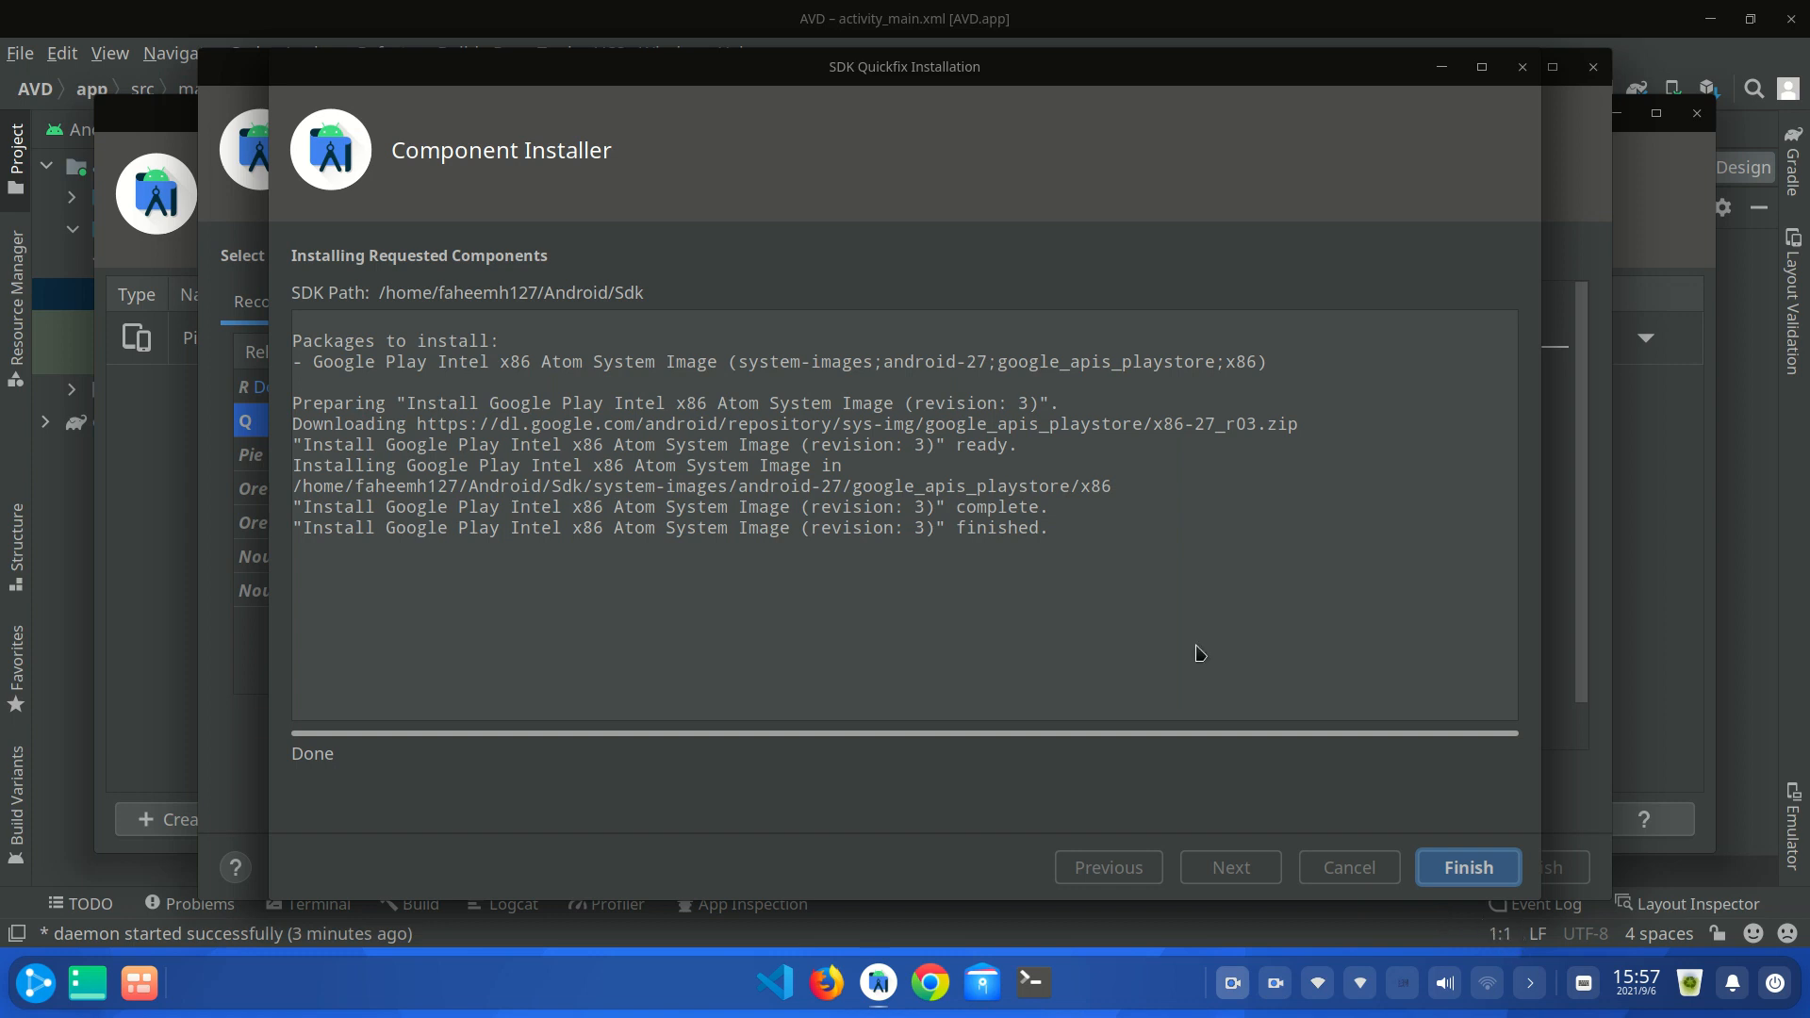
{"action": "mouse_move", "coordinate": [788, 318]}
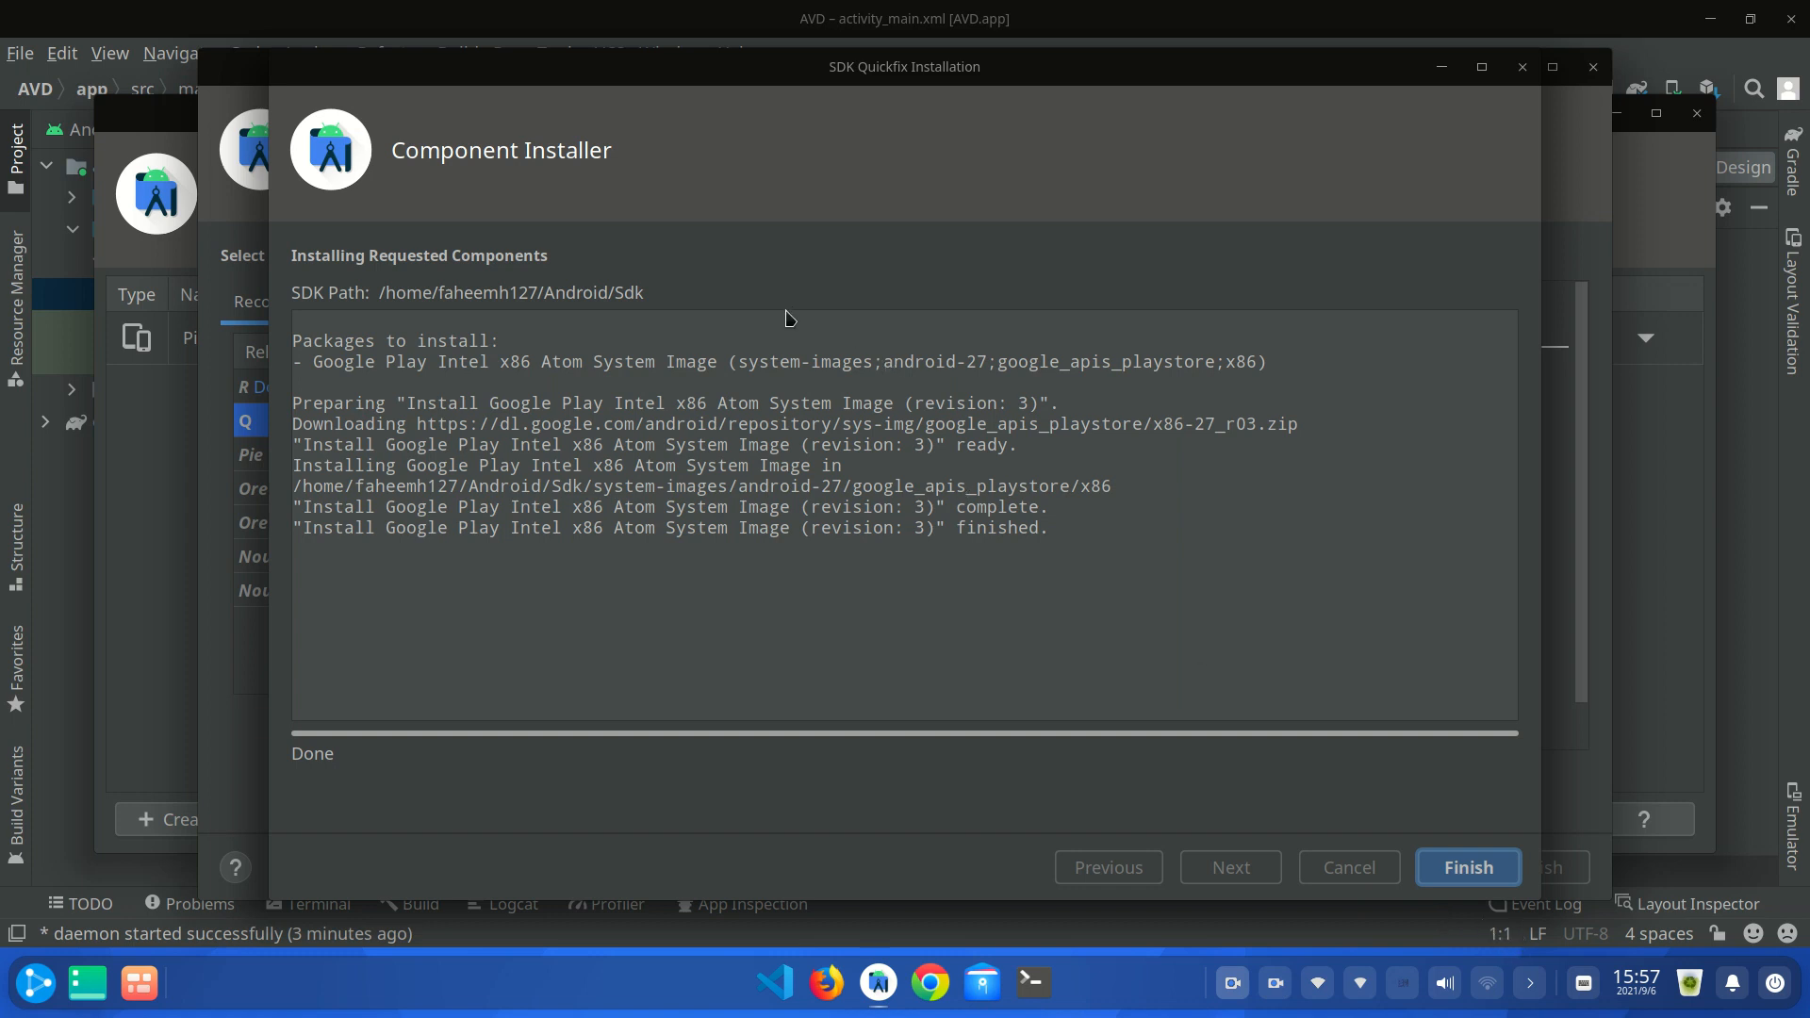
{"action": "mouse_move", "coordinate": [886, 452]}
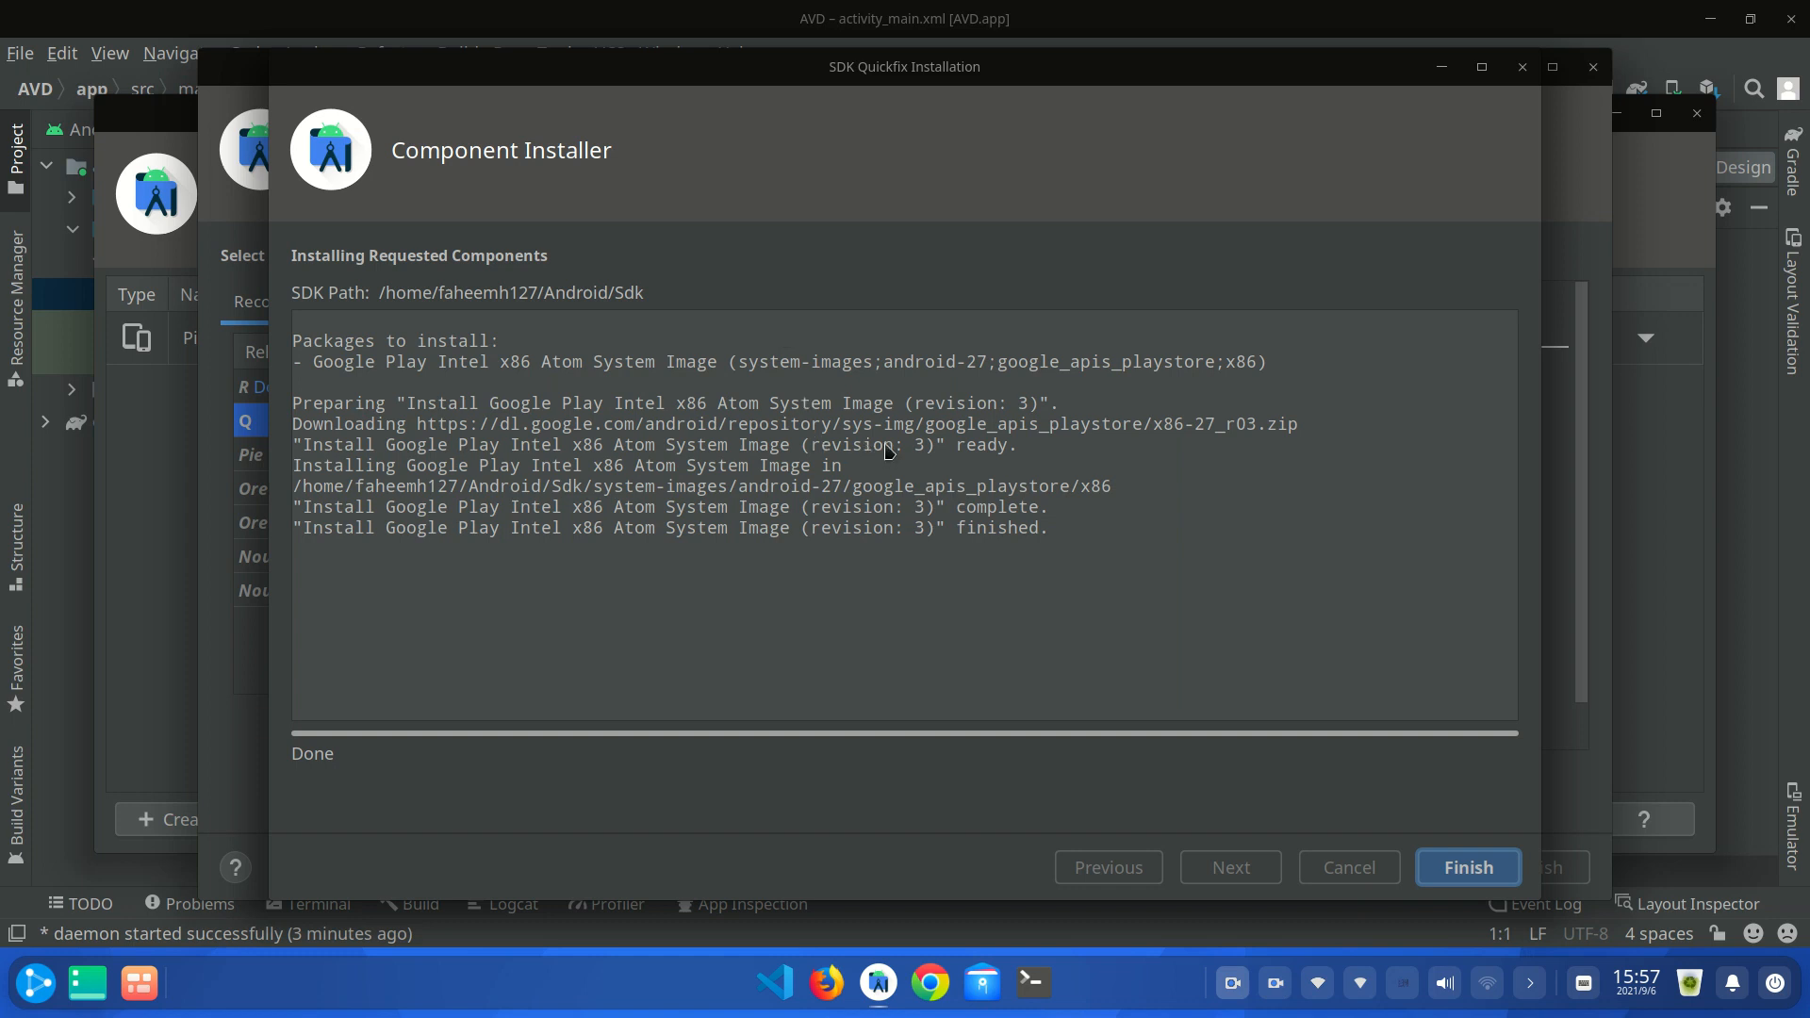
- Close the installer, choose Q (API 29), and finish creating AVD 'Pixel 4 API 29 2'
{"action": "left_click", "coordinate": [1466, 868]}
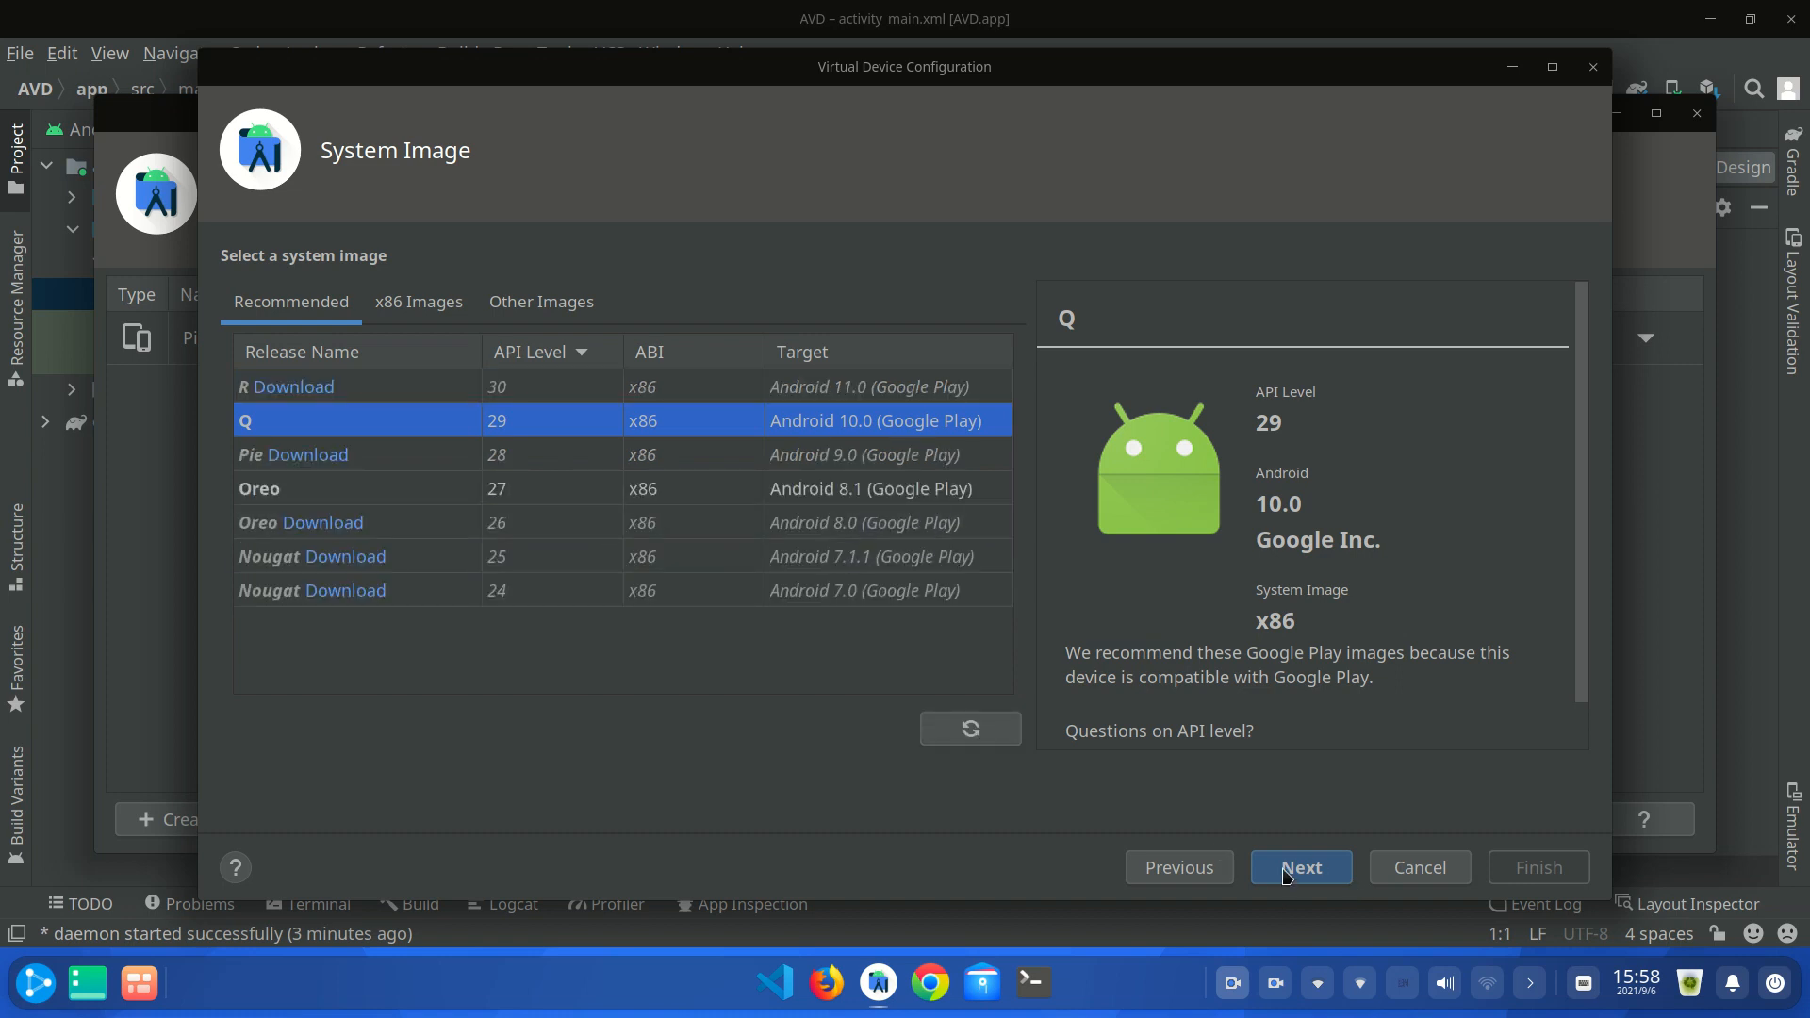
{"action": "left_click", "coordinate": [1299, 868]}
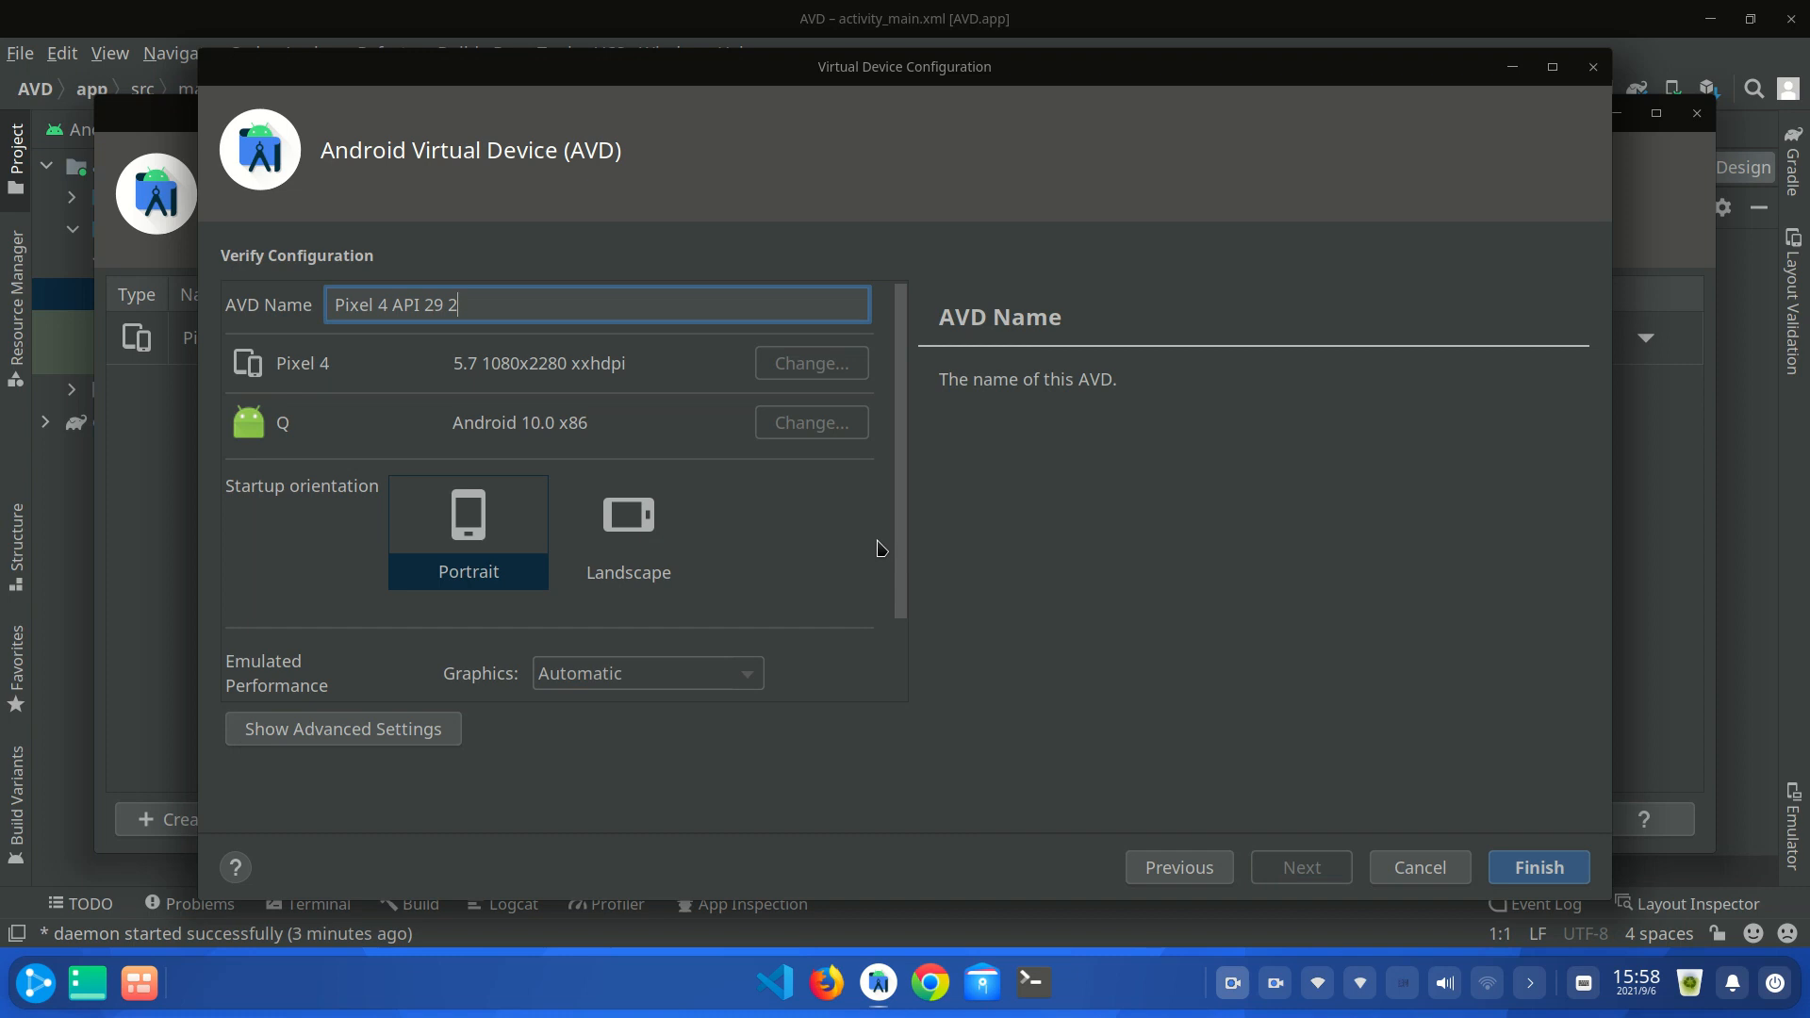
{"action": "mouse_move", "coordinate": [852, 531]}
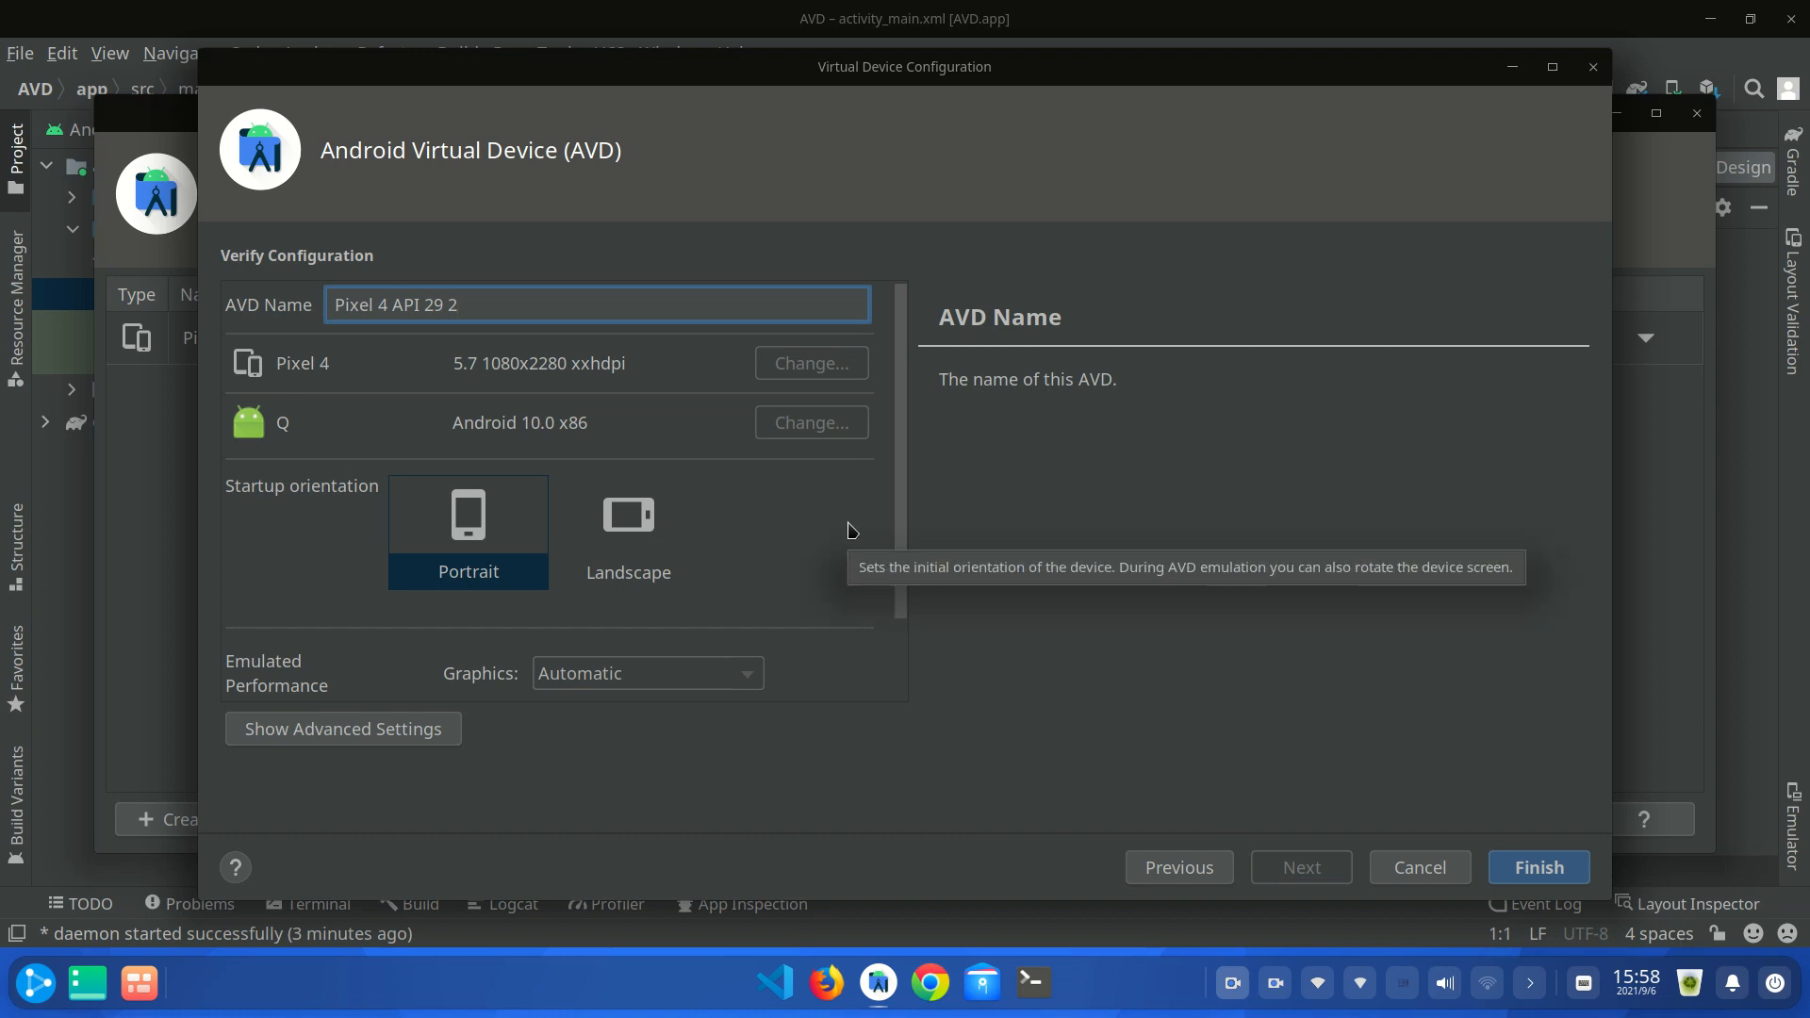
{"action": "mouse_move", "coordinate": [590, 472]}
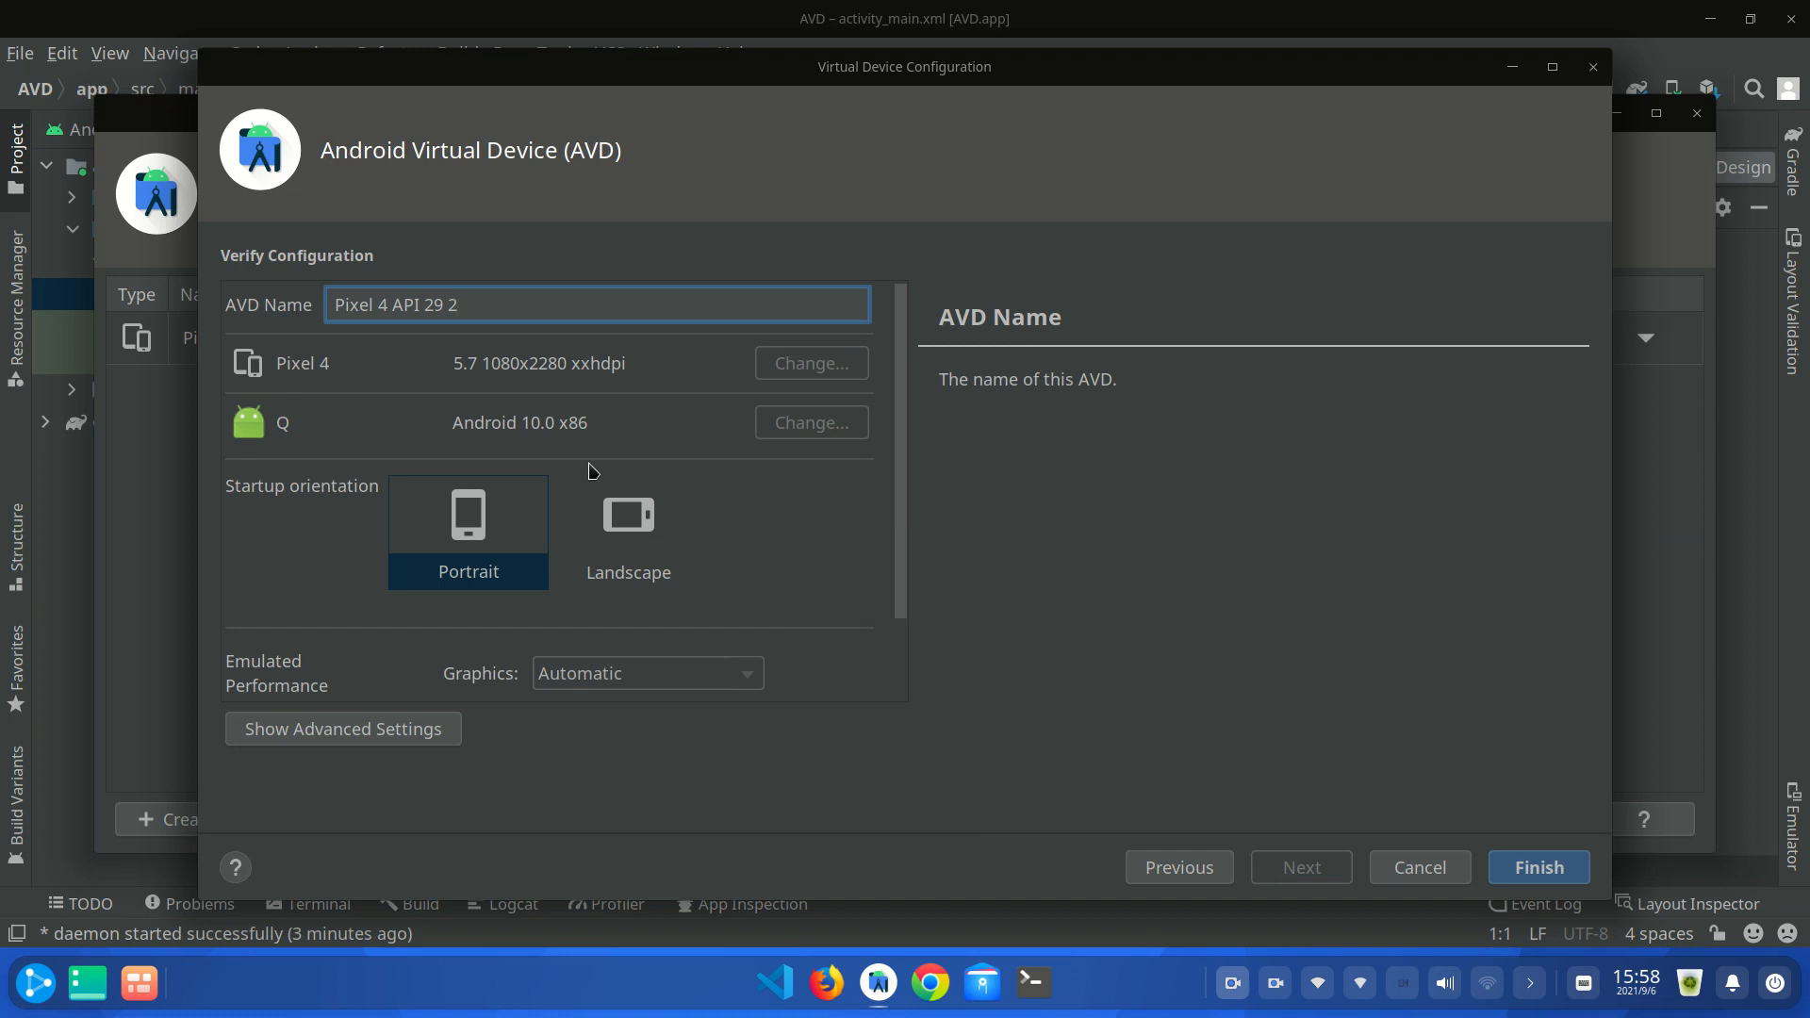
{"action": "scroll", "scroll_direction": "down", "scroll_amount": 3}
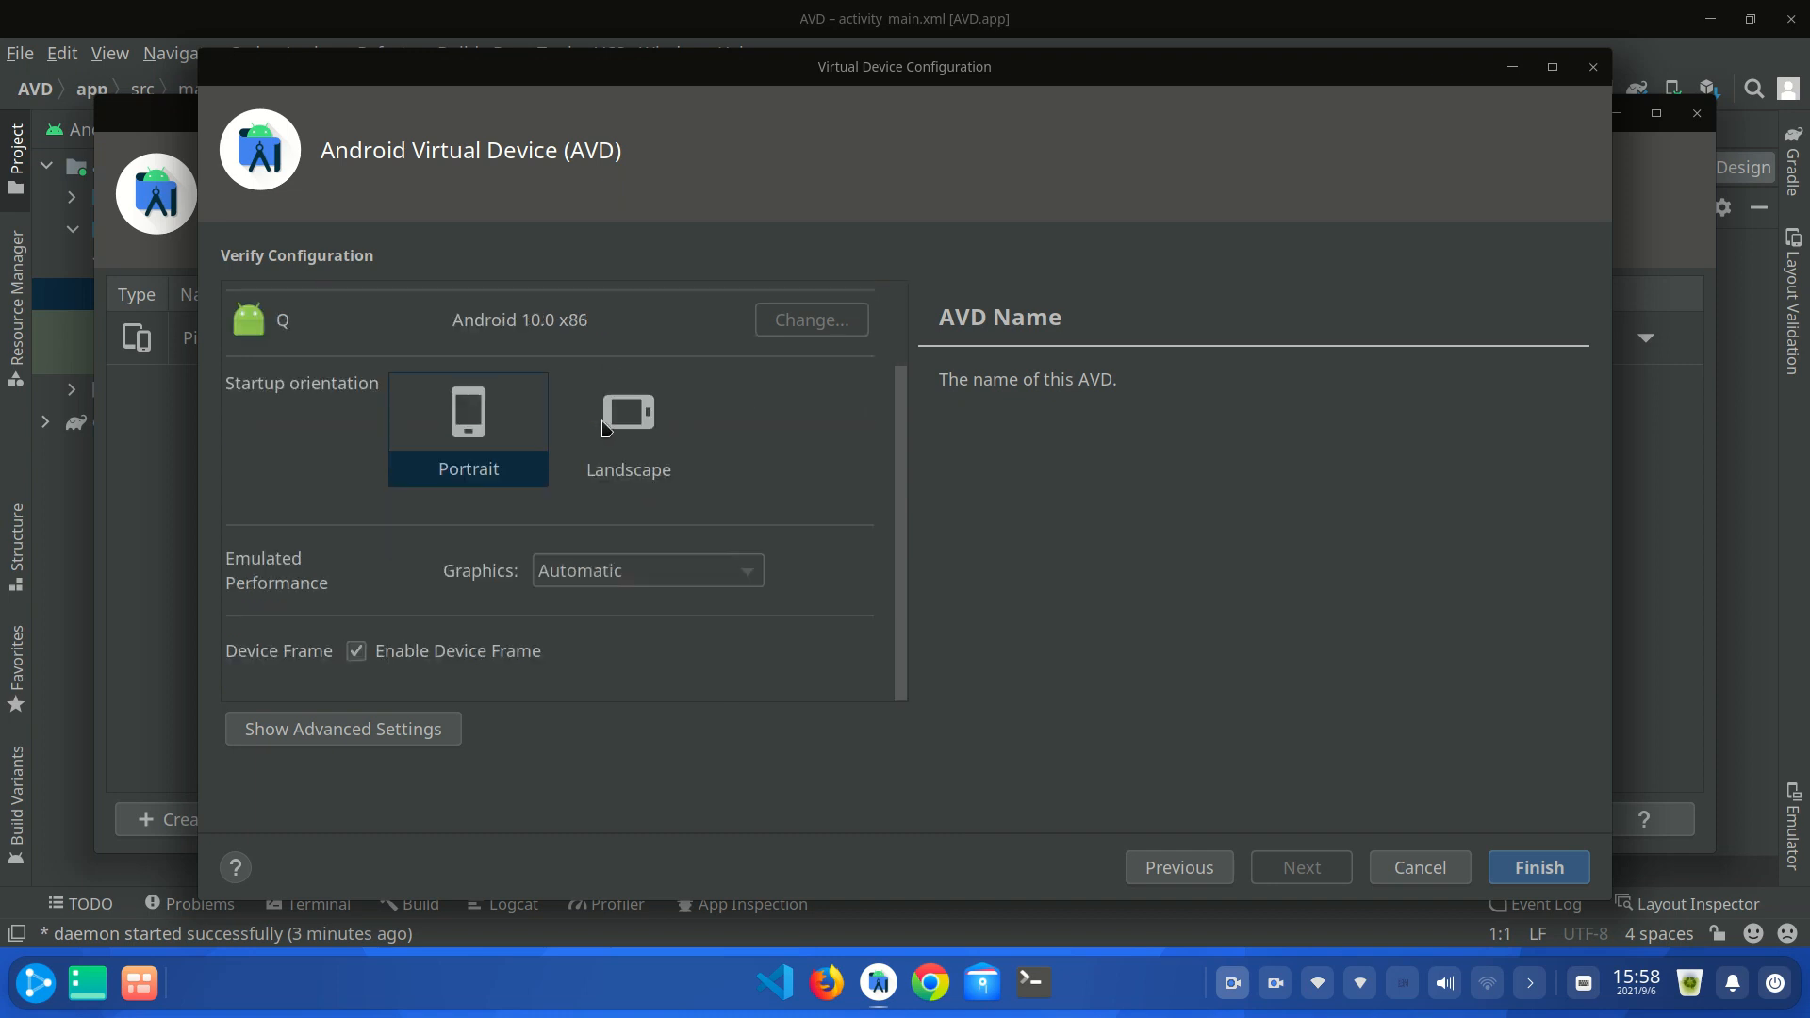
{"action": "scroll", "scroll_direction": "up", "scroll_amount": 3}
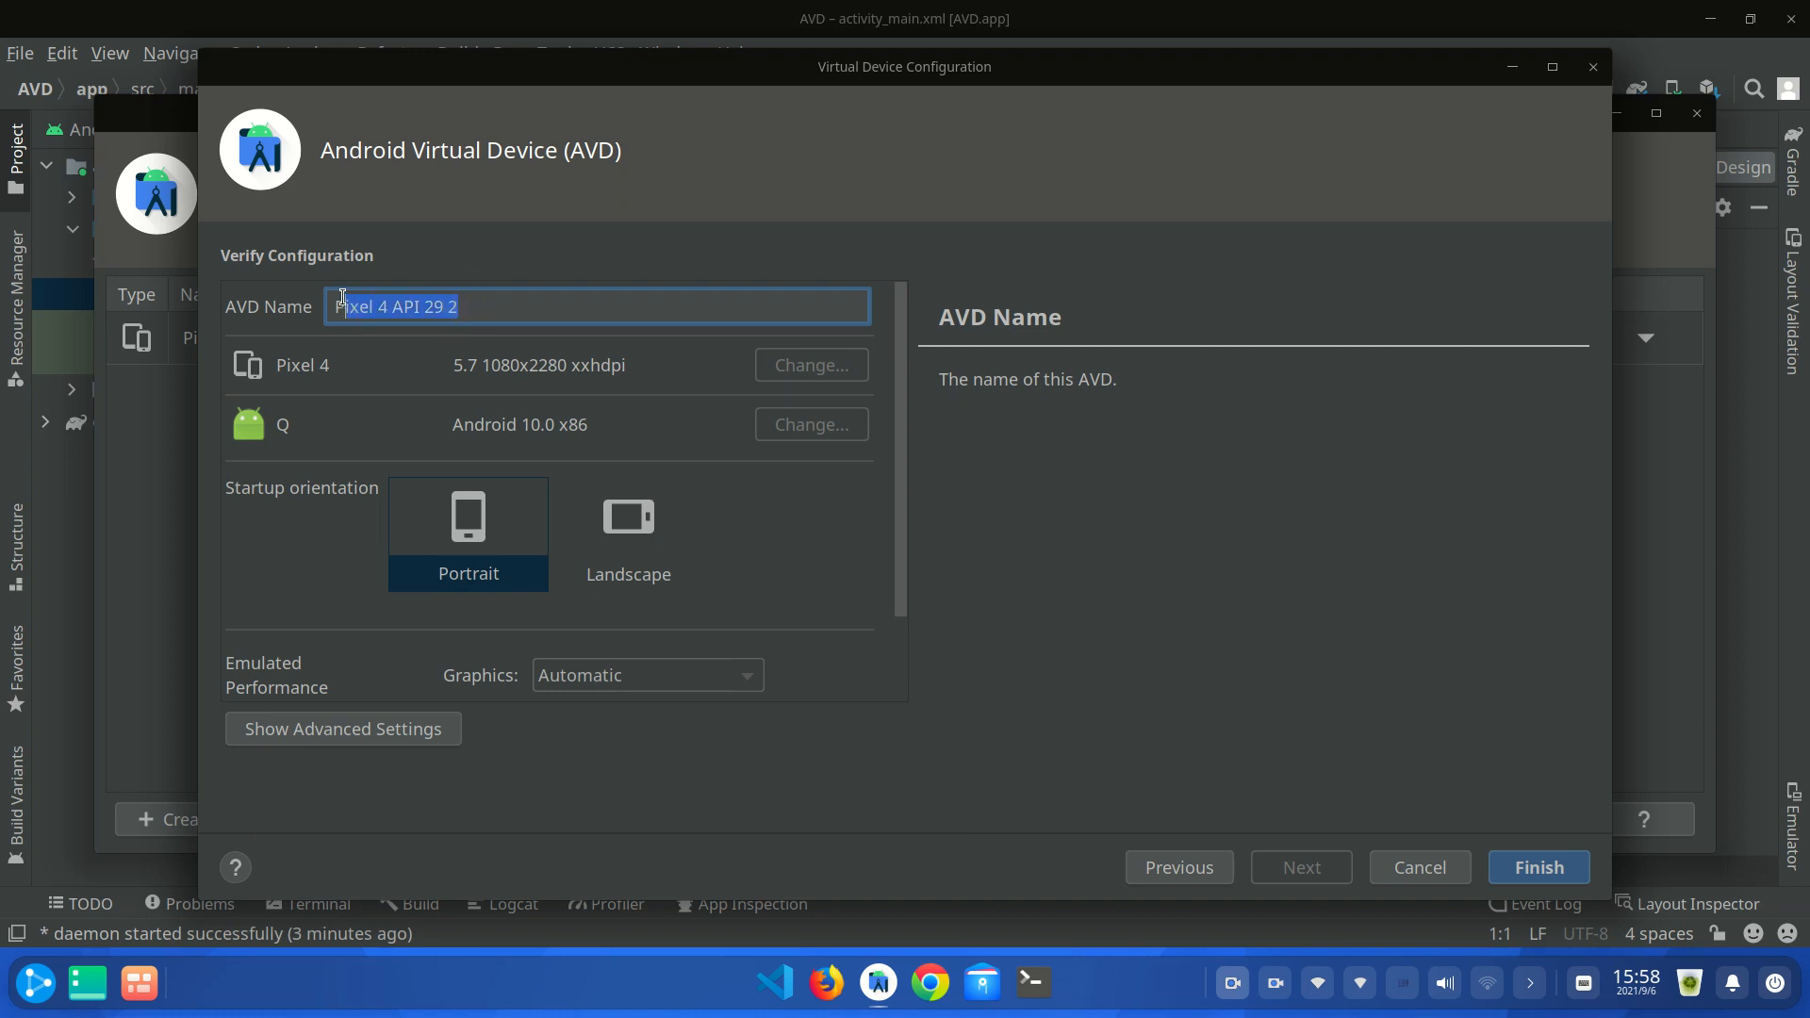
{"action": "mouse_move", "coordinate": [344, 305]}
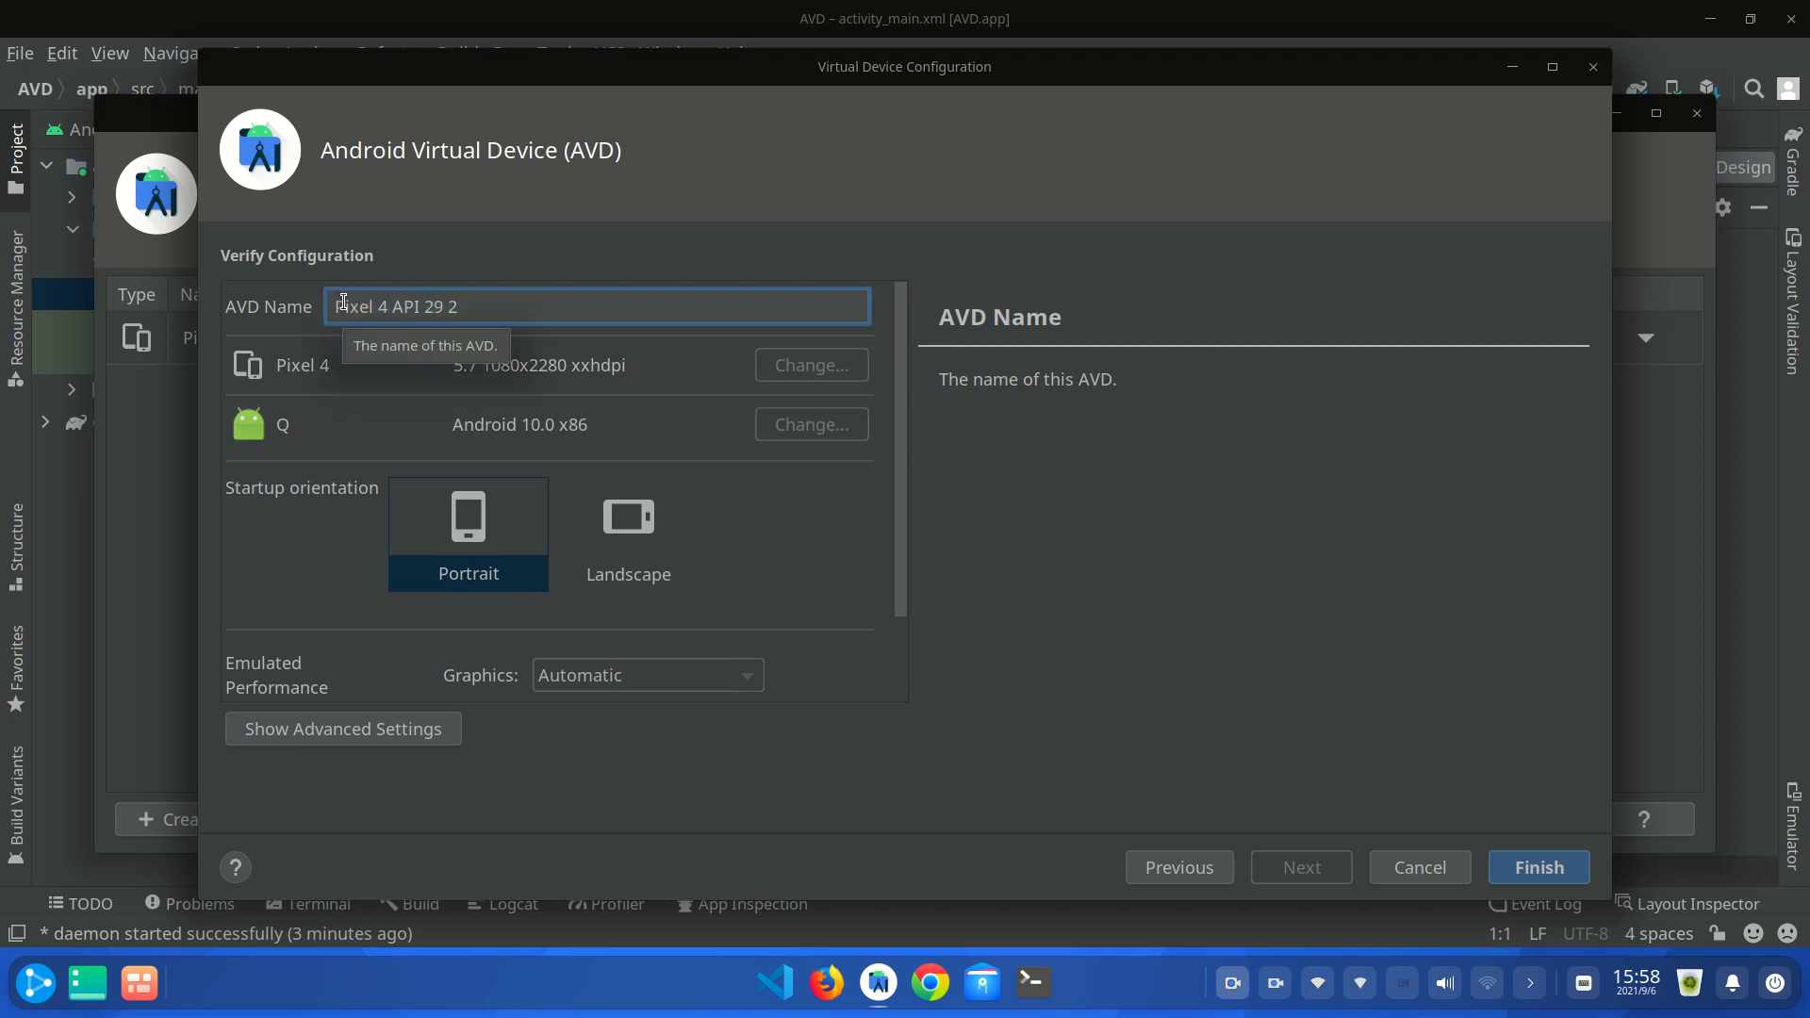
{"action": "mouse_move", "coordinate": [535, 540]}
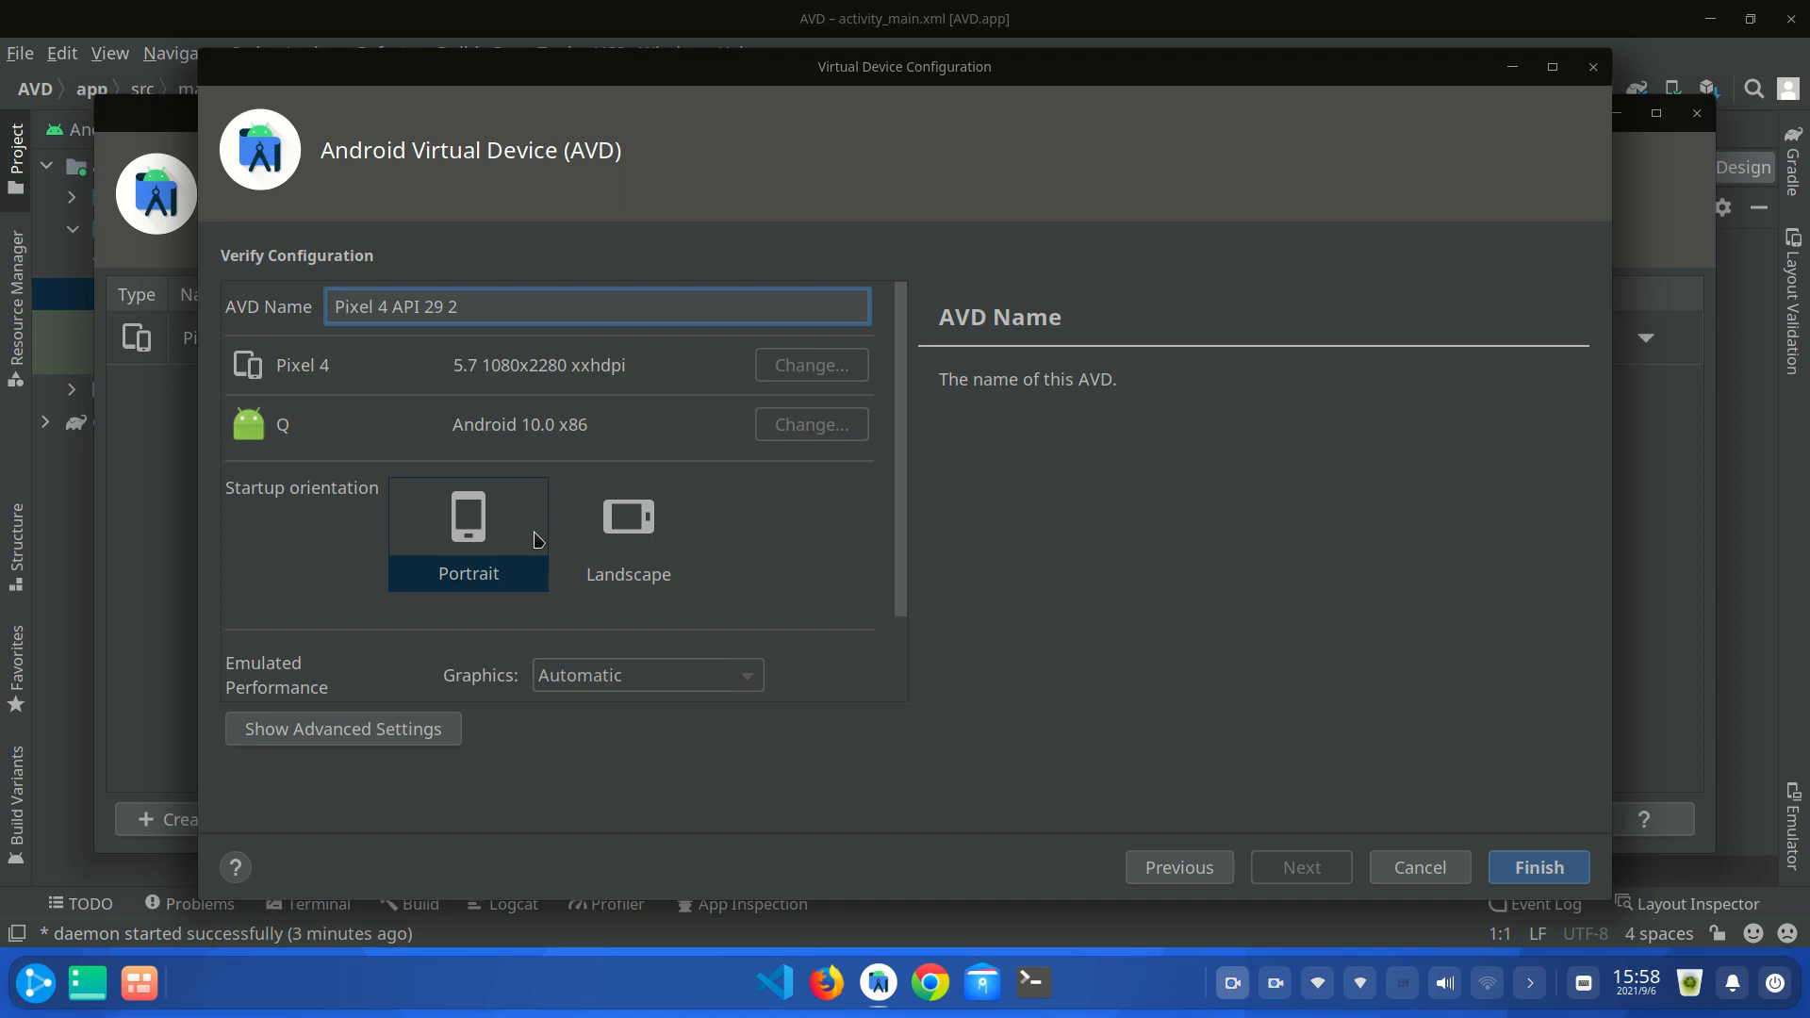
{"action": "mouse_move", "coordinate": [655, 593]}
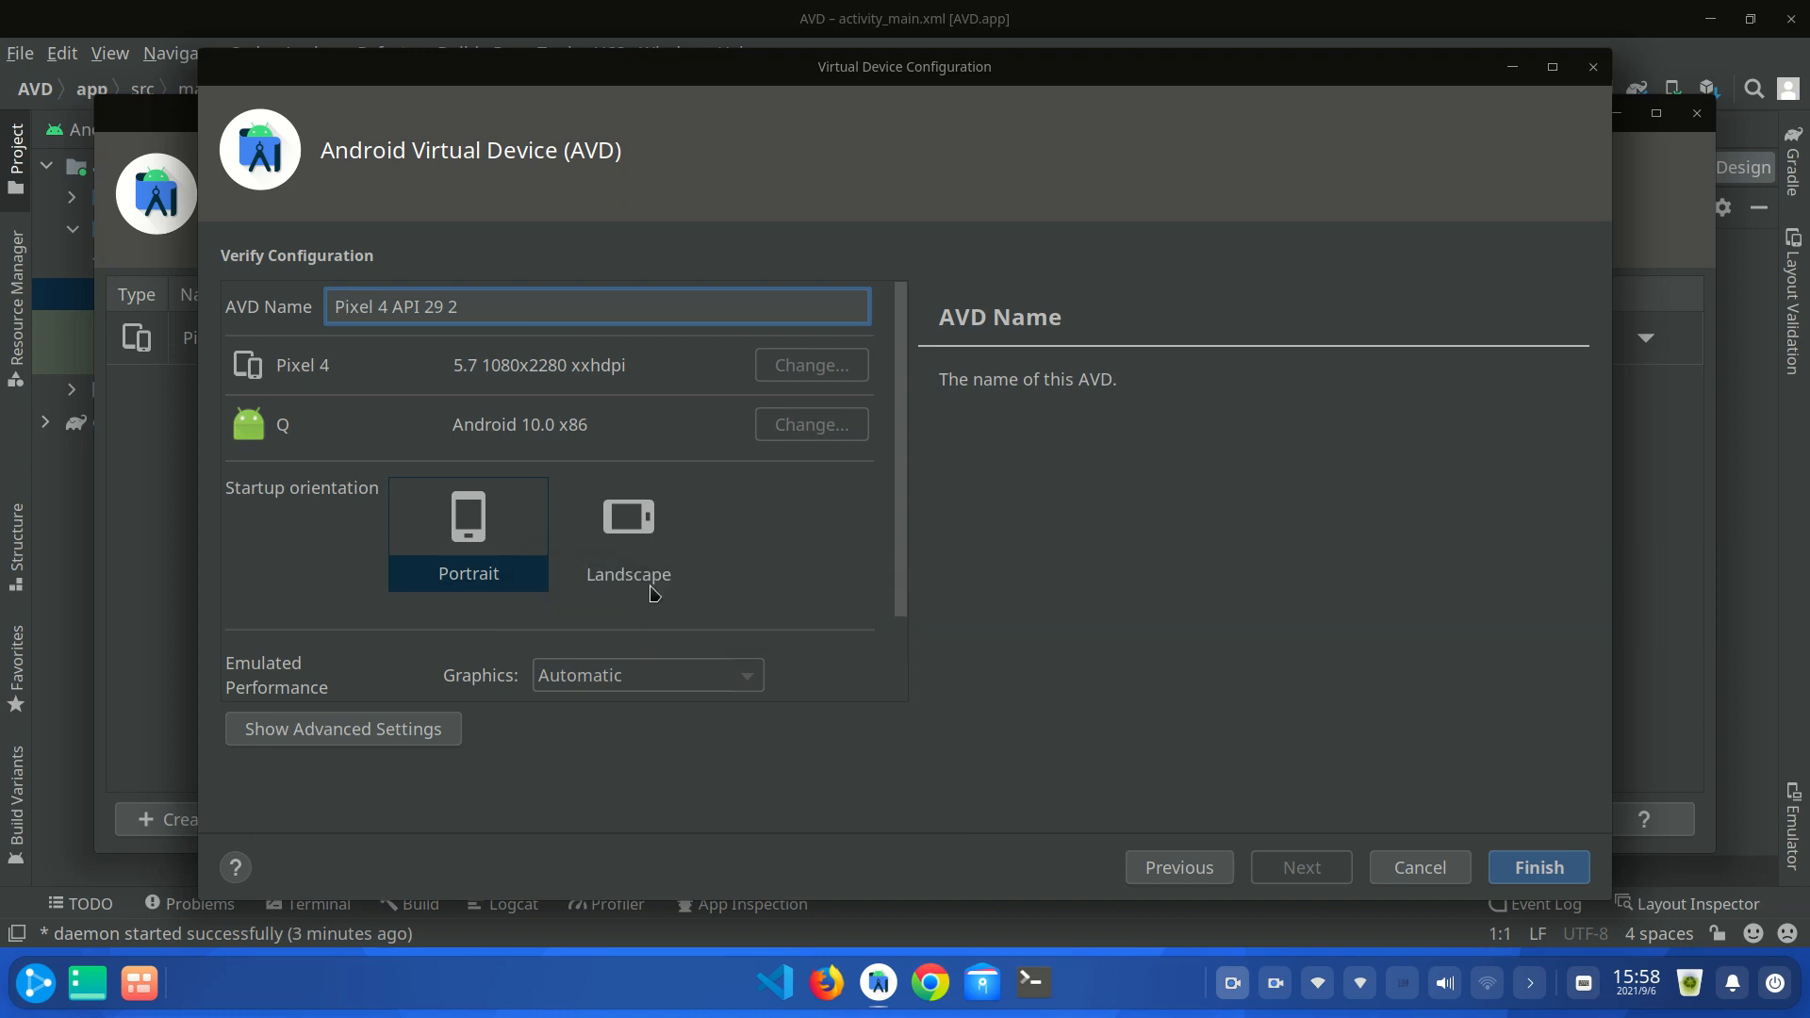
{"action": "mouse_move", "coordinate": [677, 583]}
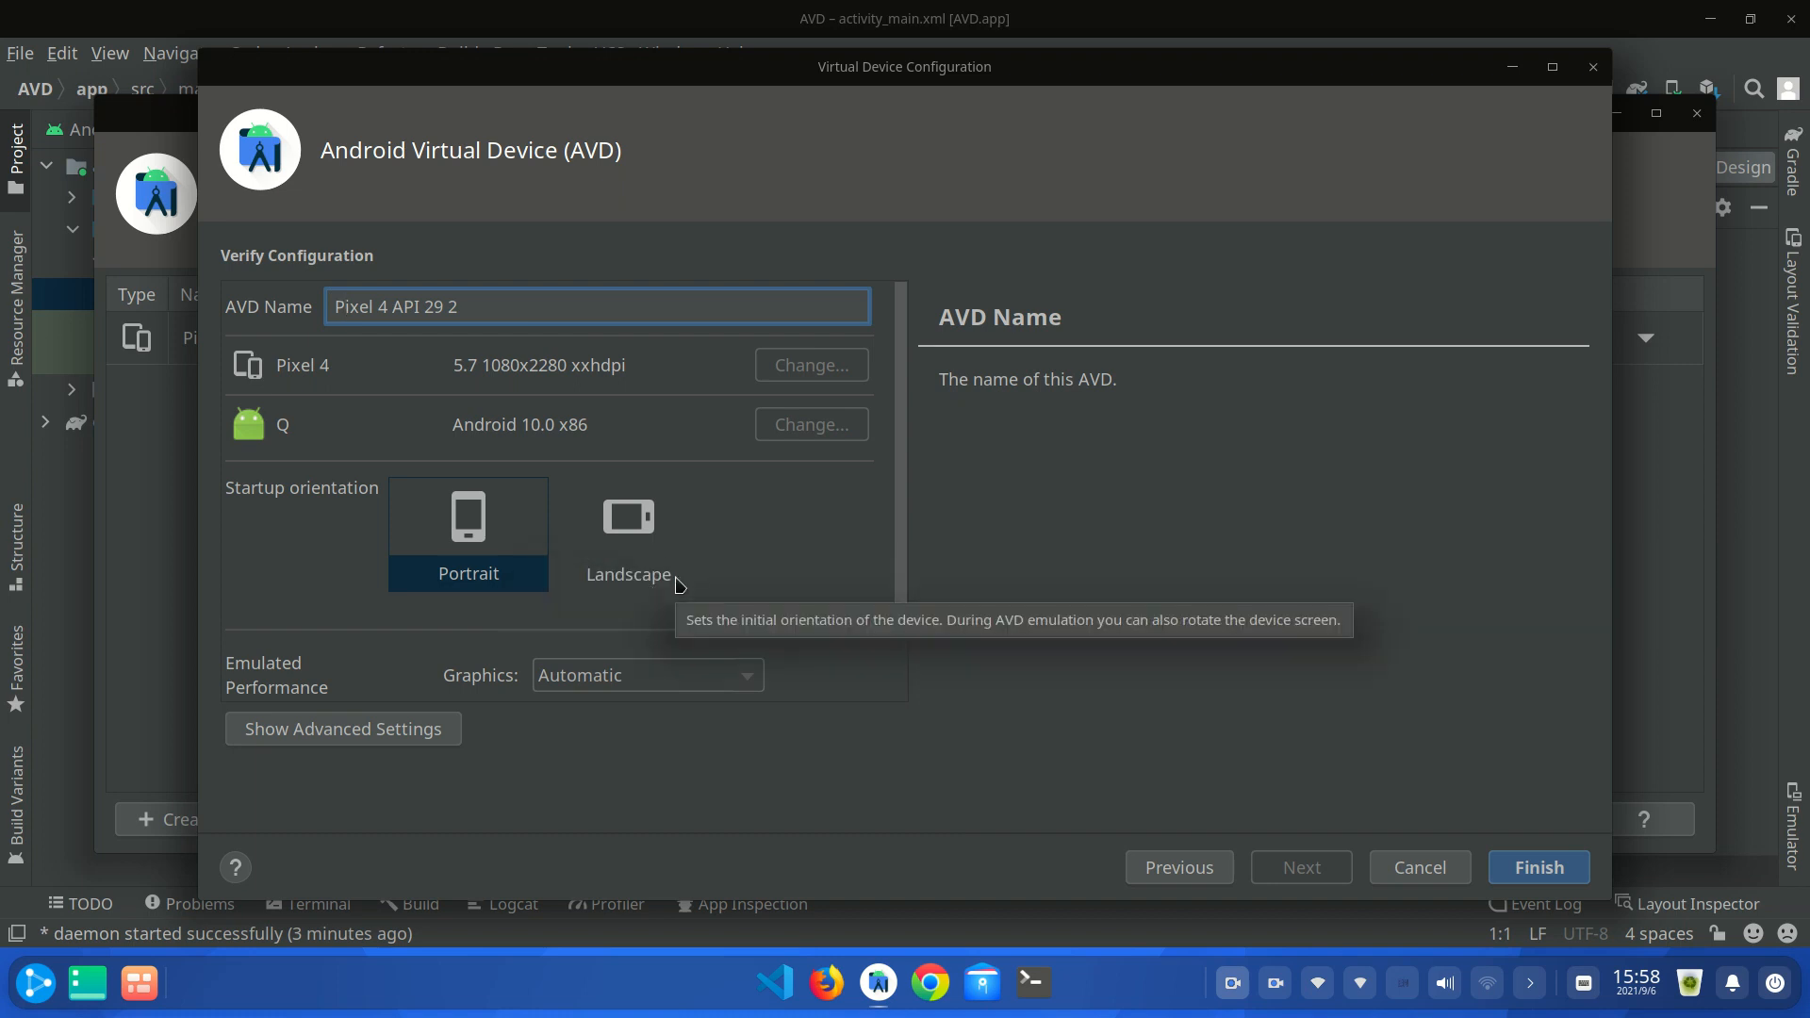
{"action": "mouse_move", "coordinate": [676, 583]}
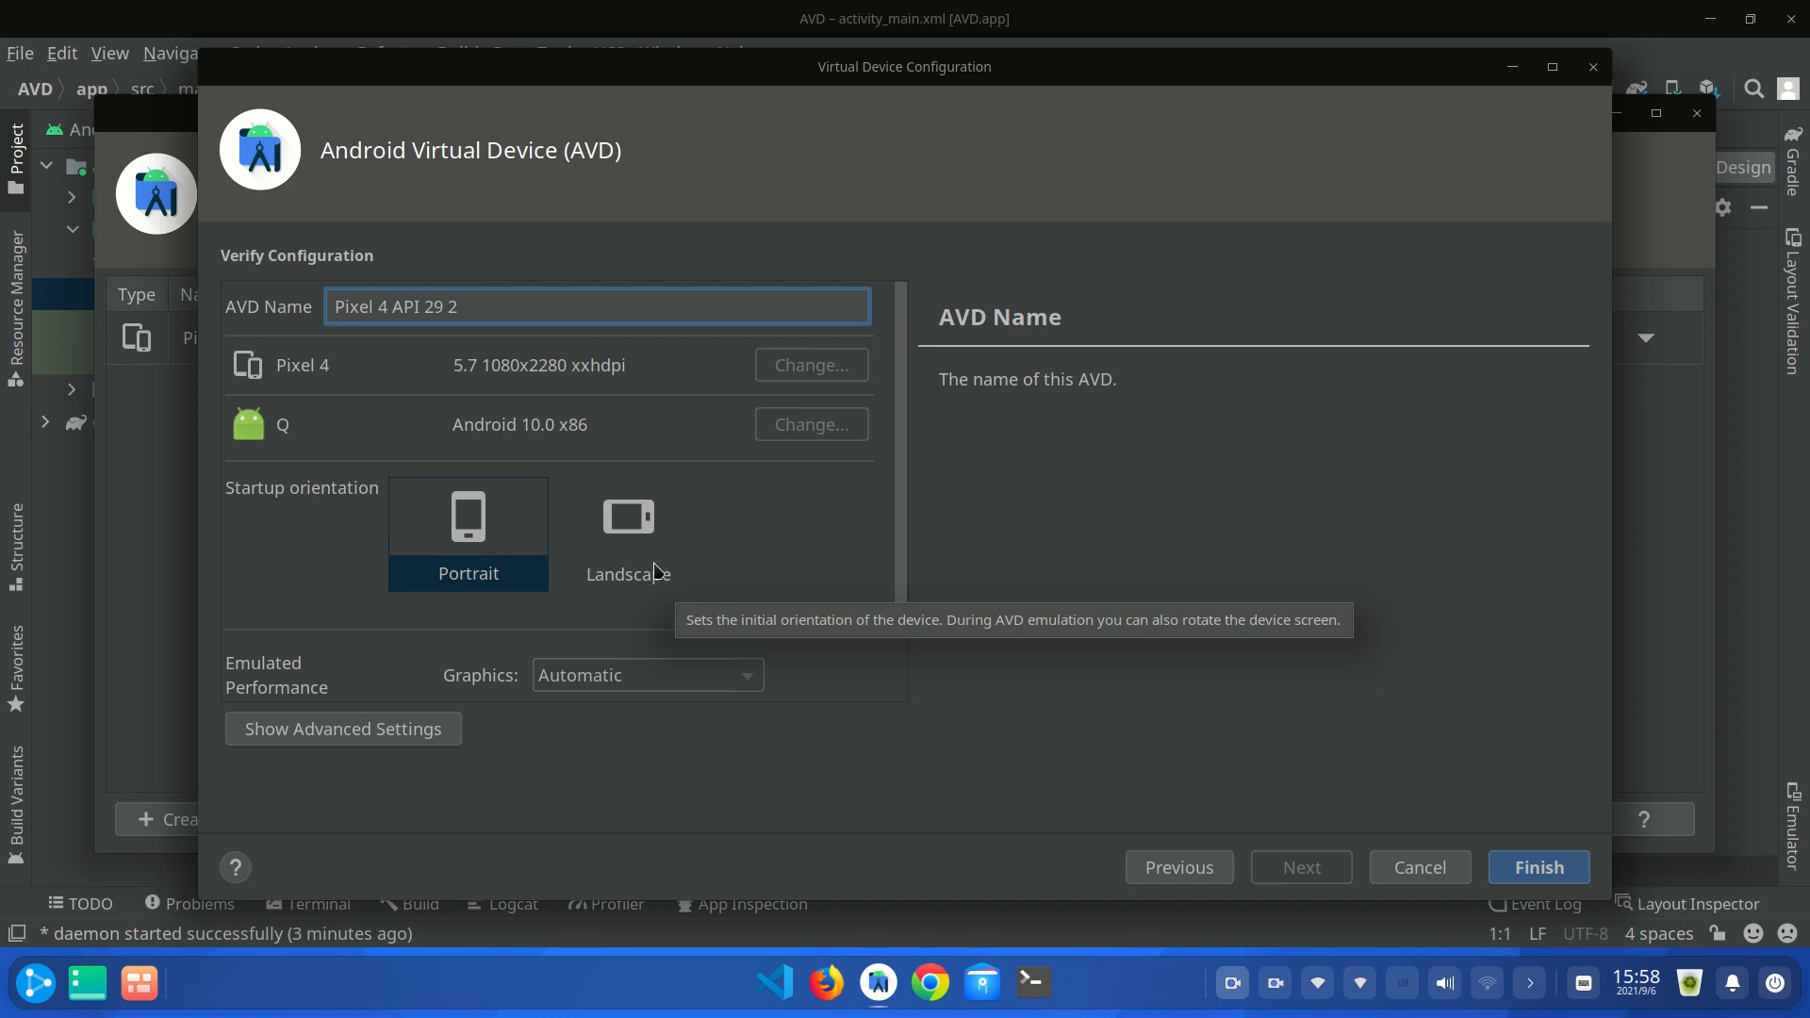
{"action": "mouse_move", "coordinate": [663, 628]}
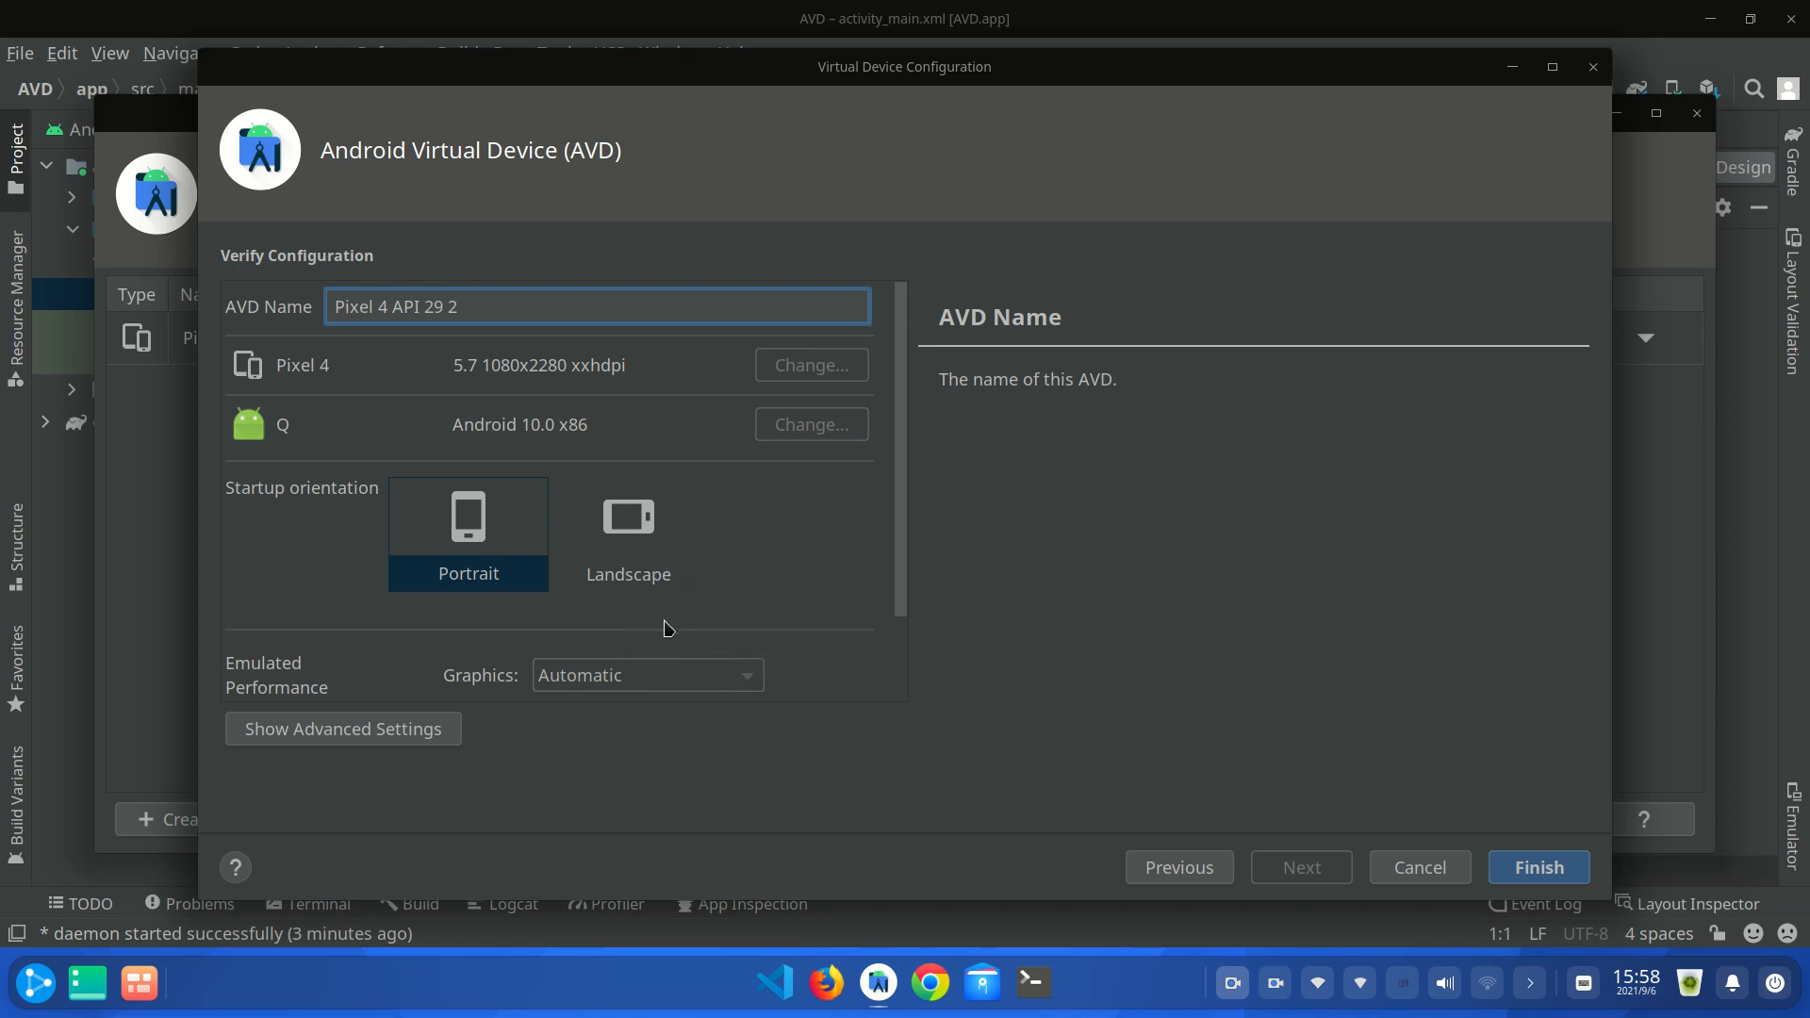
{"action": "mouse_move", "coordinate": [501, 536]}
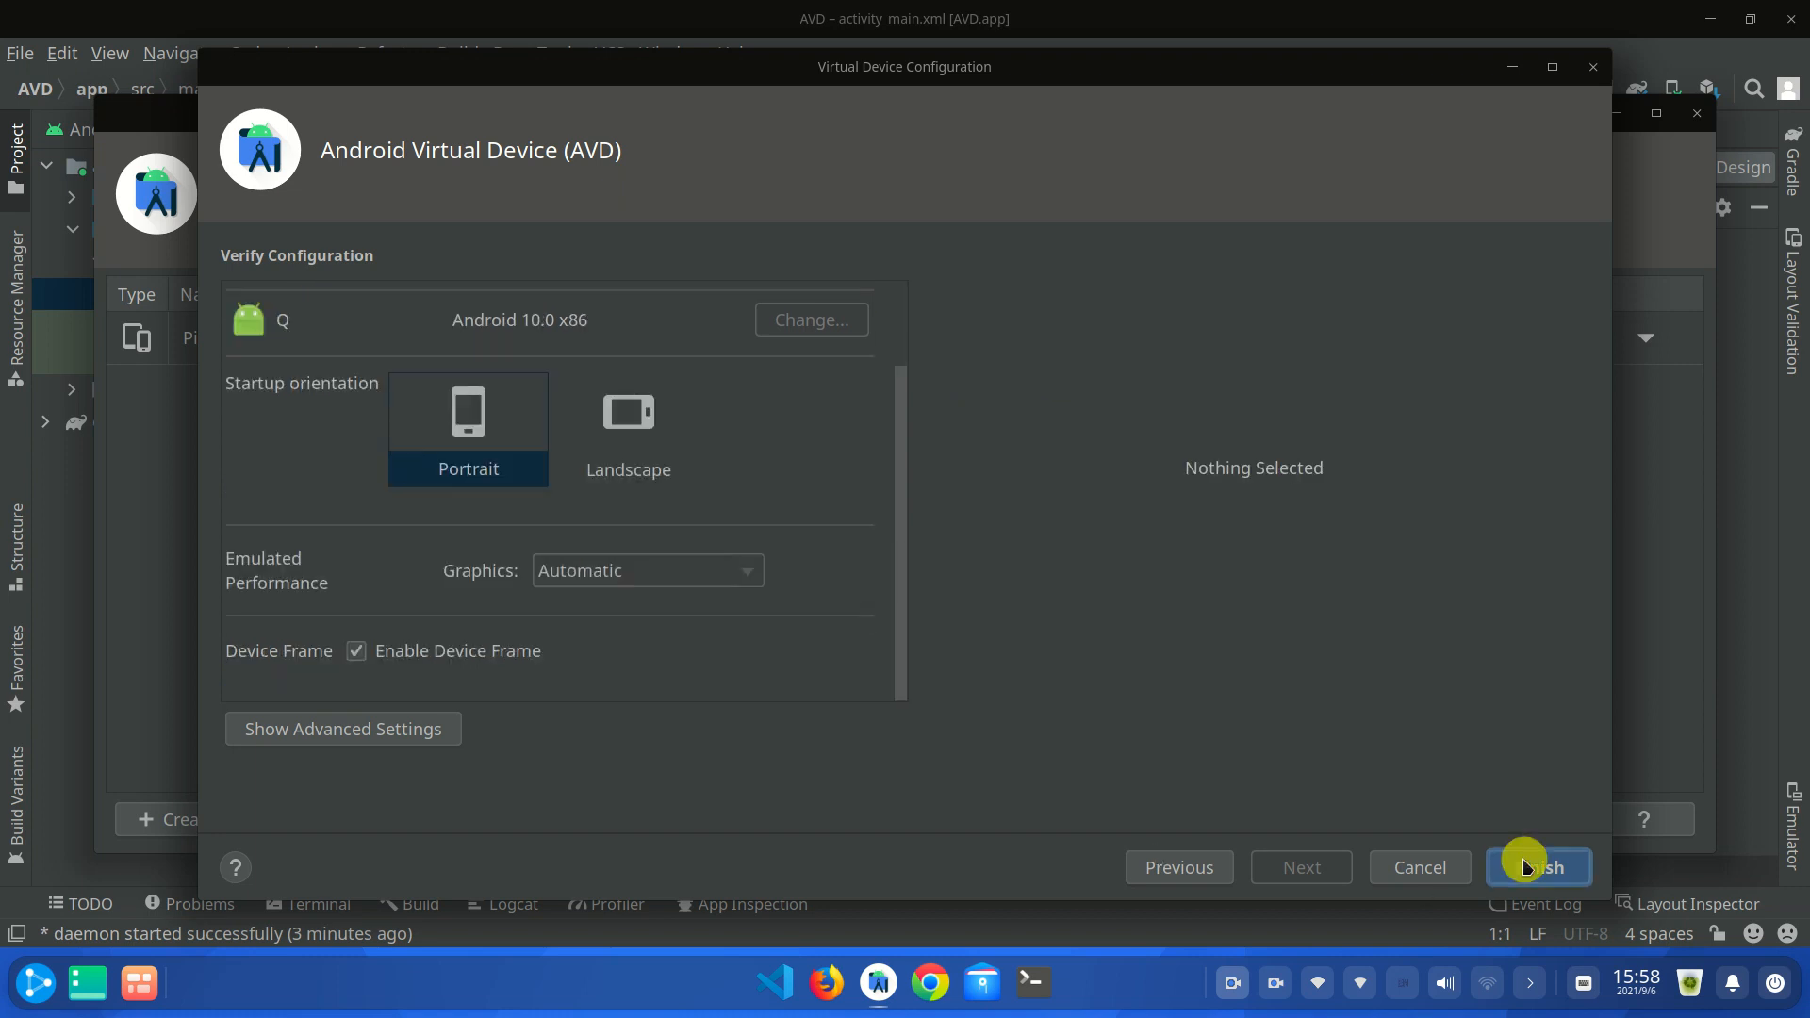
{"action": "left_click", "coordinate": [1538, 867]}
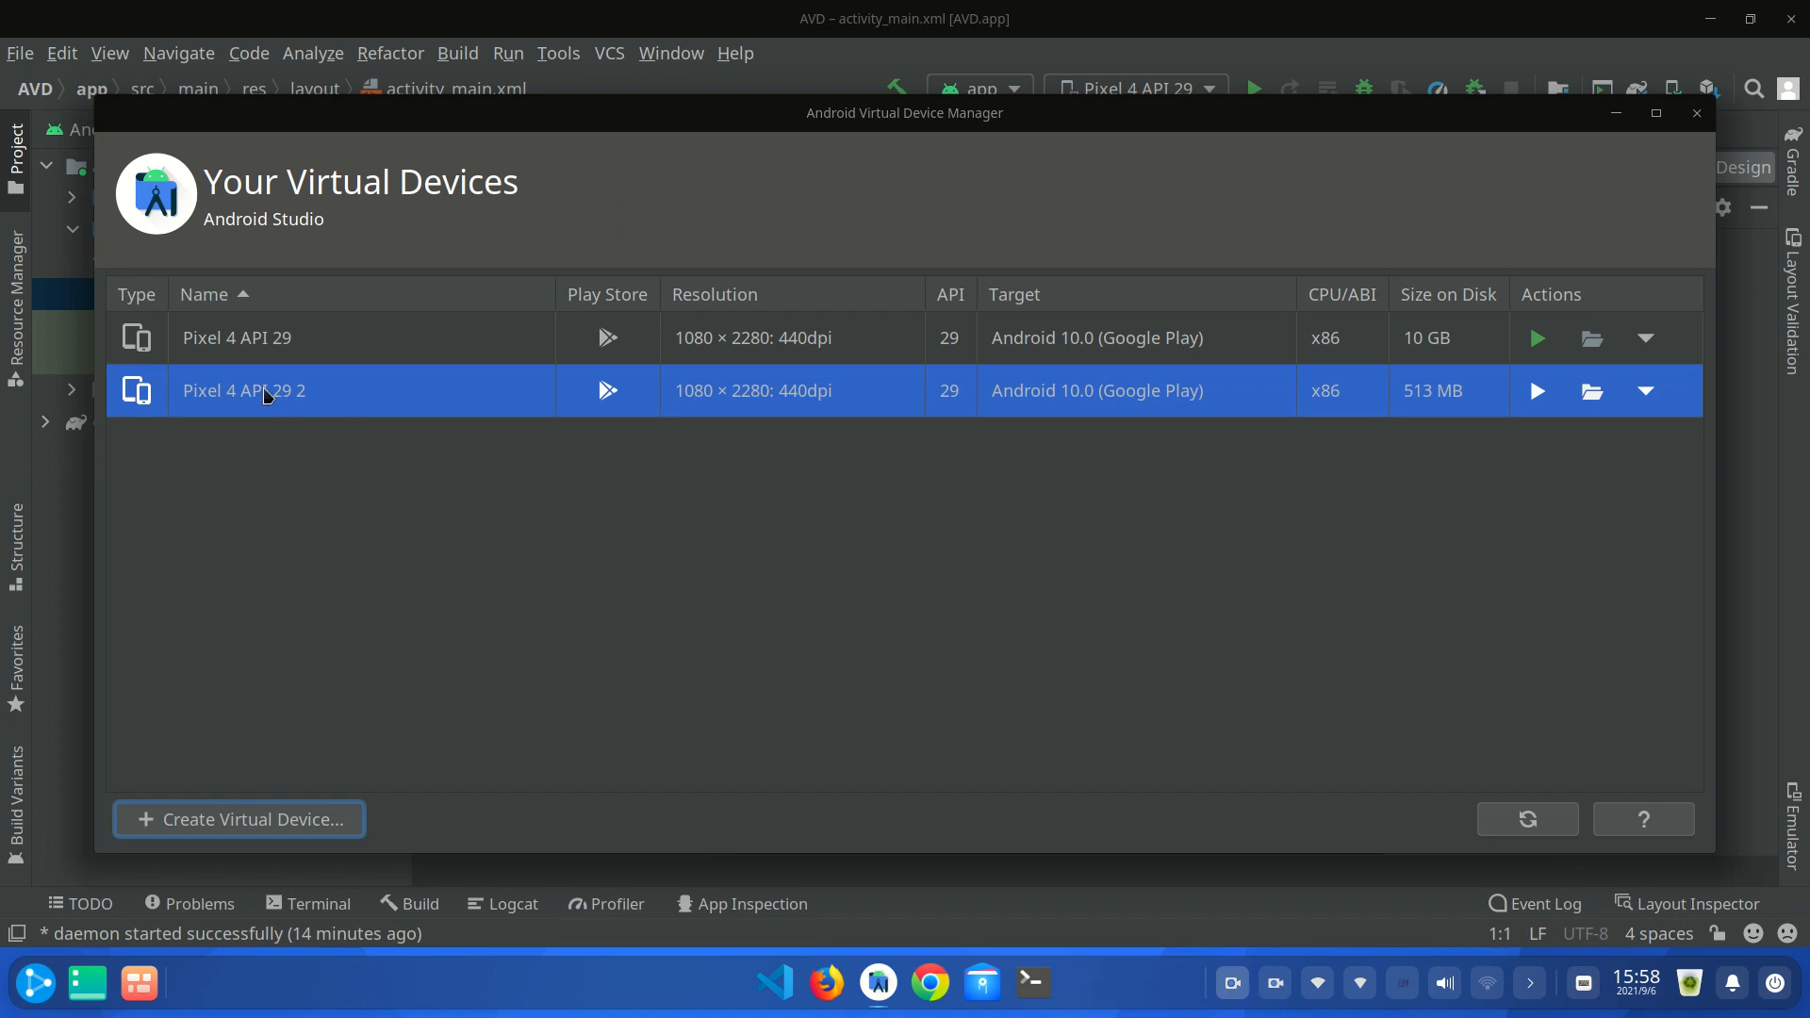
{"action": "mouse_move", "coordinate": [284, 403]}
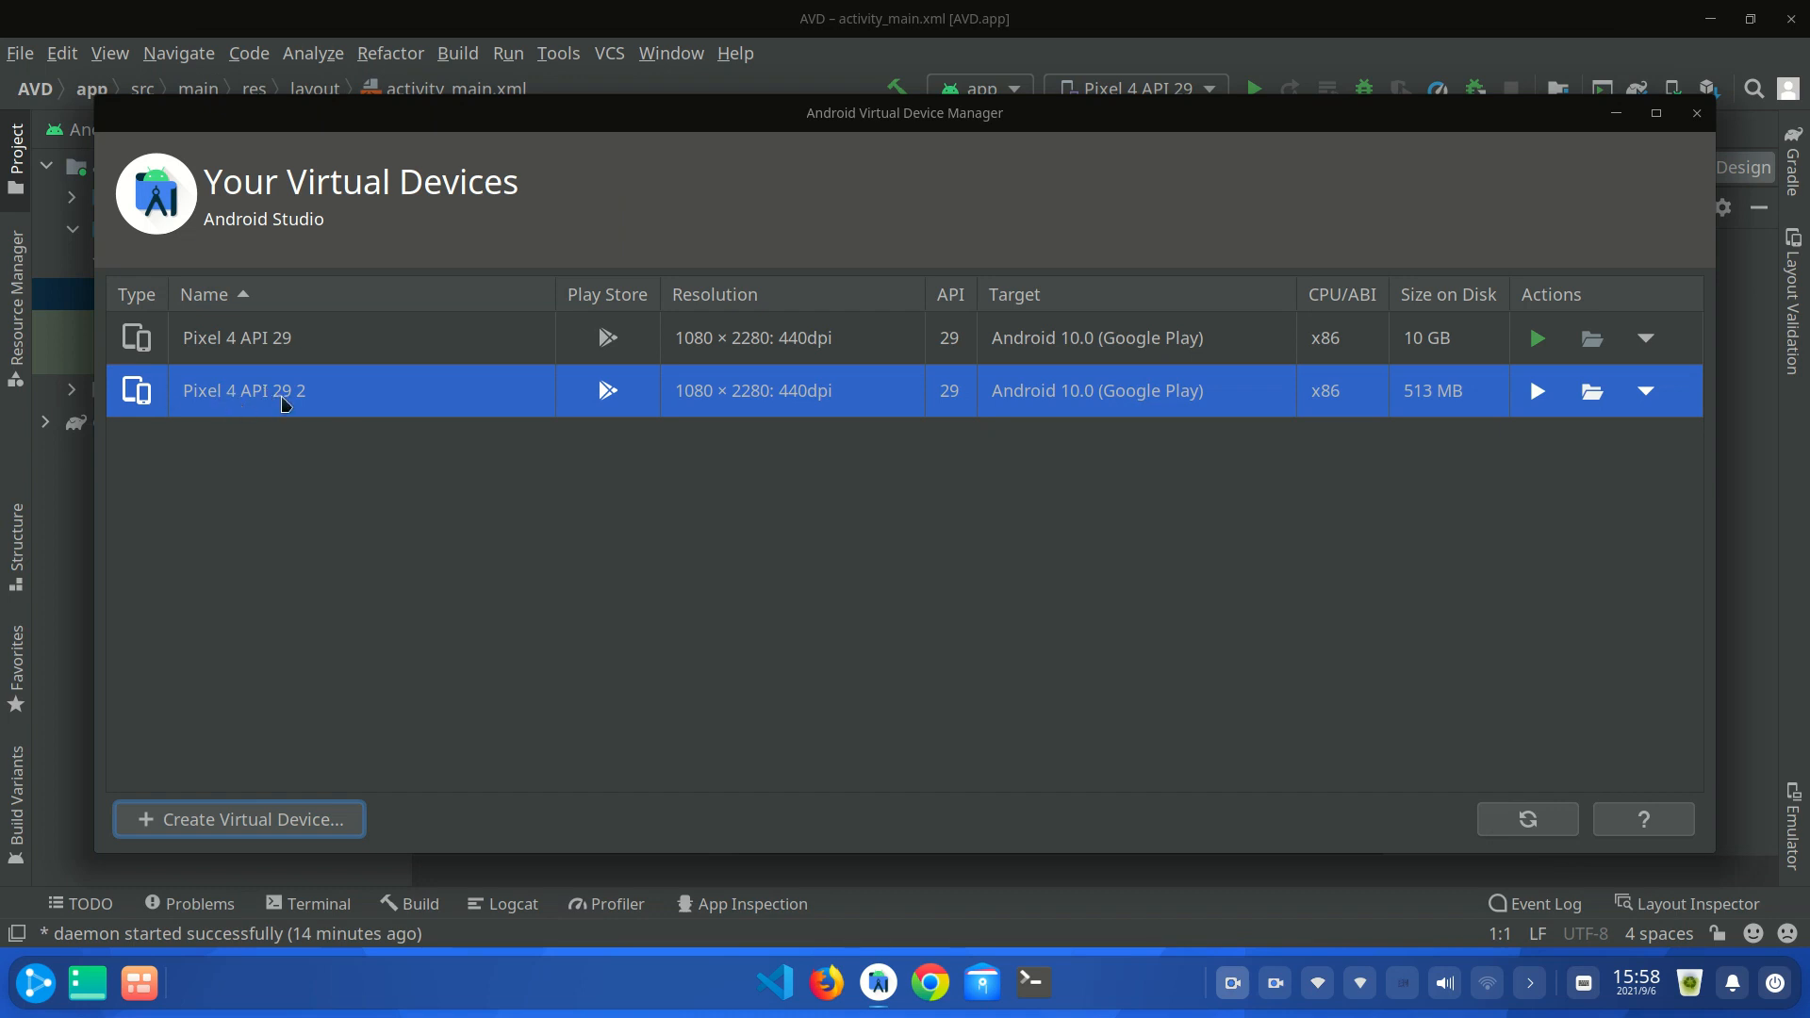
{"action": "mouse_move", "coordinate": [1680, 401]}
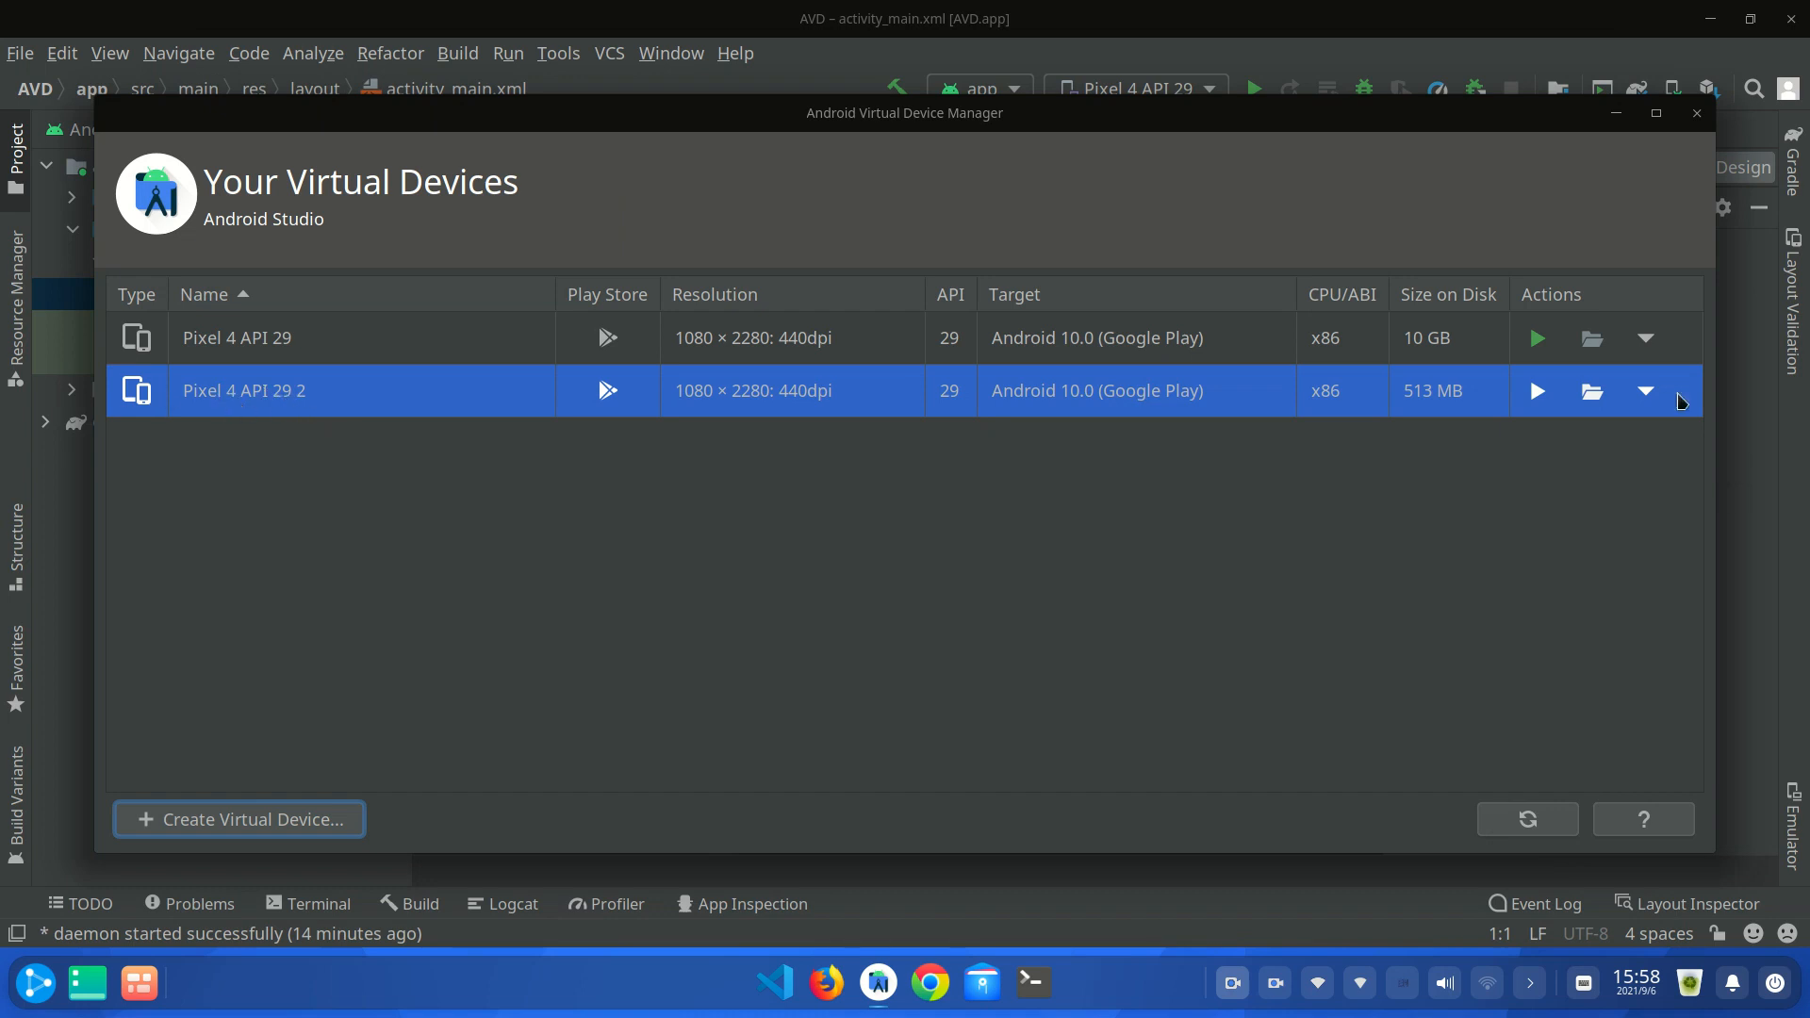
- Select 'Pixel 4 API 29 2' as the run target and run the app to launch its emulator
{"action": "left_click", "coordinate": [1696, 112]}
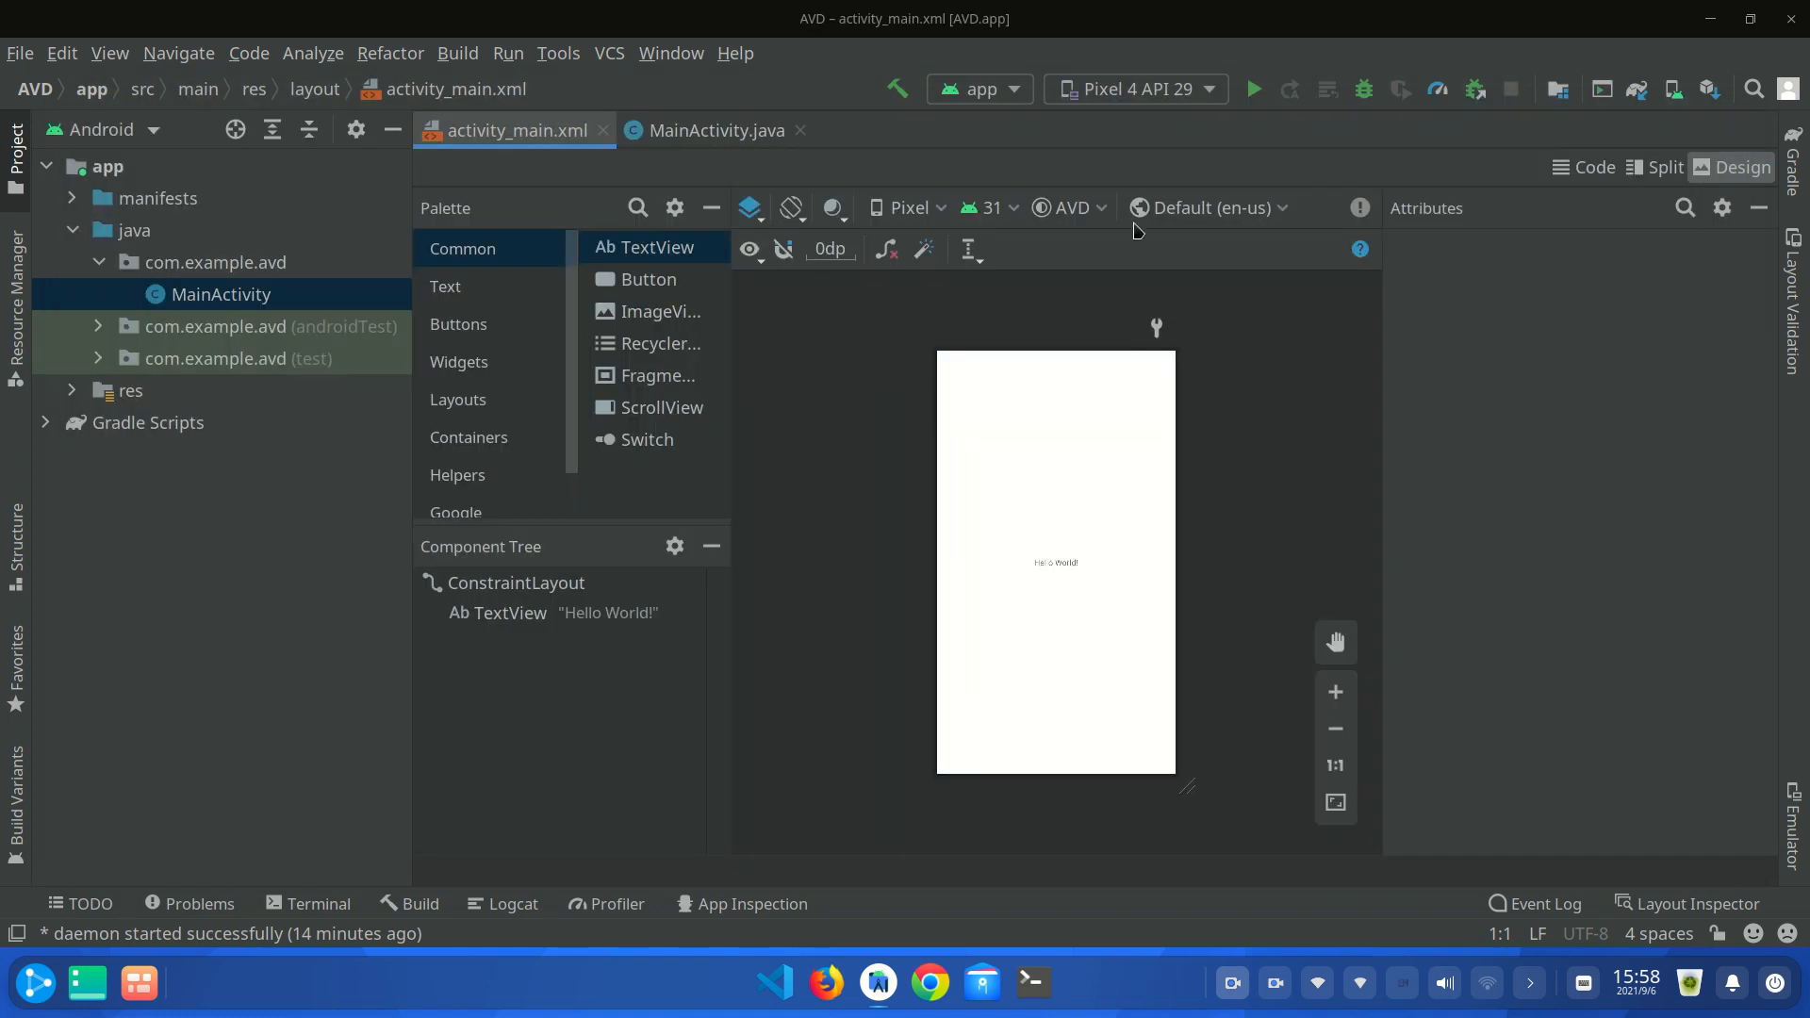
{"action": "mouse_move", "coordinate": [1137, 247]}
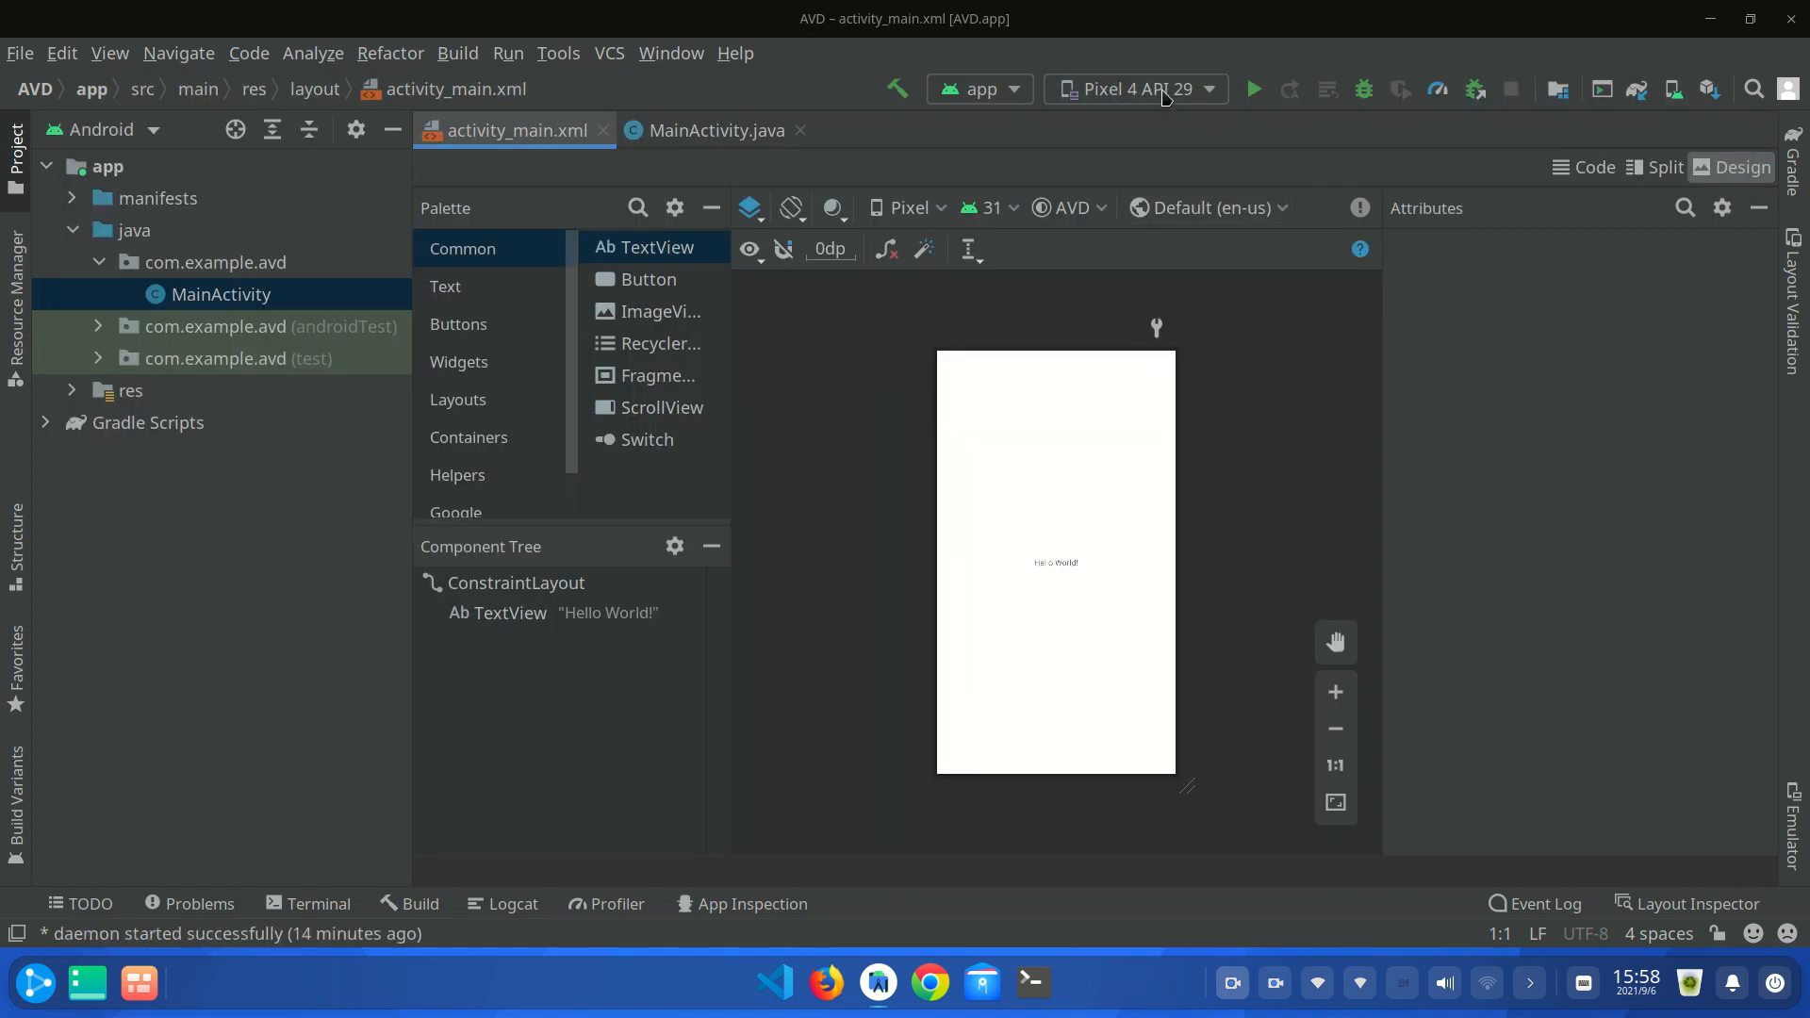
{"action": "left_click", "coordinate": [1209, 89]}
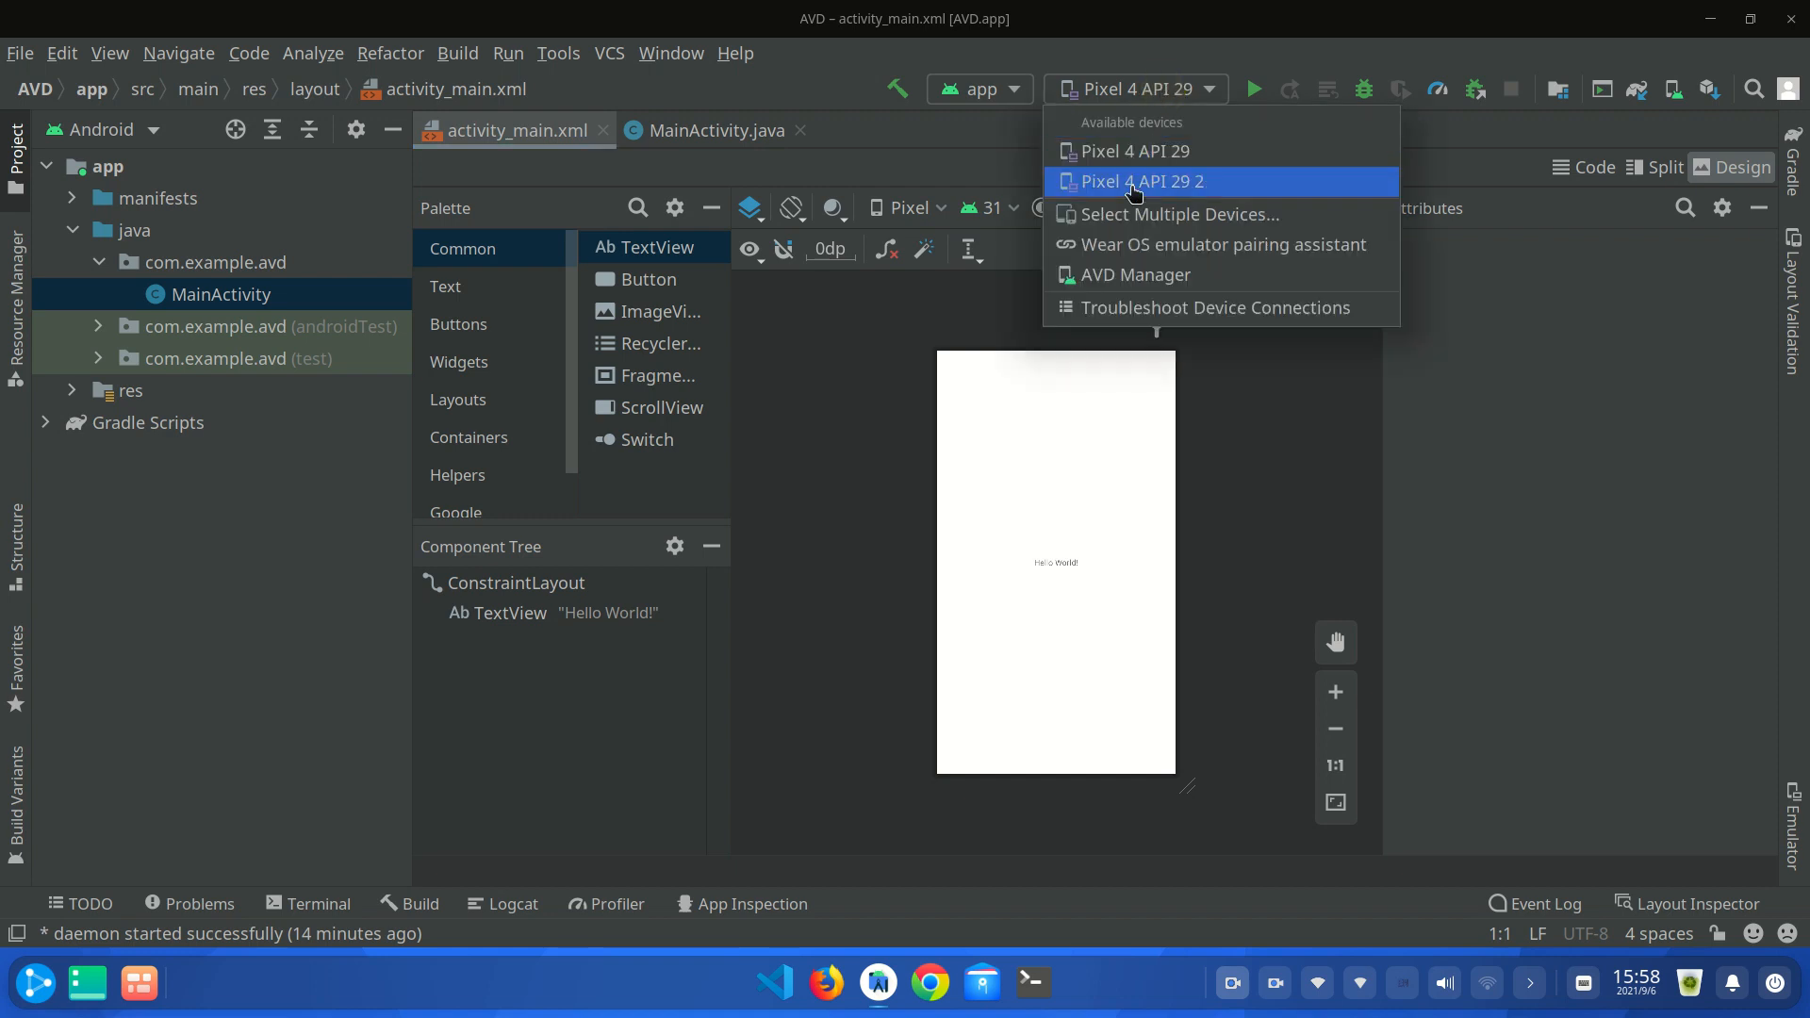
{"action": "left_click", "coordinate": [1142, 181]}
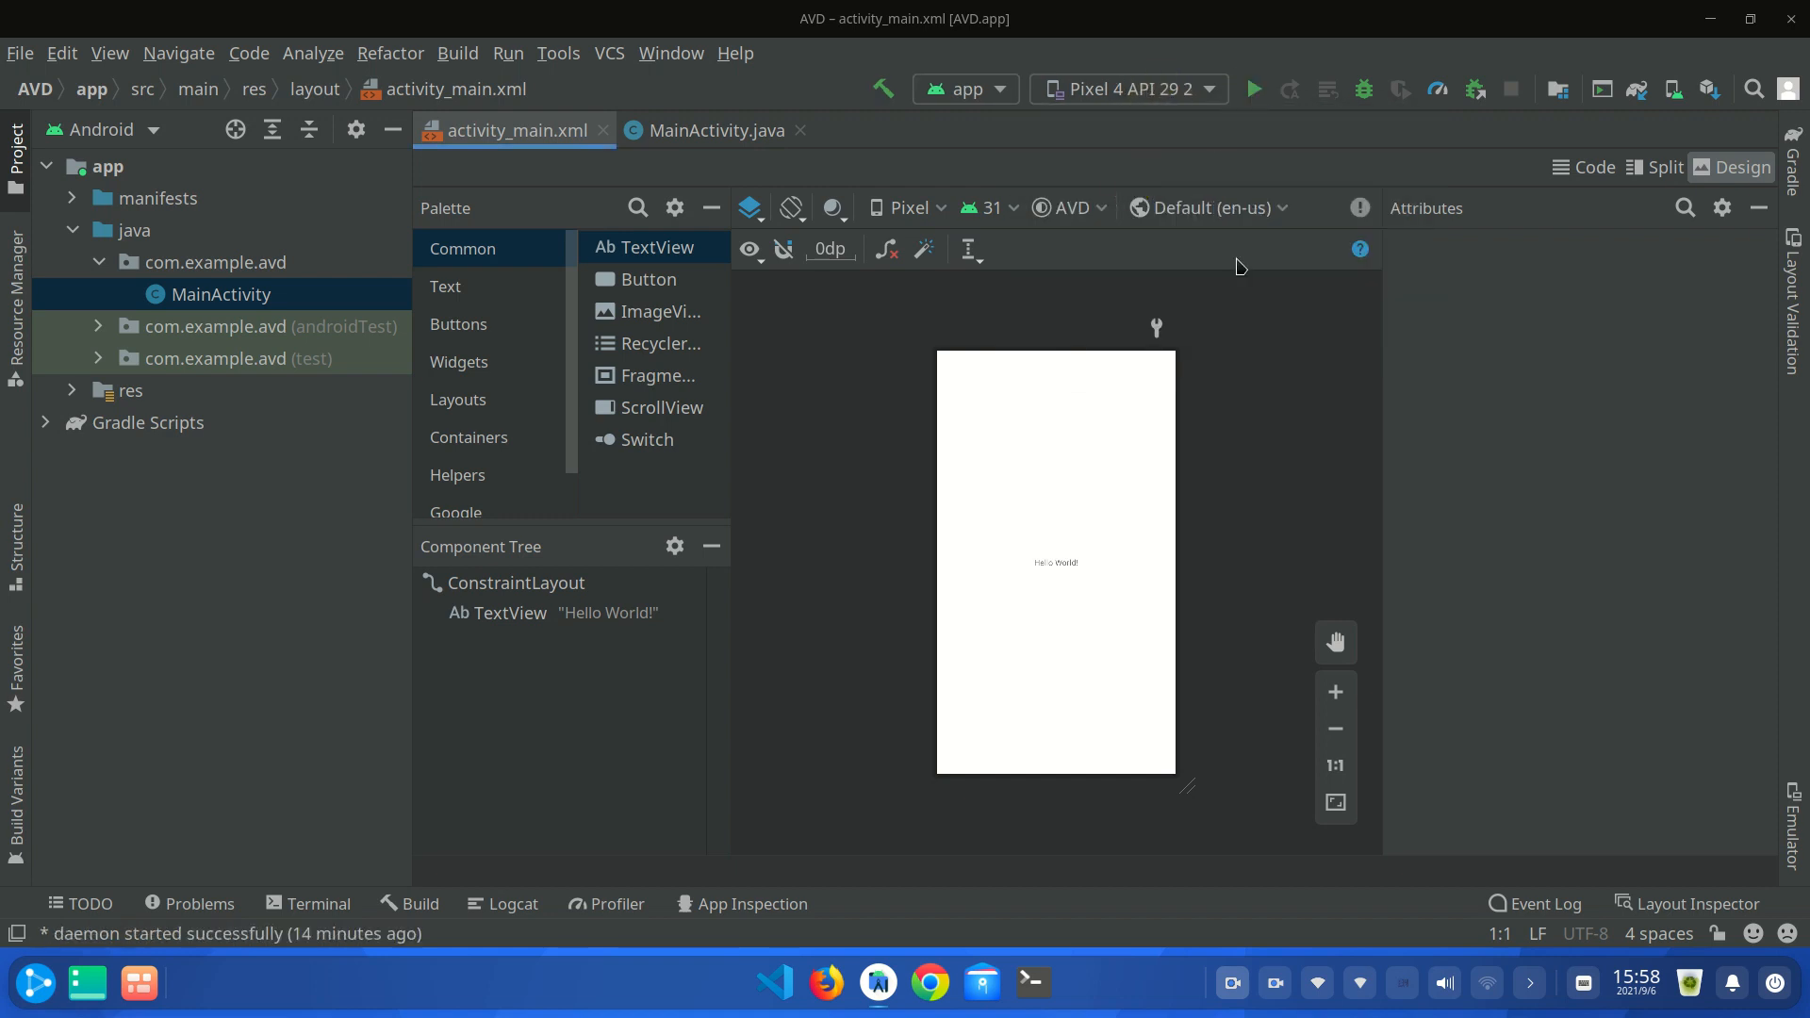
{"action": "left_click", "coordinate": [1253, 89]}
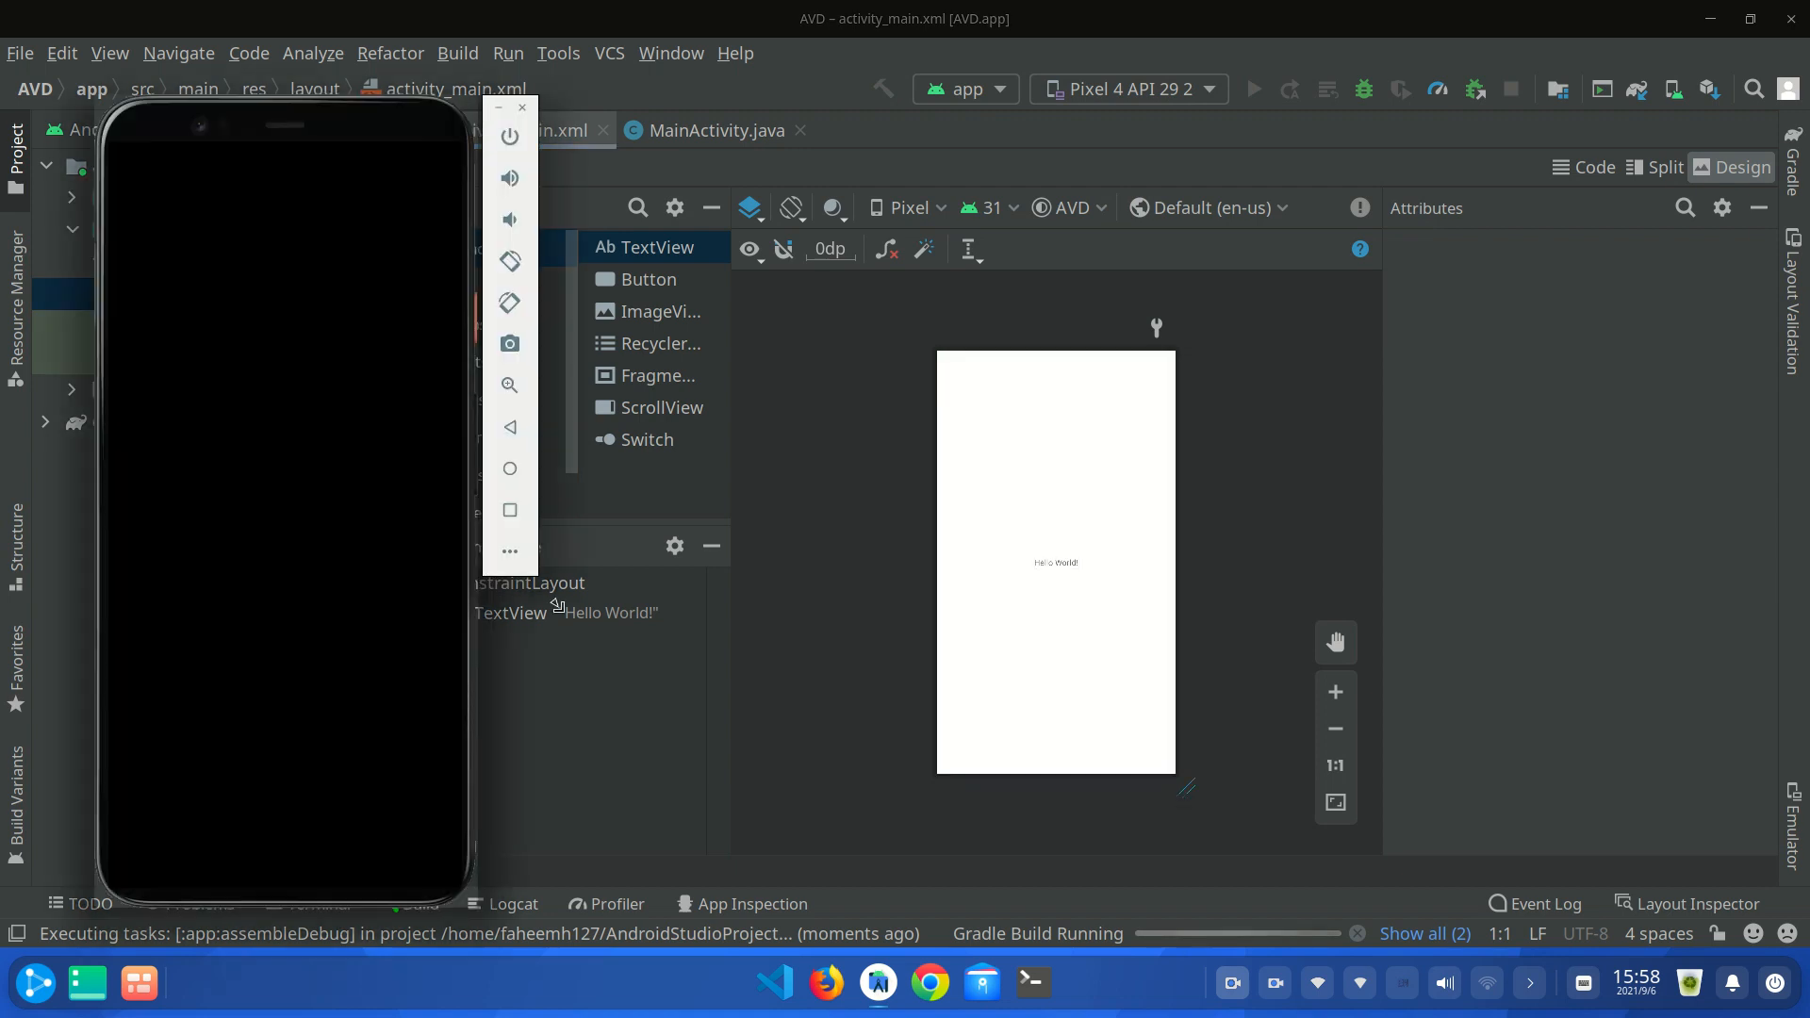
{"action": "mouse_move", "coordinate": [355, 823]}
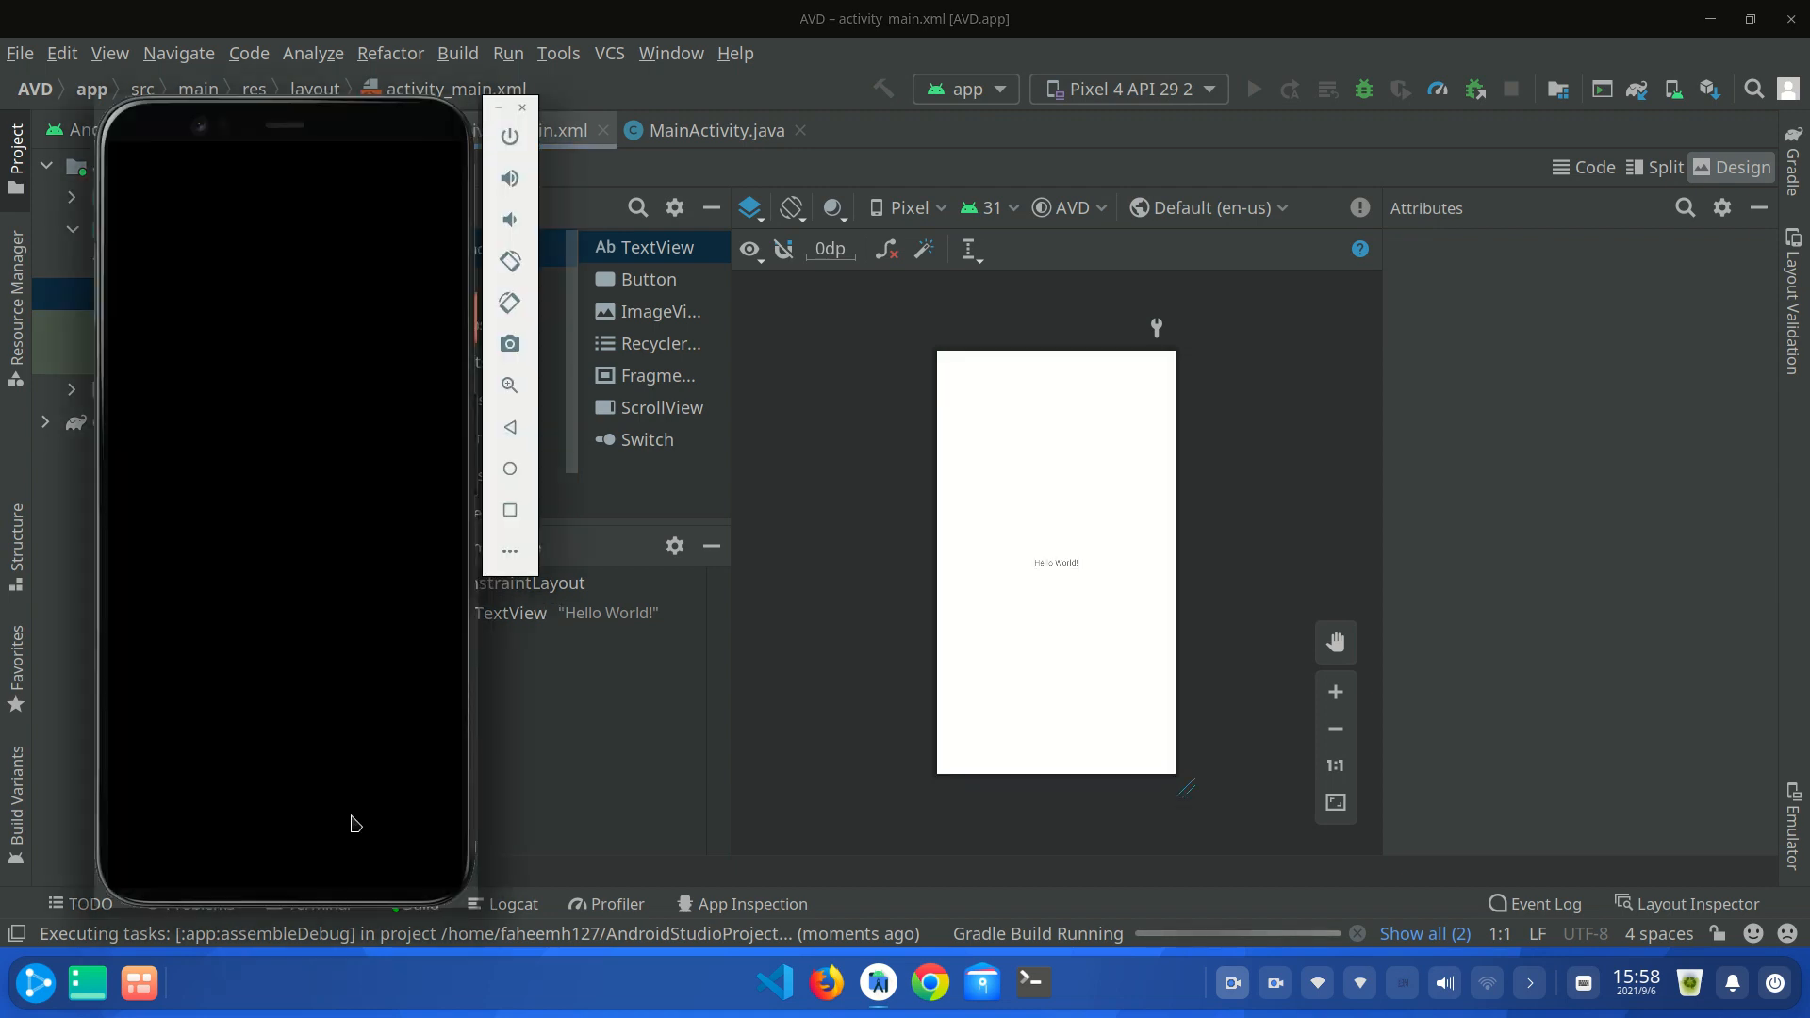
{"action": "mouse_move", "coordinate": [327, 875]}
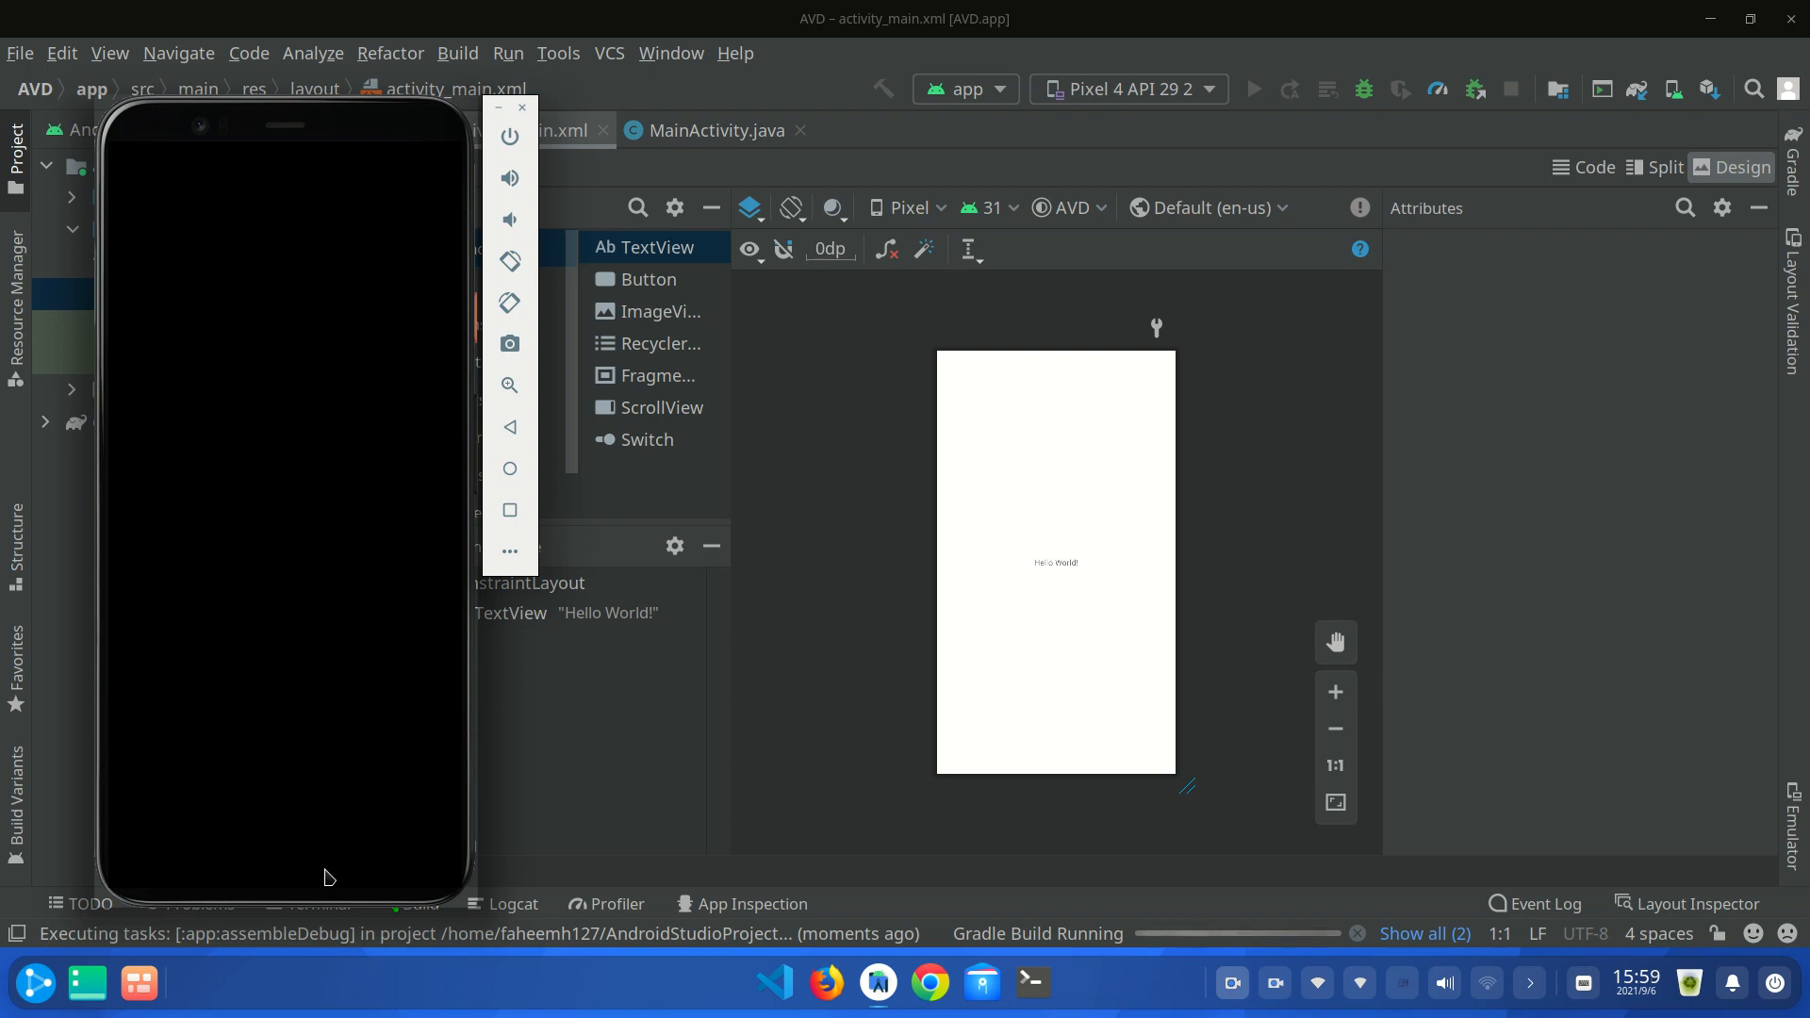